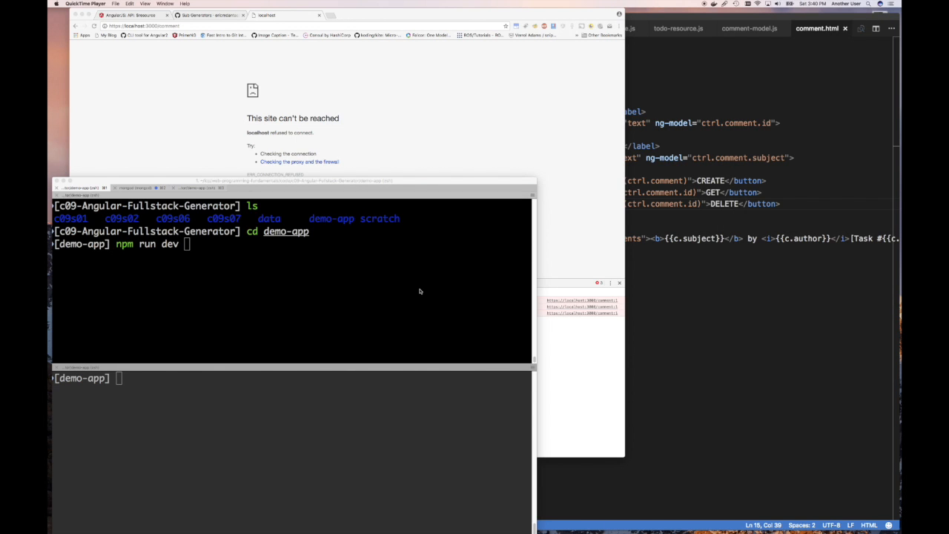
mouse_move(287, 143)
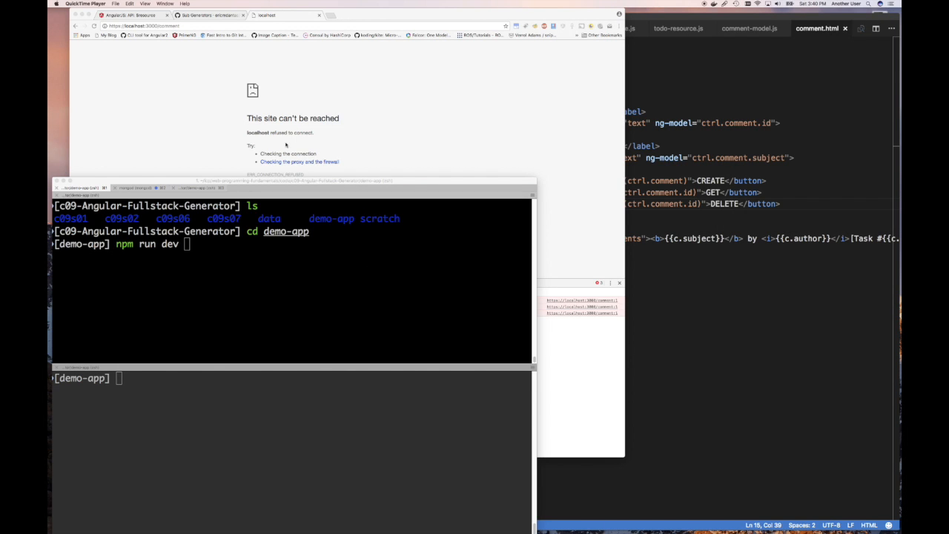
- Review the ng-fullstack module generator's created-files list, highlighting the models path and components folder
left_click(208, 29)
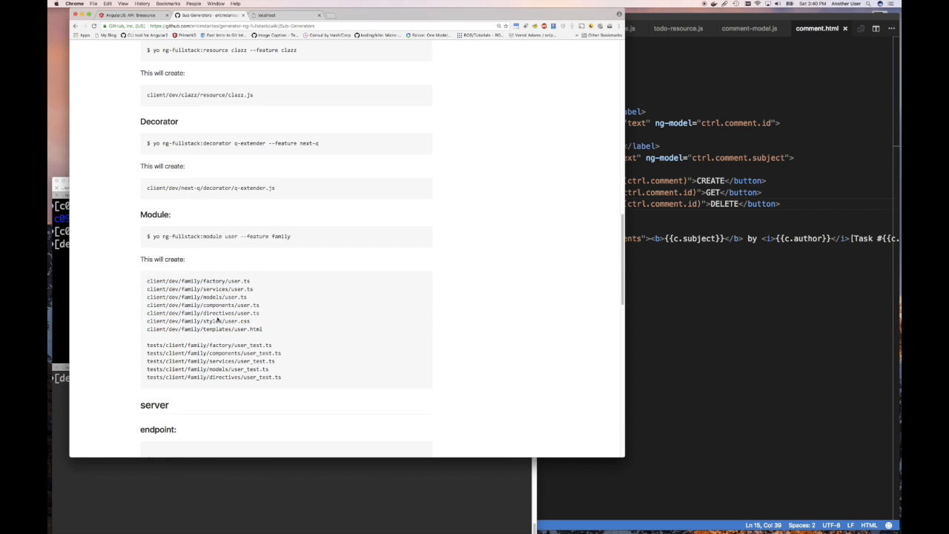
double_click(195, 296)
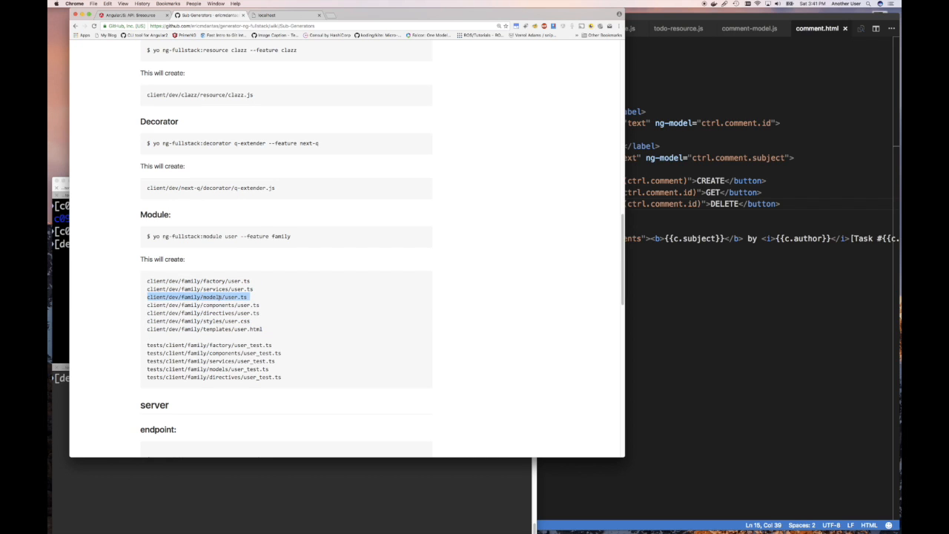
double_click(211, 288)
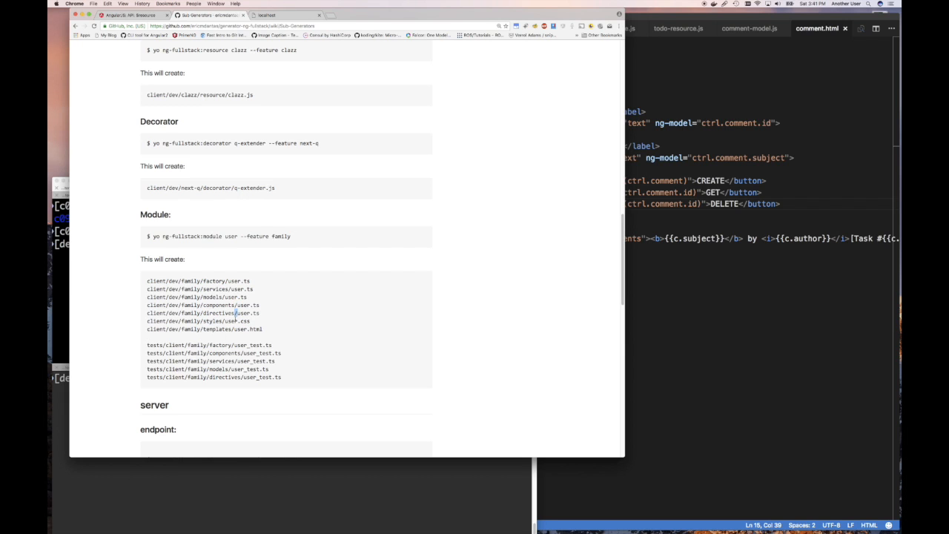
double_click(216, 306)
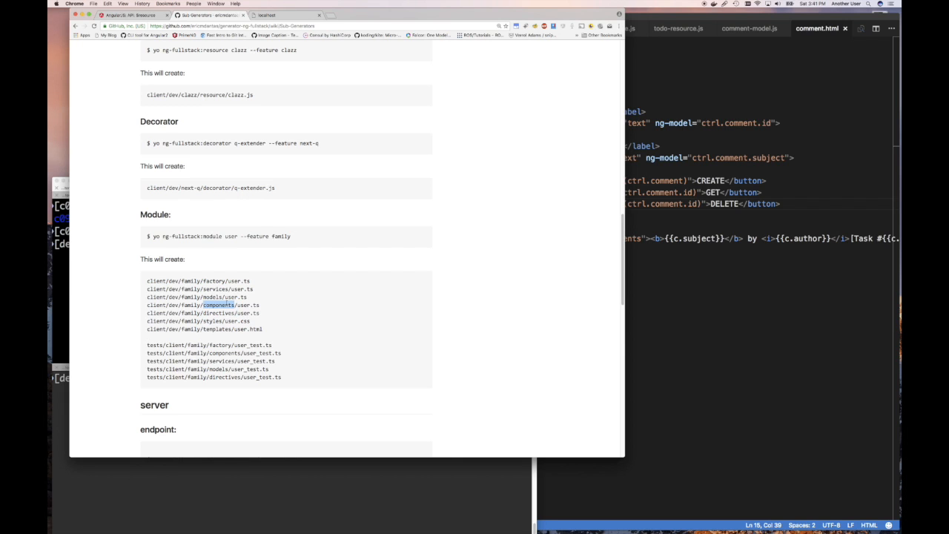
mouse_move(224, 321)
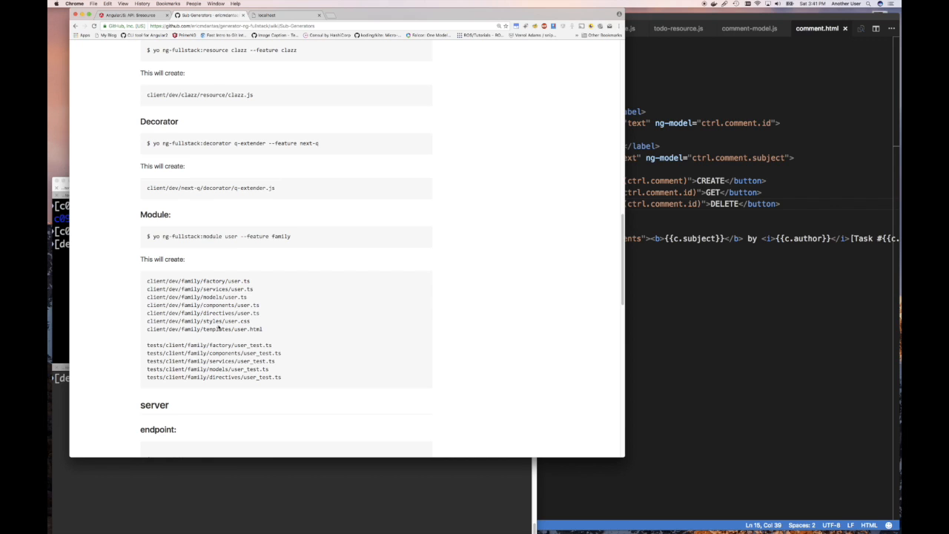
mouse_move(362, 369)
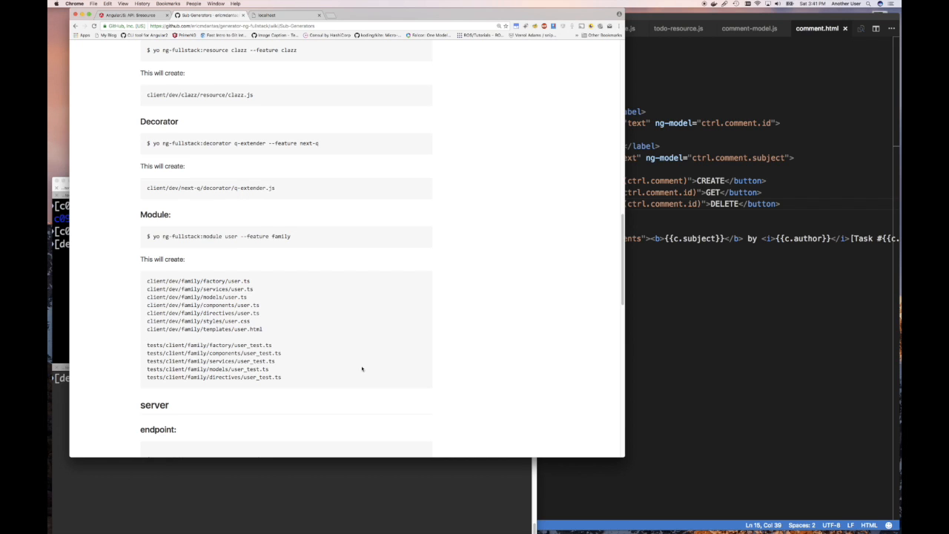
mouse_move(347, 382)
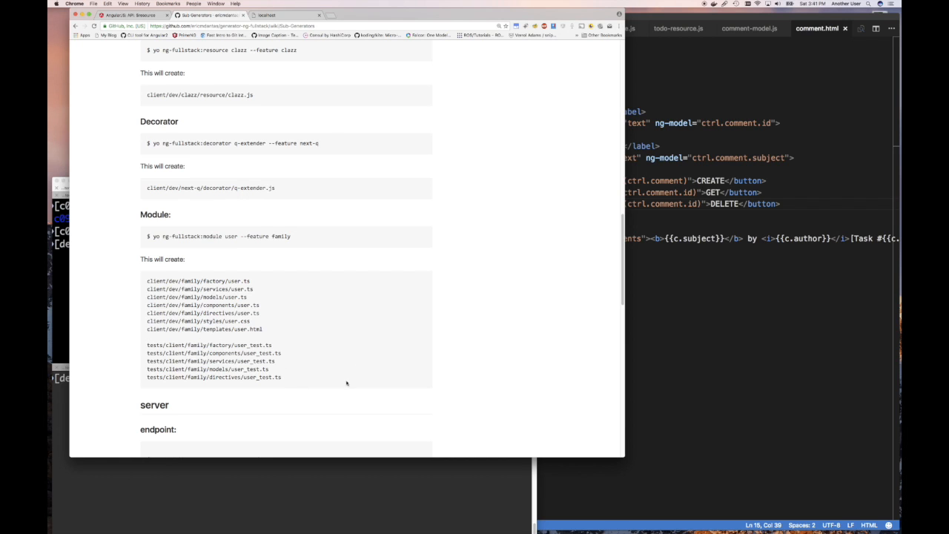
mouse_move(323, 384)
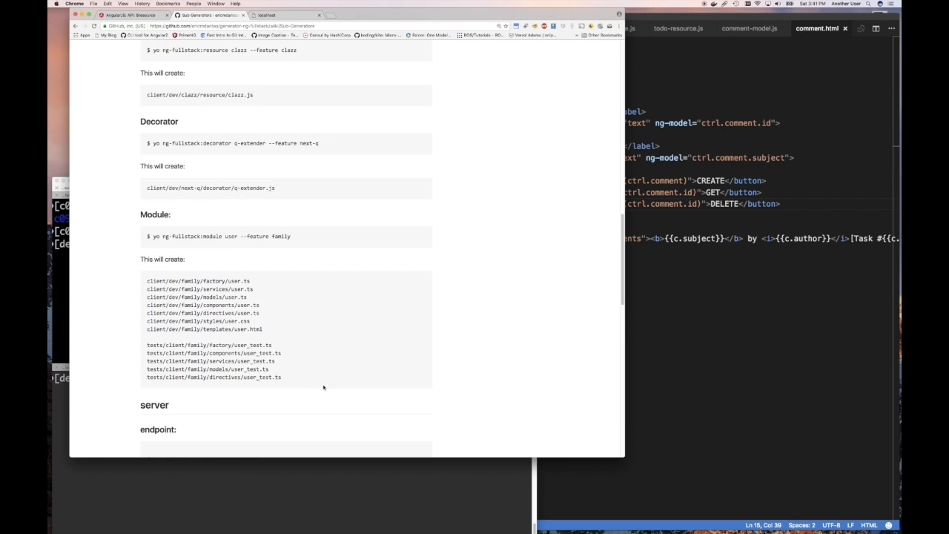
mouse_move(345, 421)
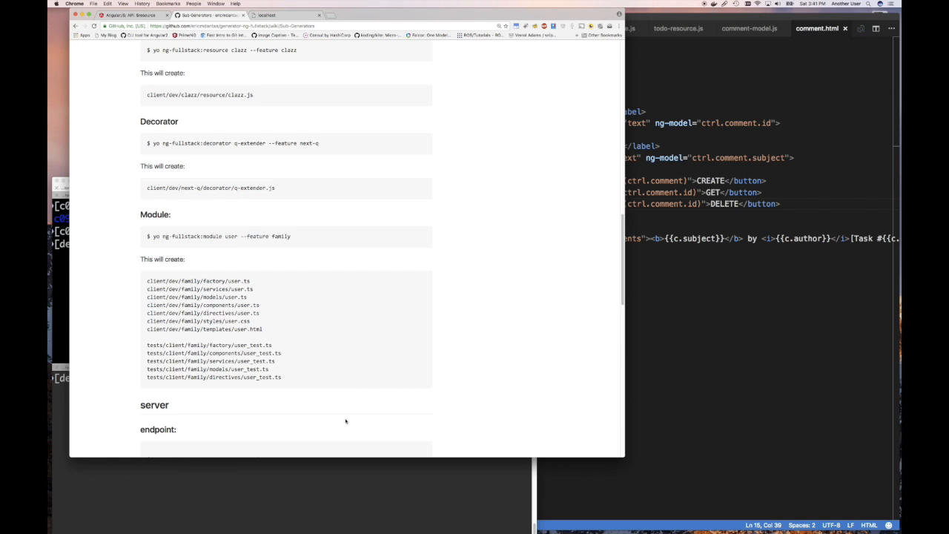
mouse_move(350, 487)
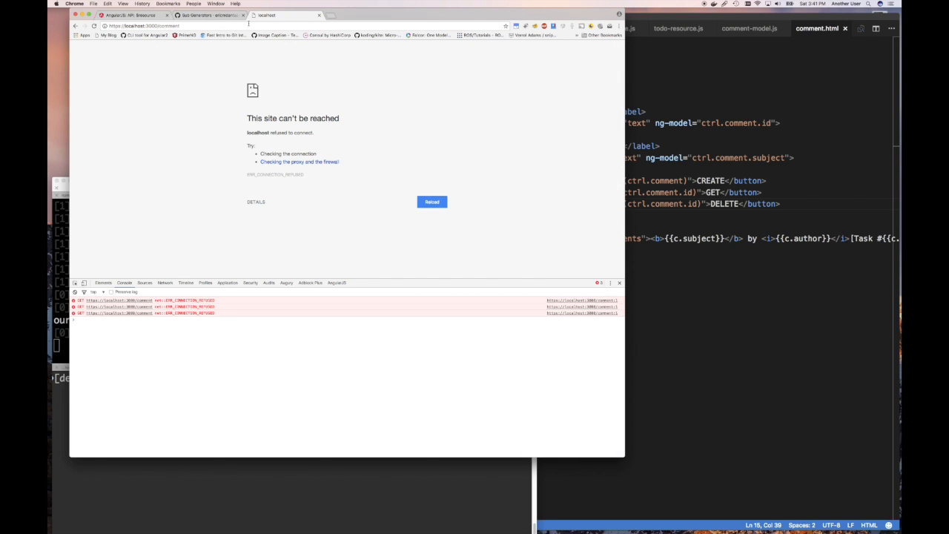
- Bring the demo-app project's code editor window forward
left_click(430, 202)
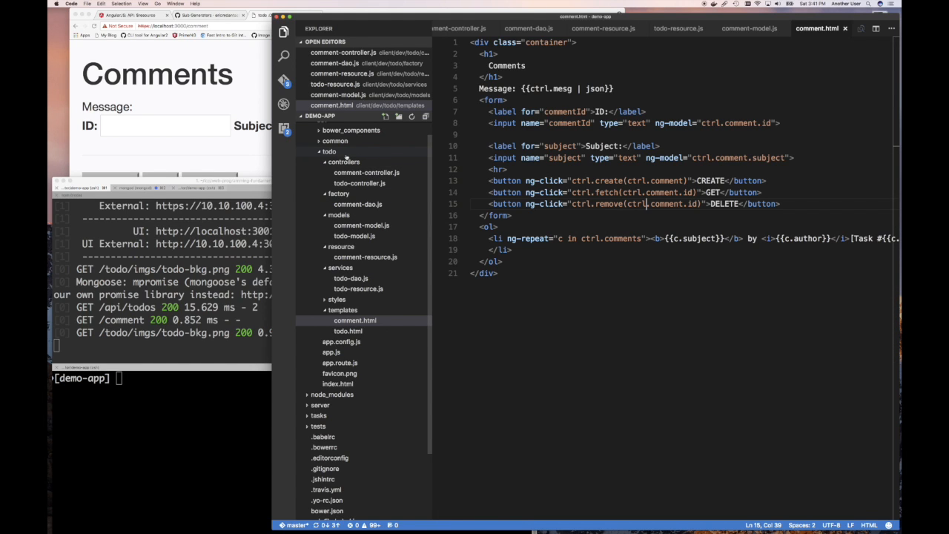
mouse_move(362, 193)
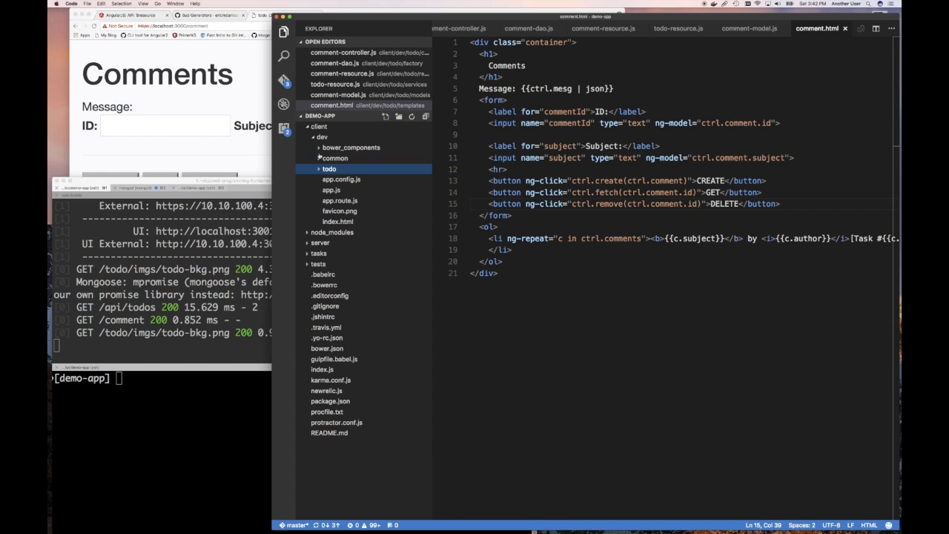
mouse_move(356, 169)
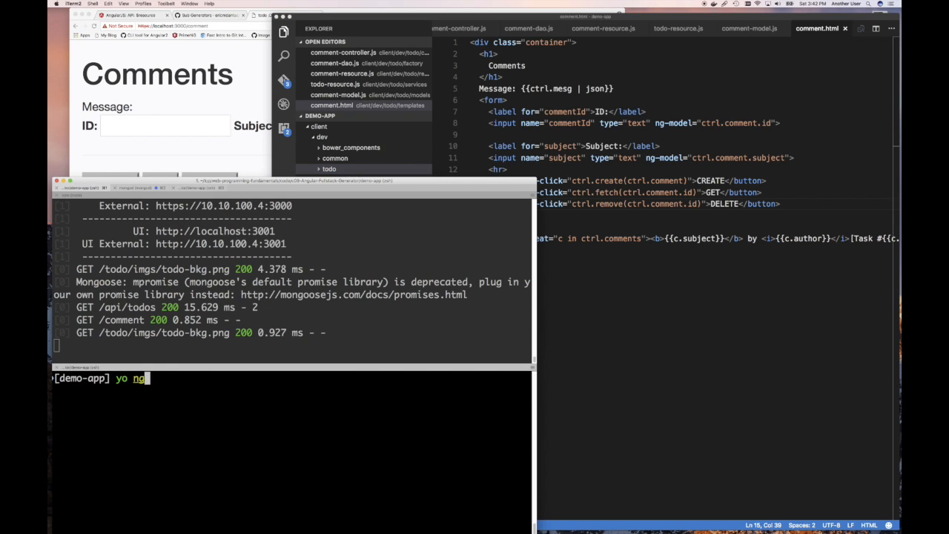
- Run 'yo ng-fullstack:module user --feature user' to generate the user module
type("-fullstack:")
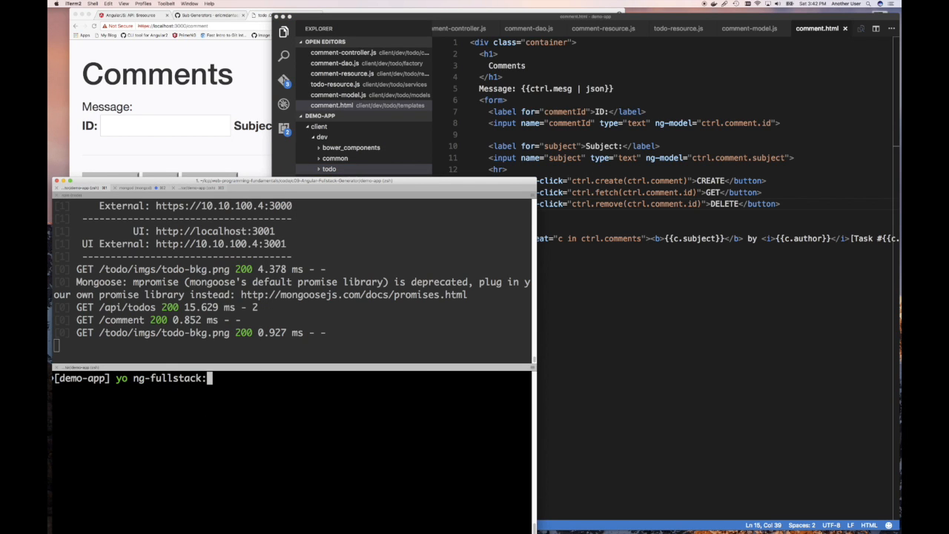
type("module")
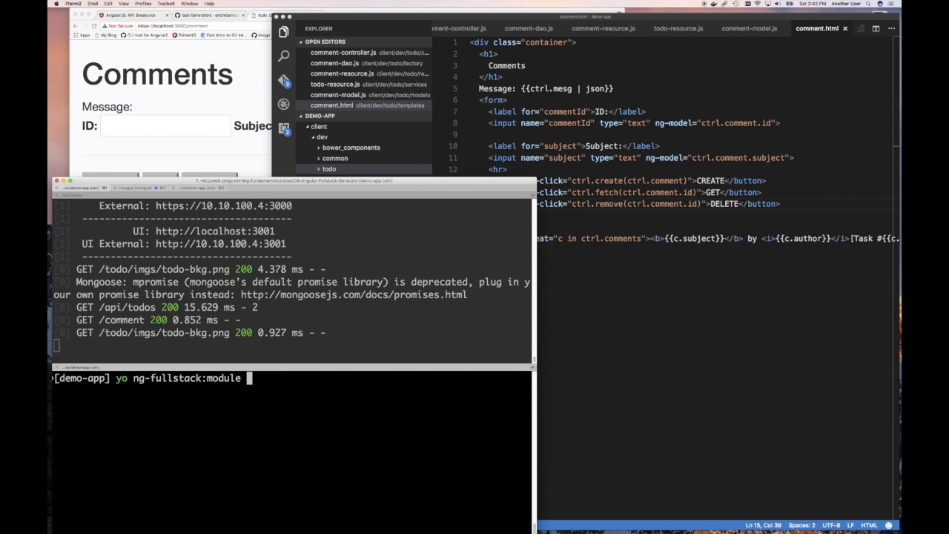
type("User")
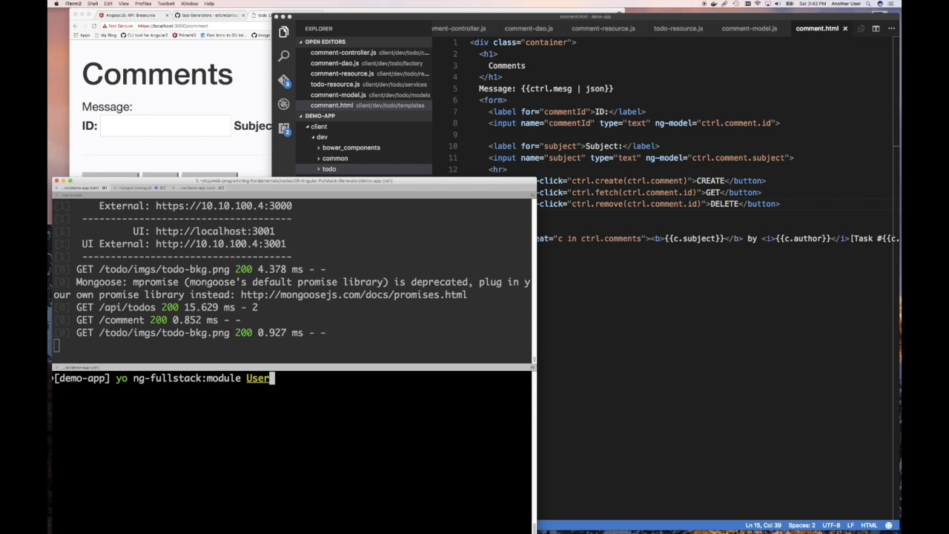
type("user")
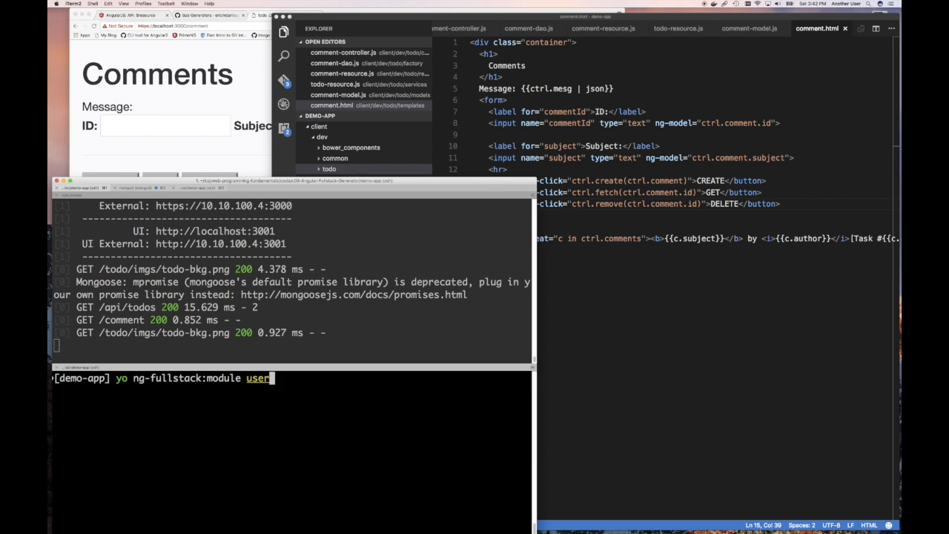
type("--fe")
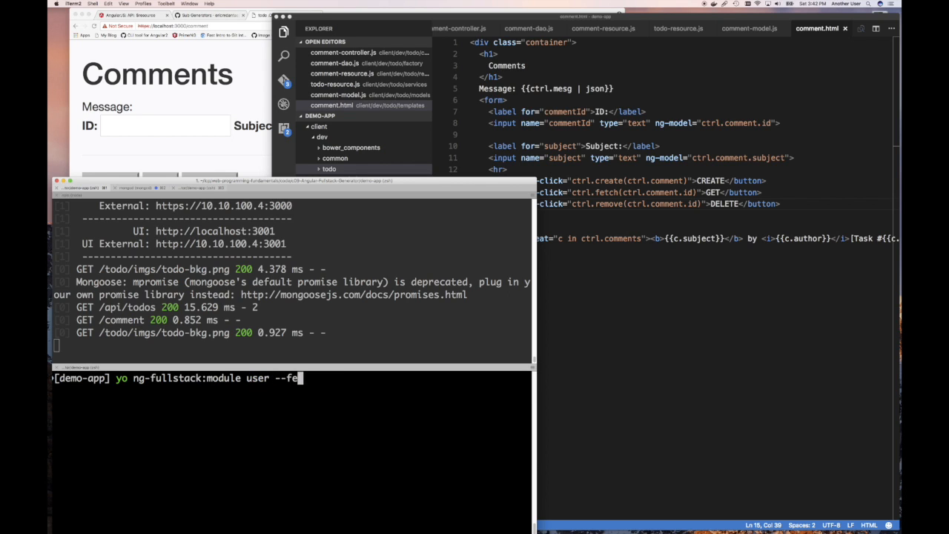
type("ature user")
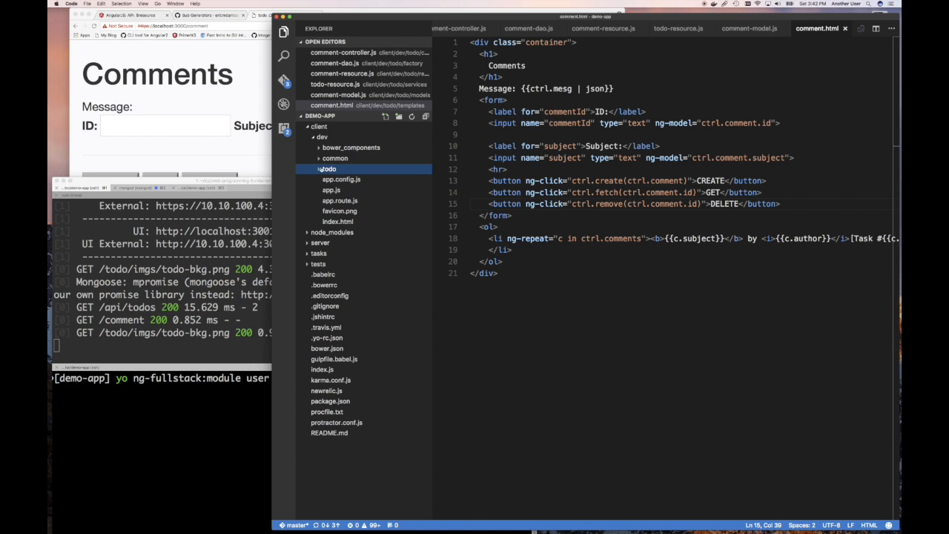
mouse_move(329, 169)
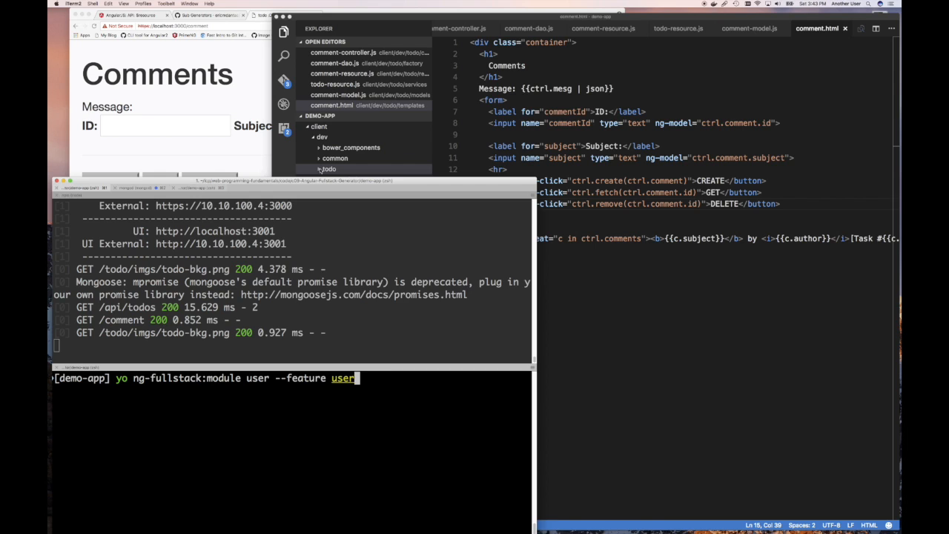
left_click(326, 169)
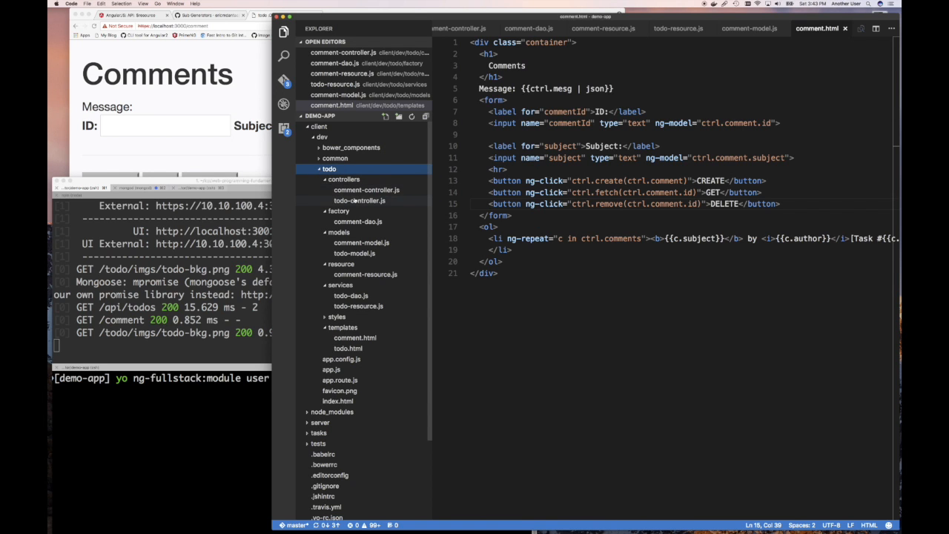
left_click(329, 169)
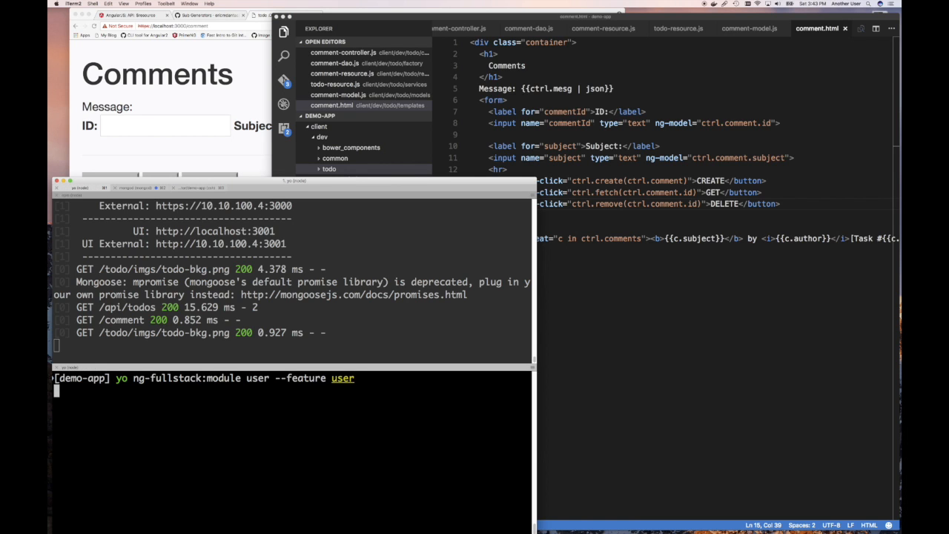
key("Enter")
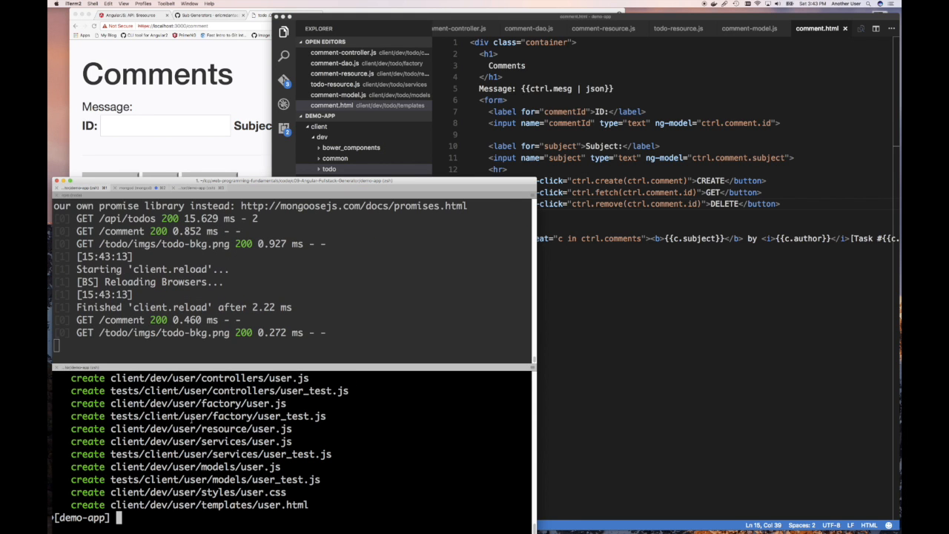
mouse_move(622, 317)
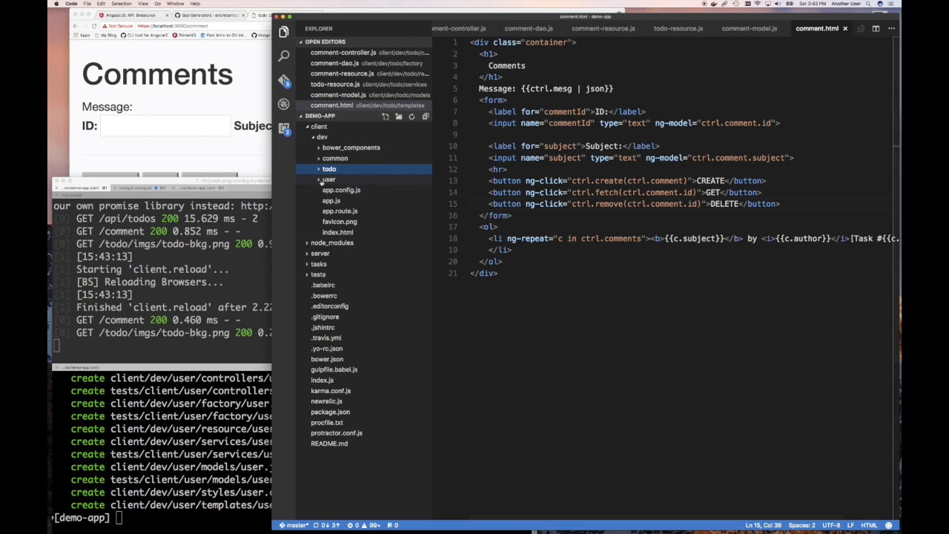
- Expand client/dev/user/templates and open the generated user.html view
left_click(328, 179)
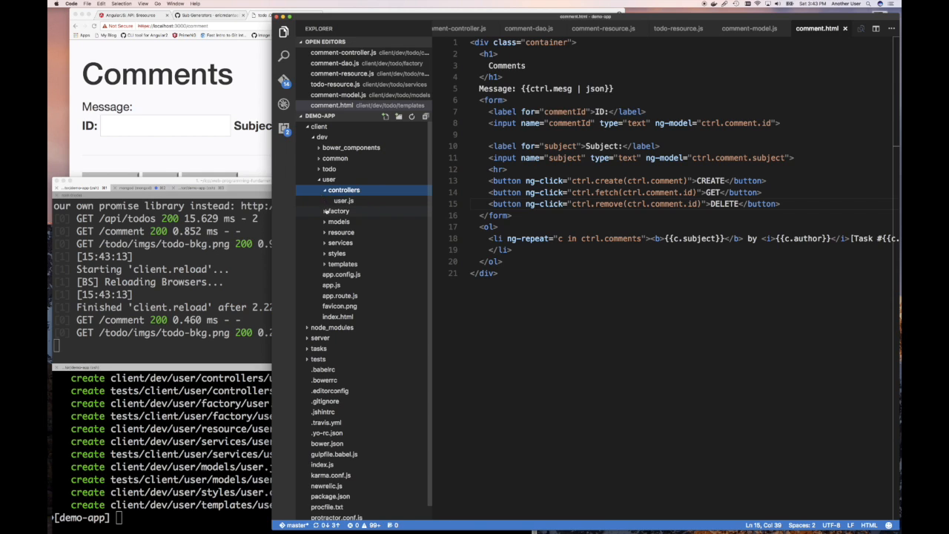
left_click(338, 232)
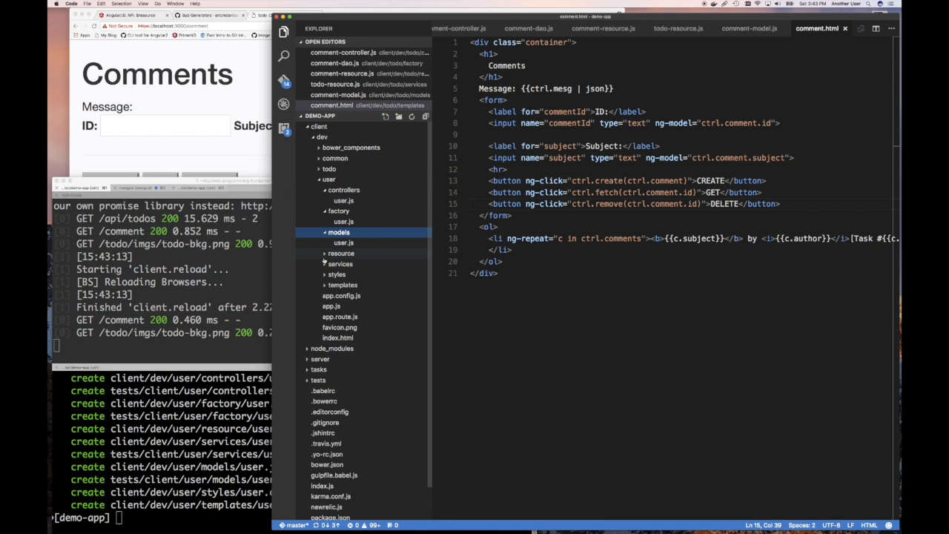
left_click(341, 264)
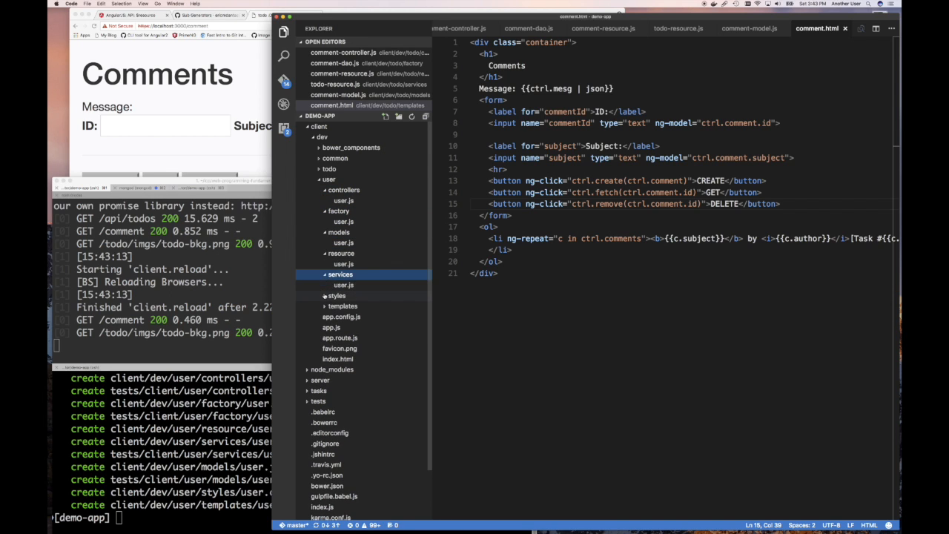
left_click(341, 305)
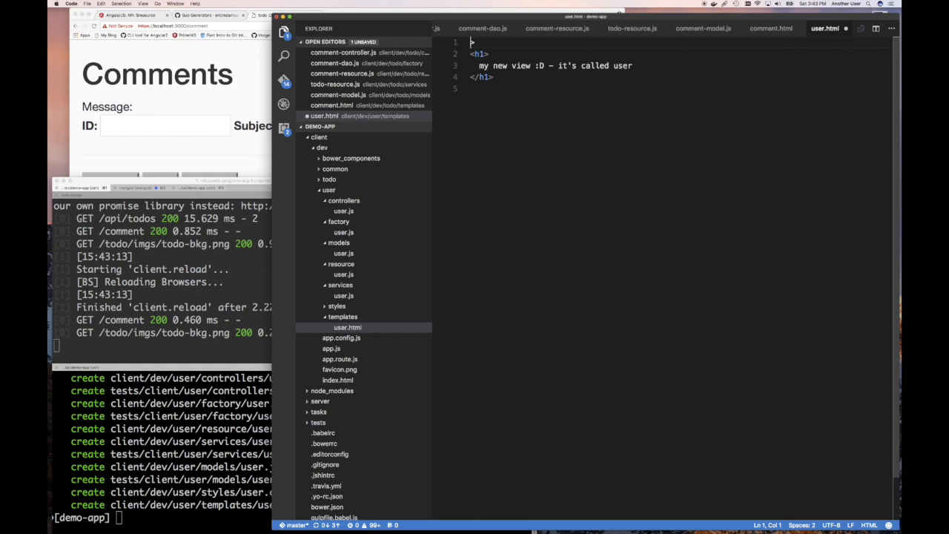
- Wrap user.html in a div class="container" with heading 'Admin User Listing'
type("ci")
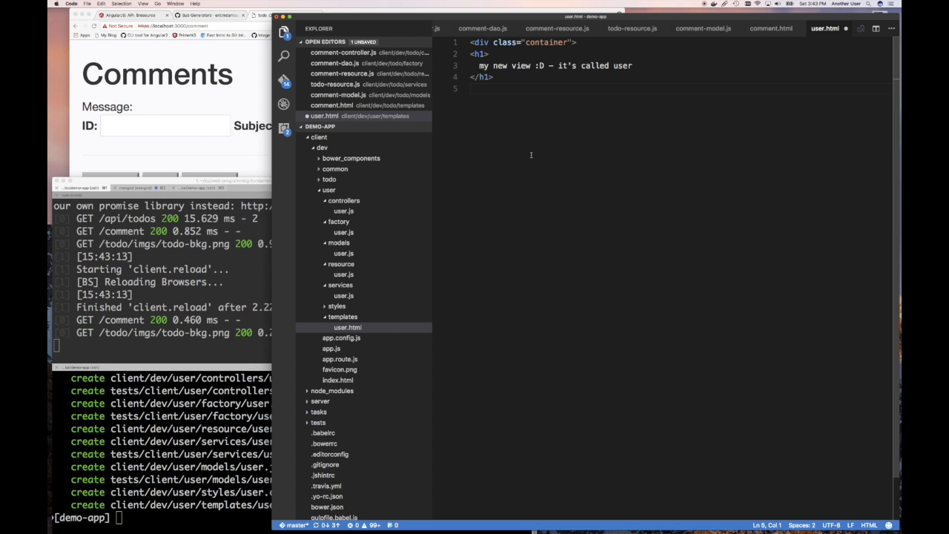
type("</div>")
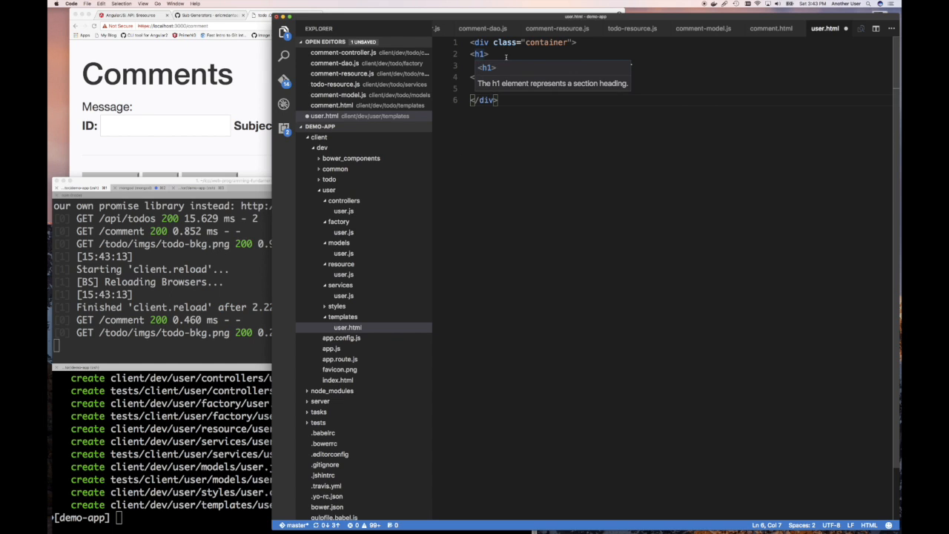
type("my new view :D - it's called user")
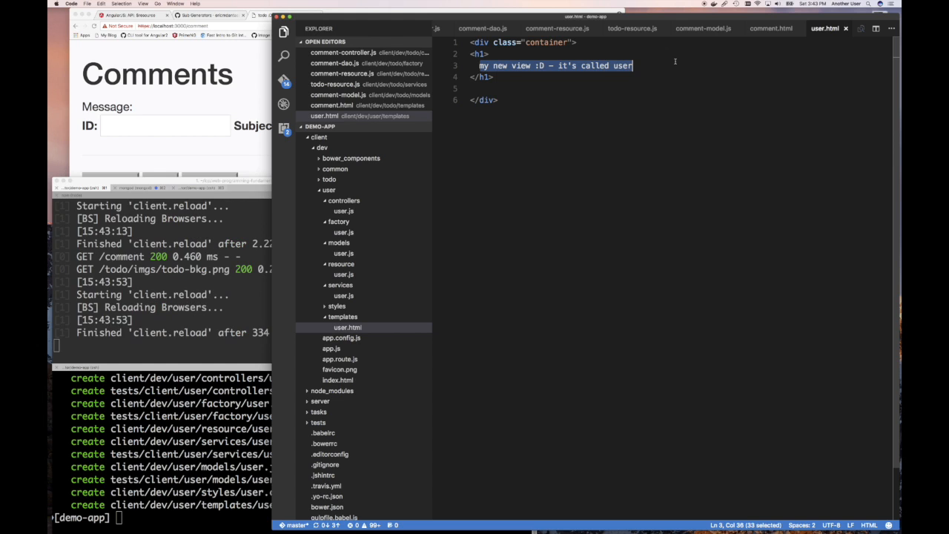
type("User Lis")
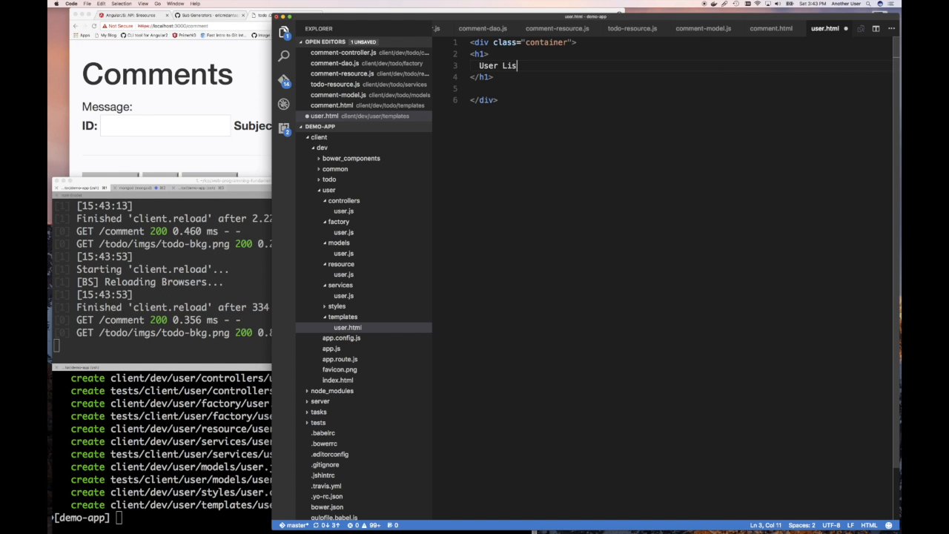
type("ting")
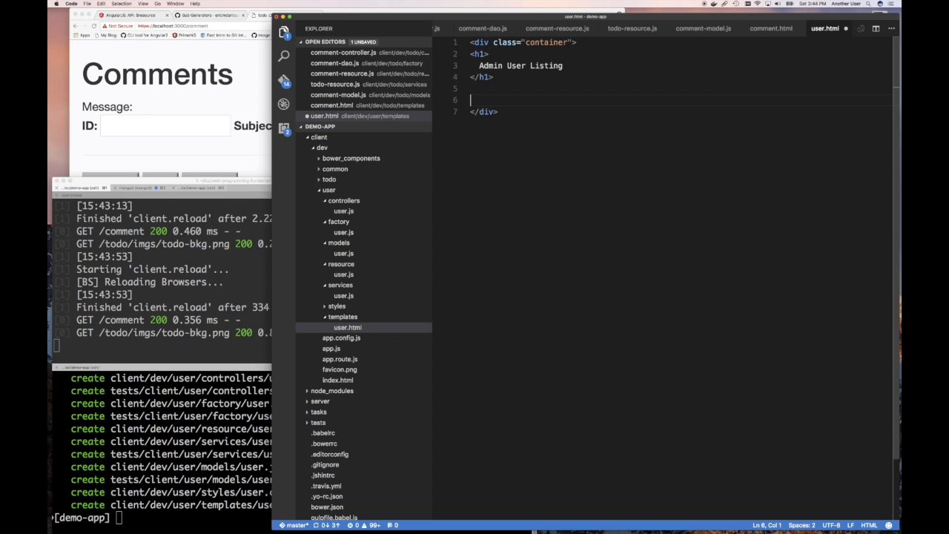
mouse_move(231, 153)
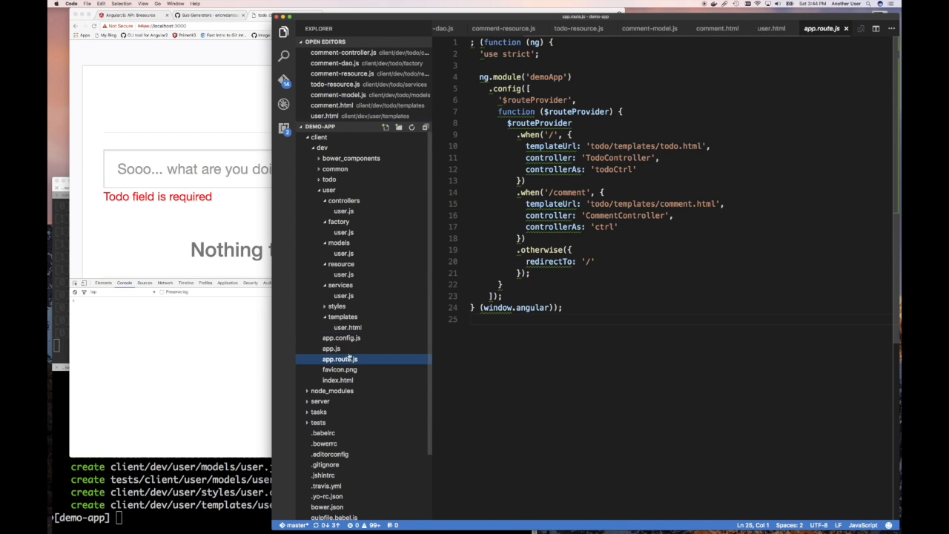
- Copy the /comment route into an /admin/users route pointing at the user template
left_click_drag(480, 193, 526, 237)
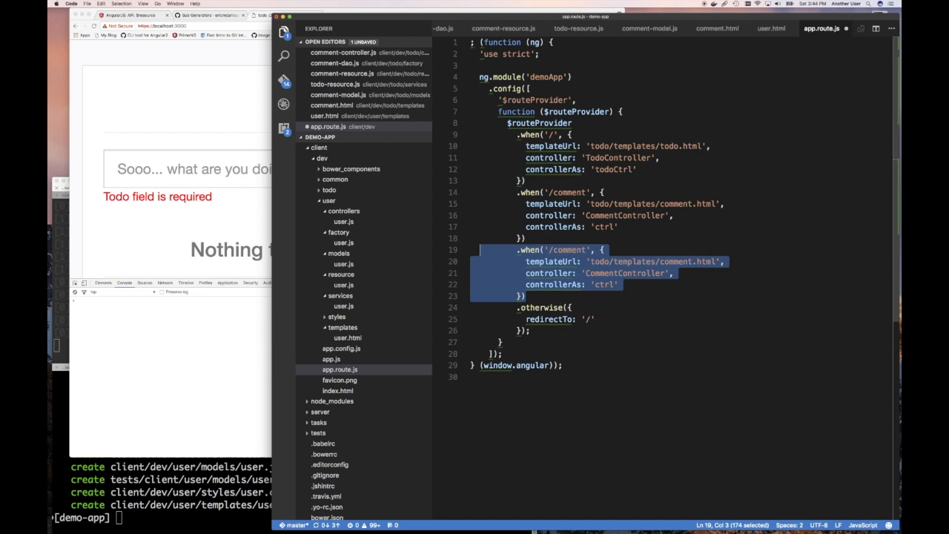
double_click(571, 249)
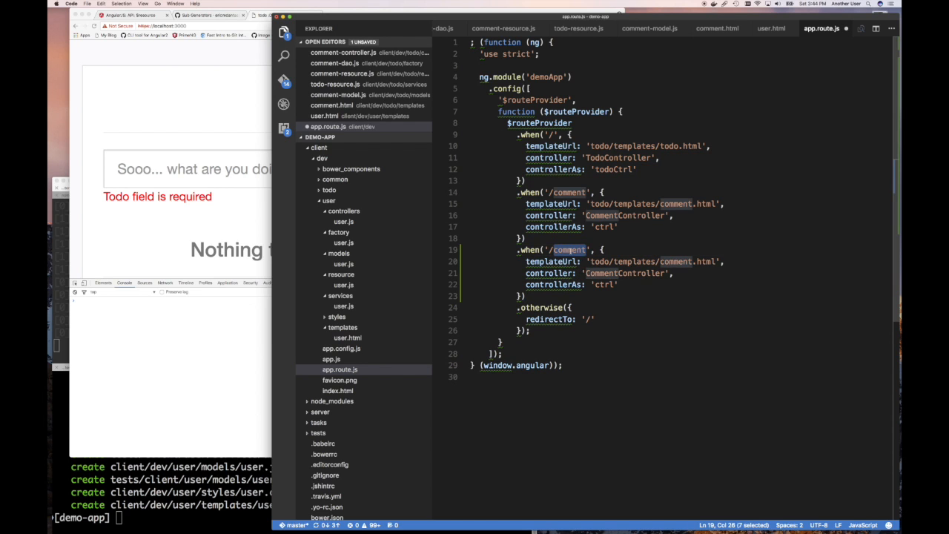
type("admin/users")
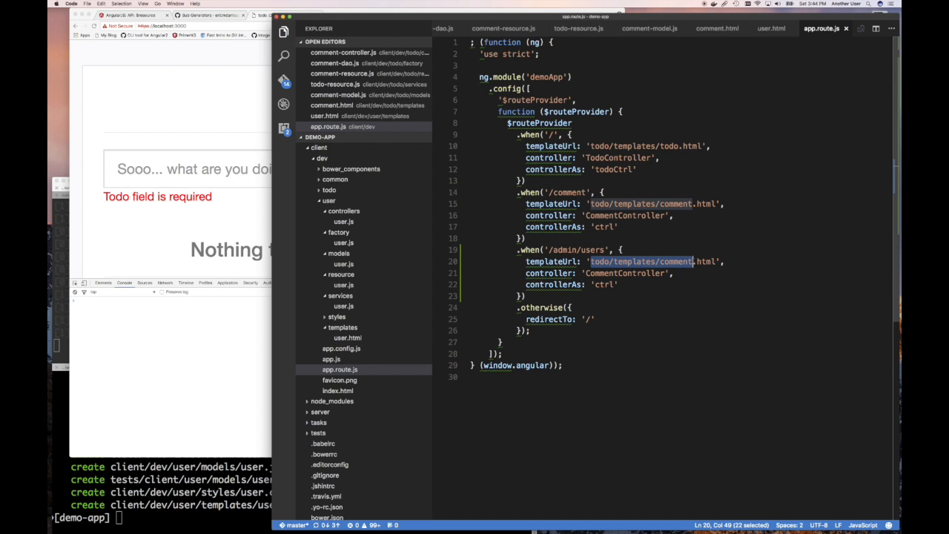
type("user/.html")
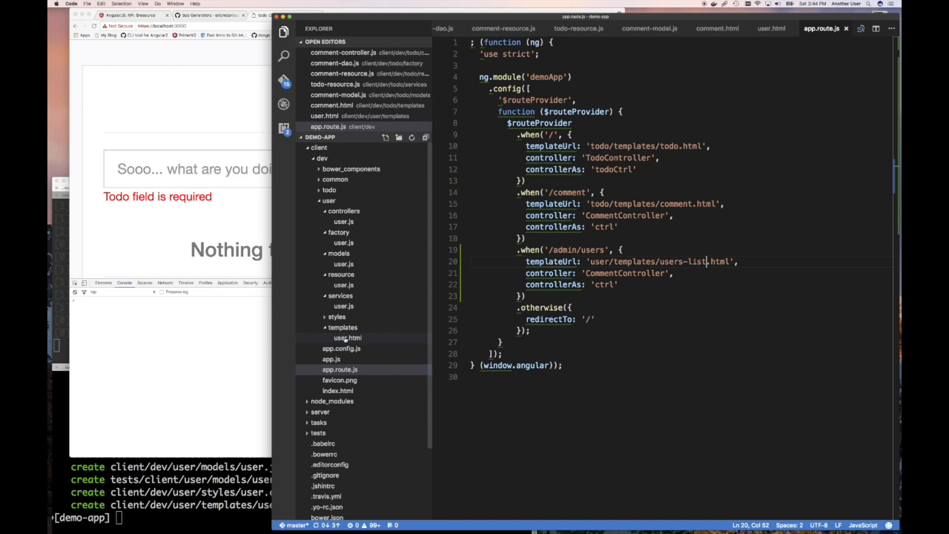
- Rename user.html to users-list.html and return to app.route.js
right_click(344, 338)
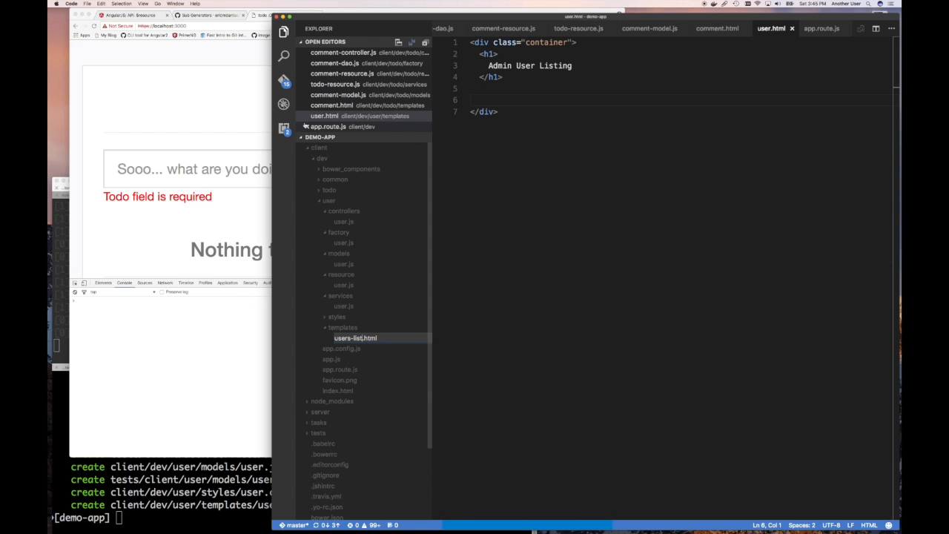
left_click(354, 338)
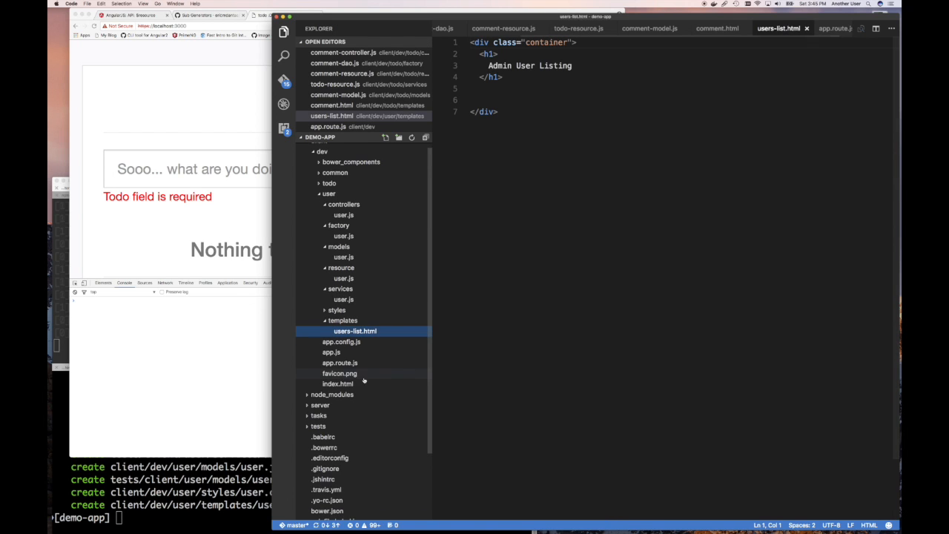
left_click(339, 362)
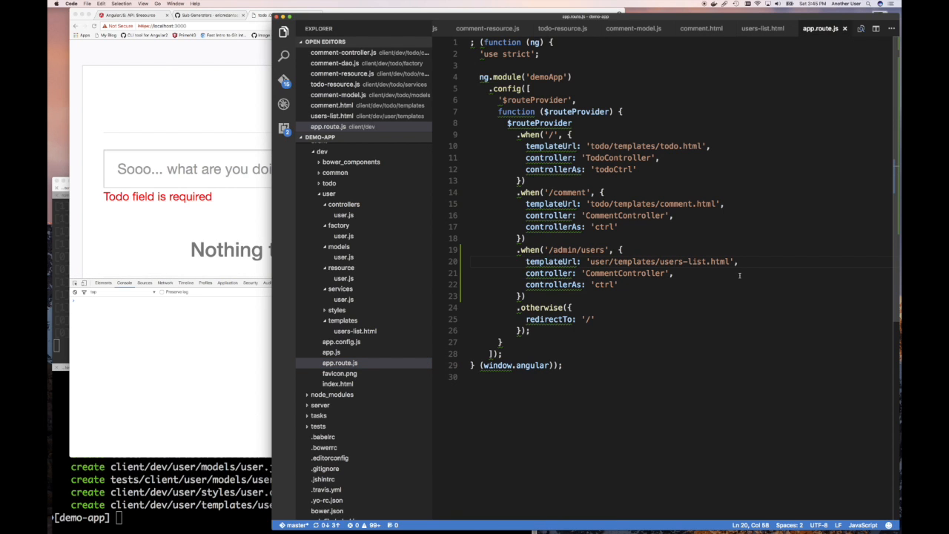
- Set the /admin/users route's controller to UserListController
type("//")
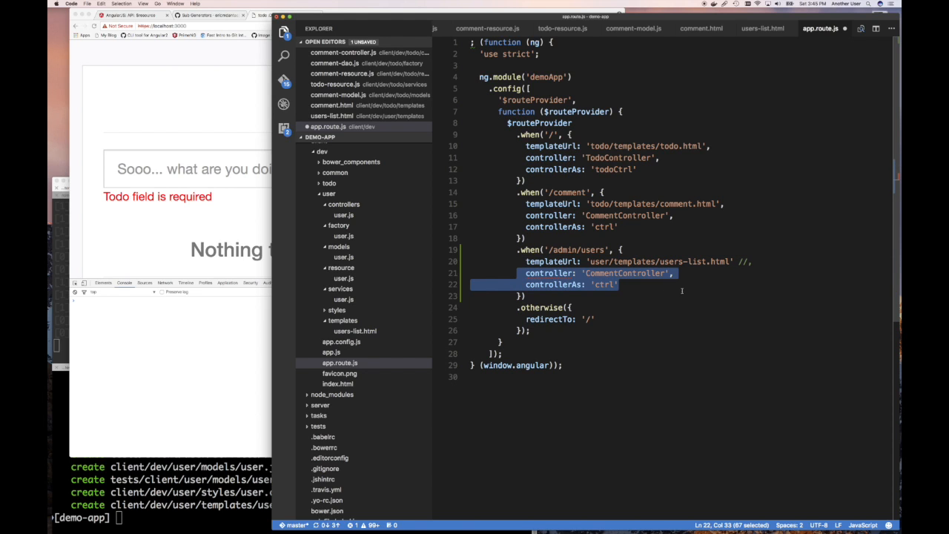
key("Cmd+/")
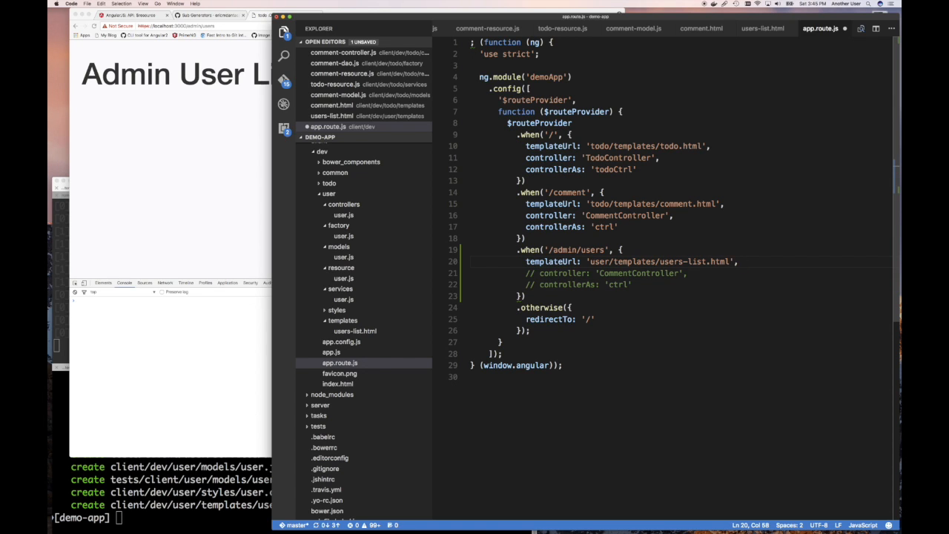
left_click_drag(525, 273, 632, 284)
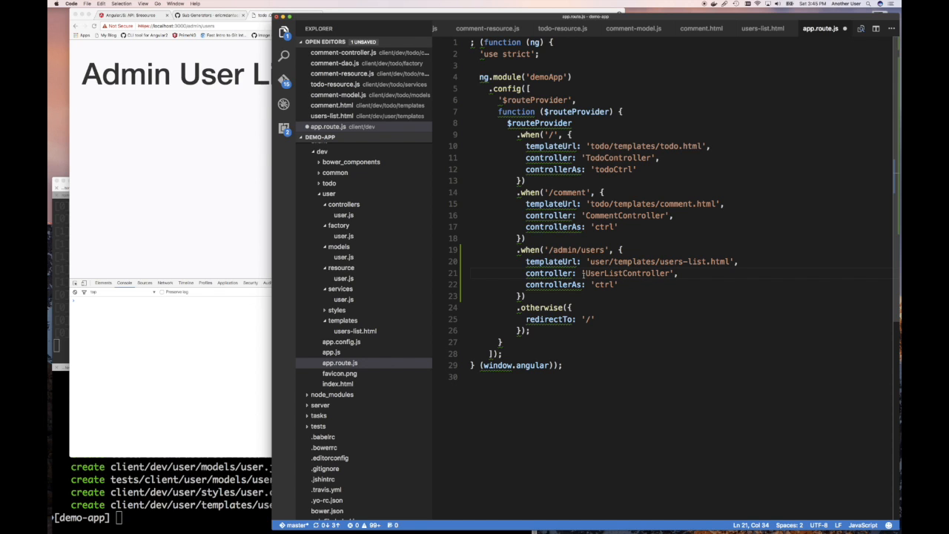
- Rename controllers/user.js to user-list-controller.js and register the controller as UserListController
left_click(344, 213)
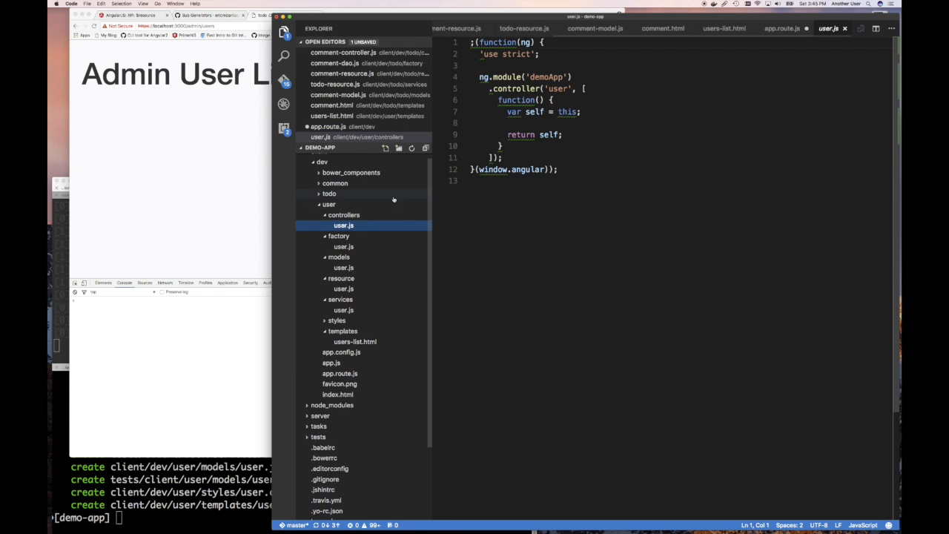
right_click(344, 225)
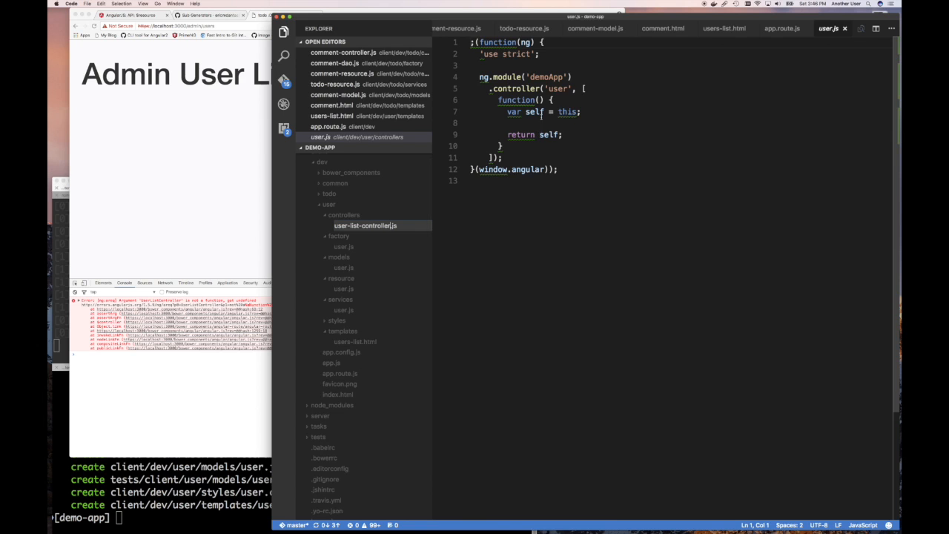
left_click(365, 225)
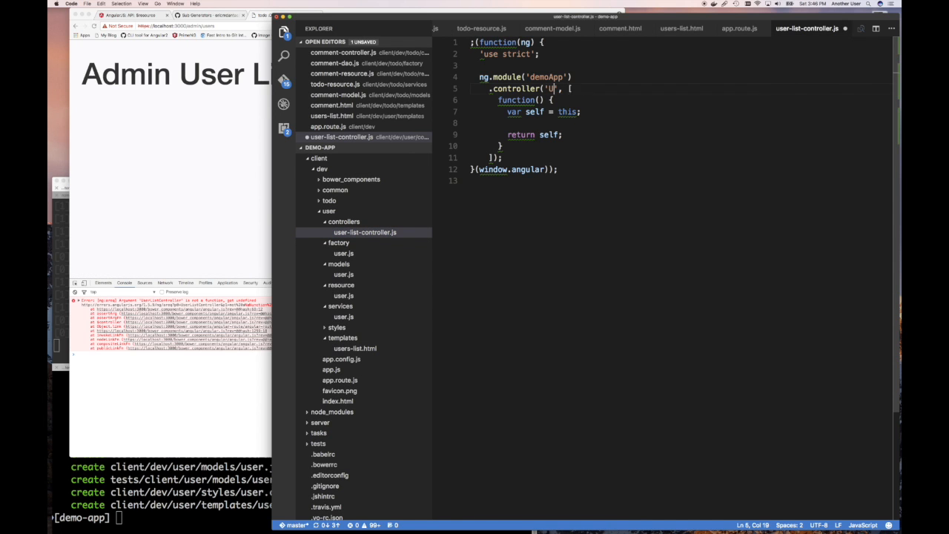
type("UserListController")
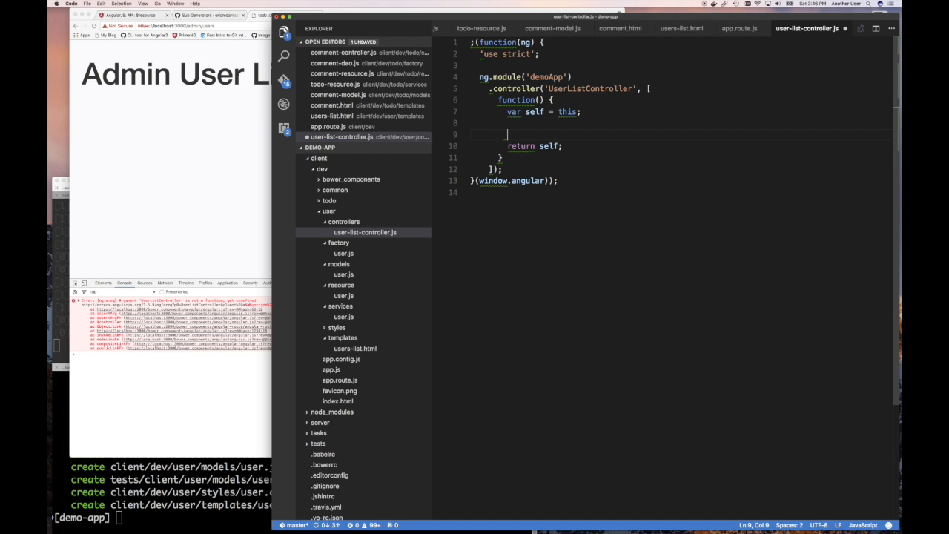
type("self.")
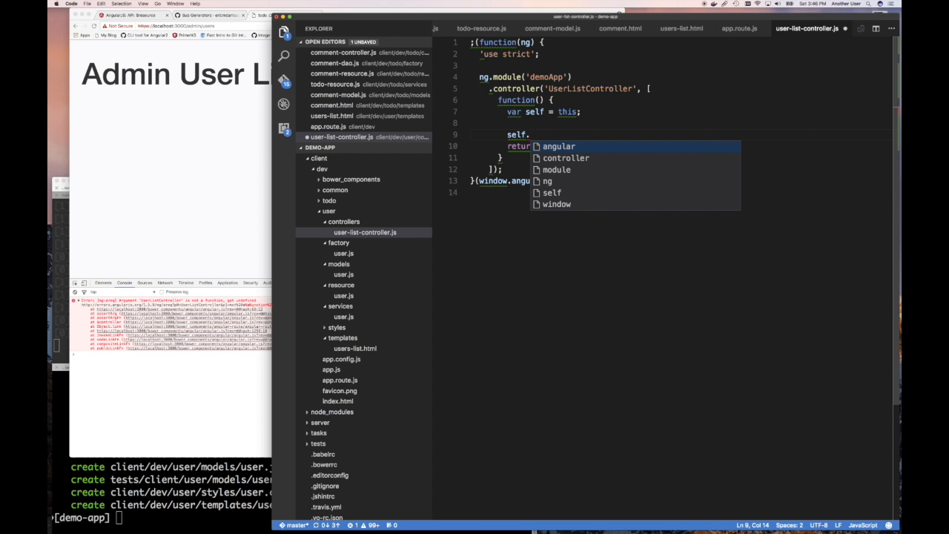
type("current")
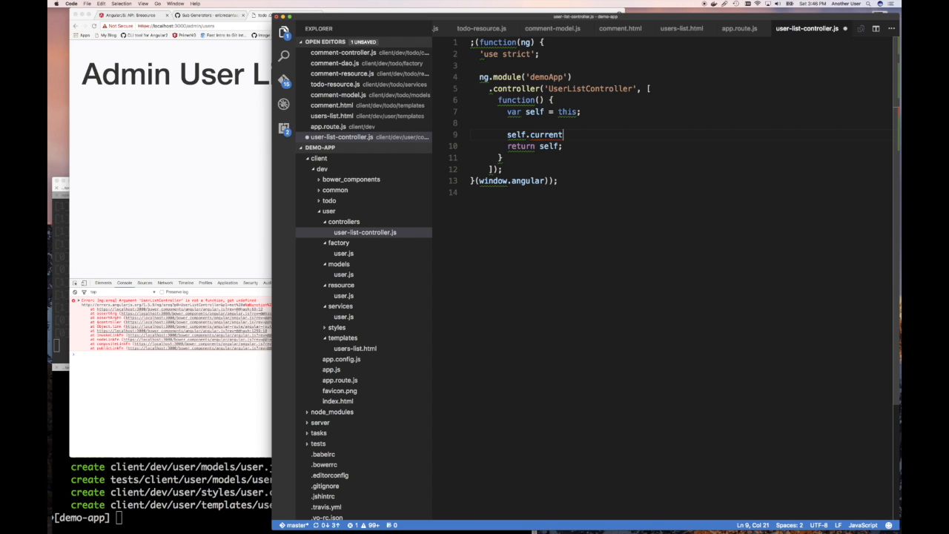
key("Backspace")
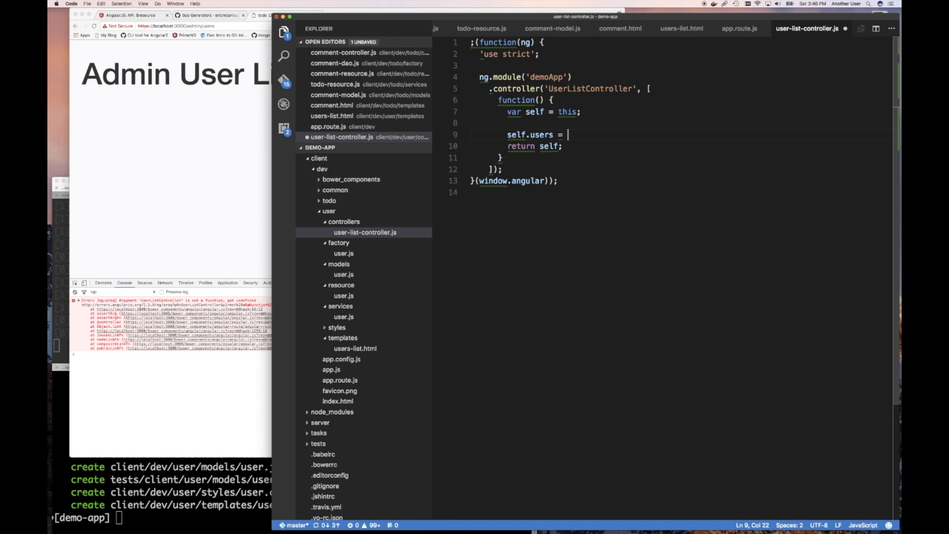
type("[")
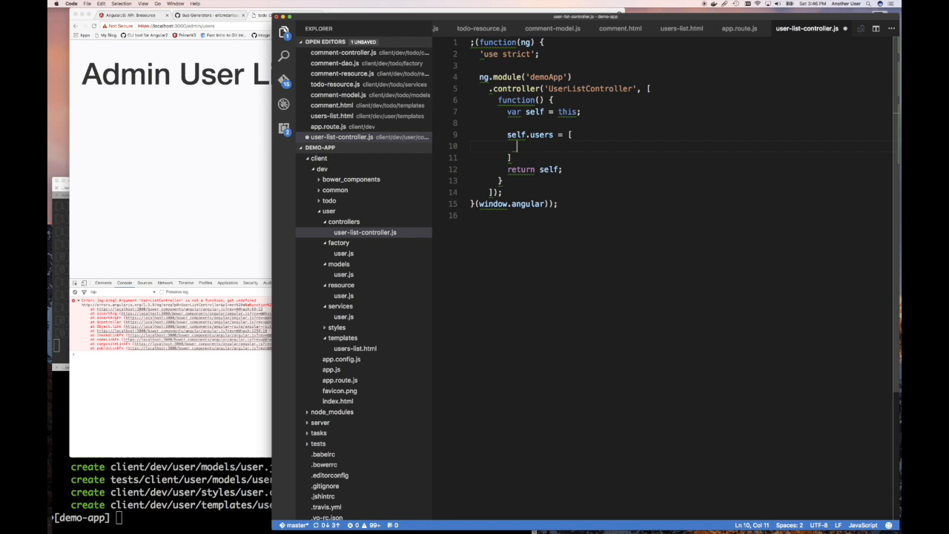
type("{id:1,")
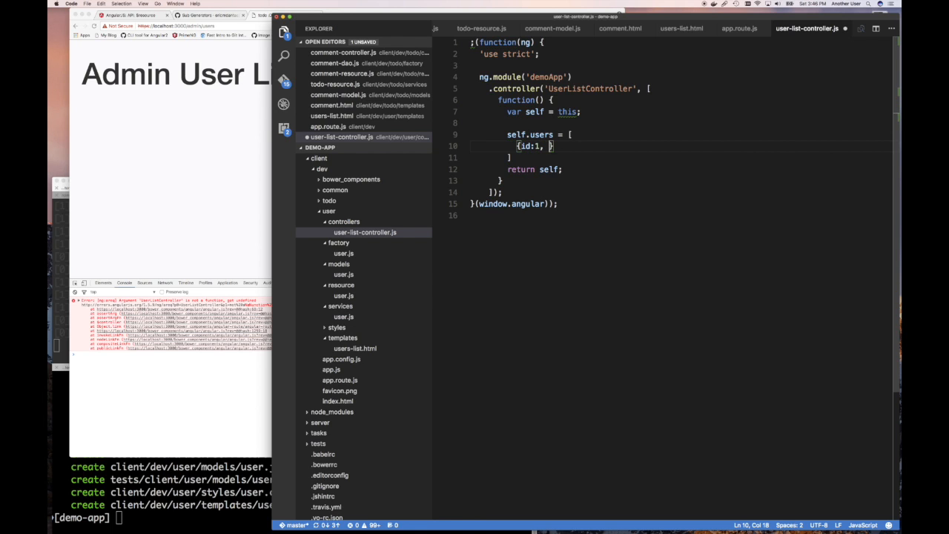
type("username:\"bo")
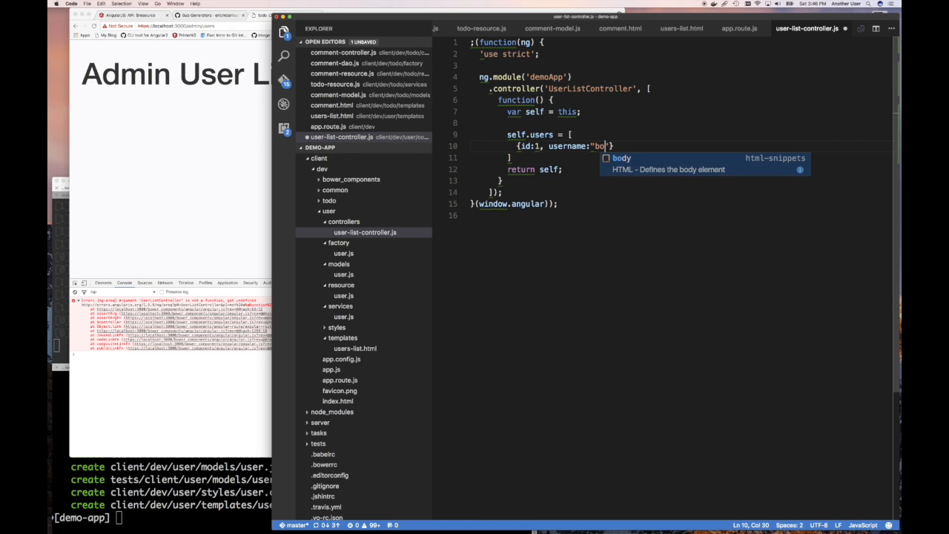
type("b")
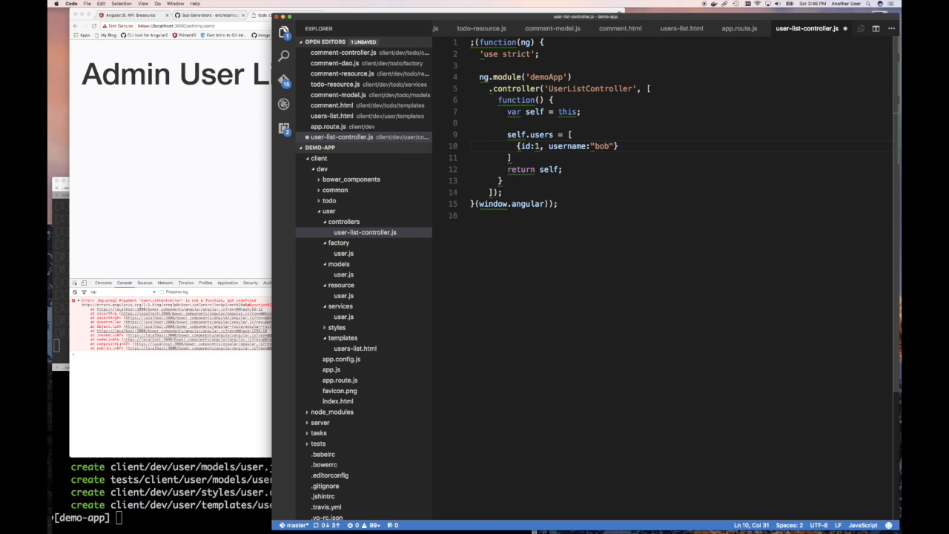
type("@email.com")
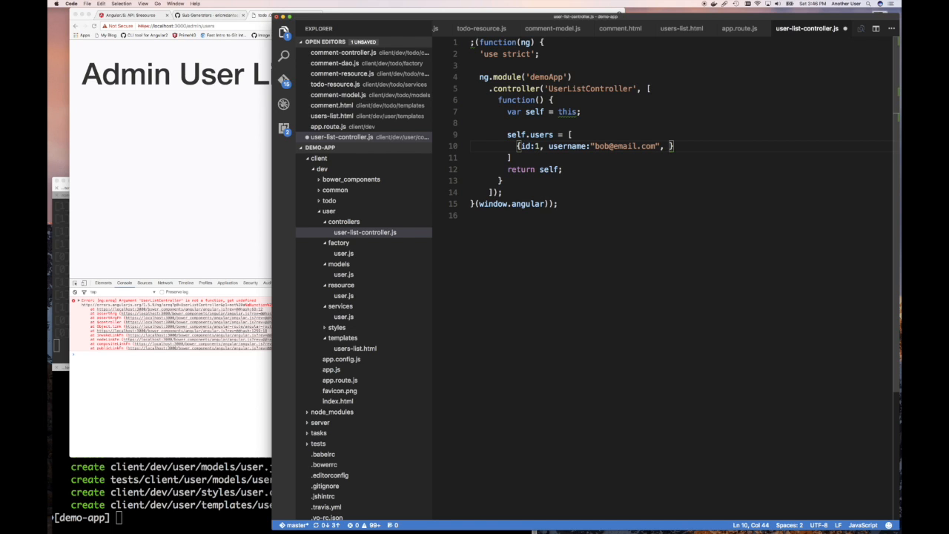
type("\"am\"")
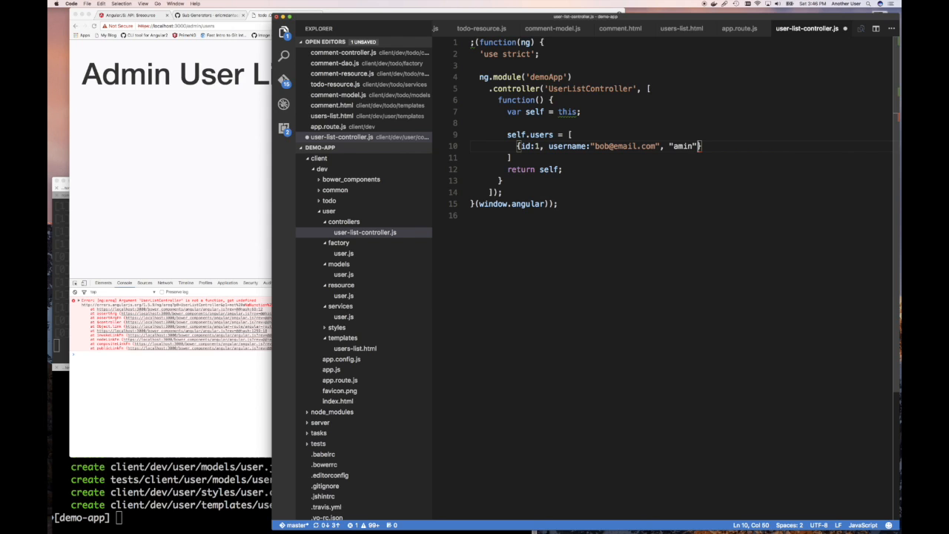
type("admin:")
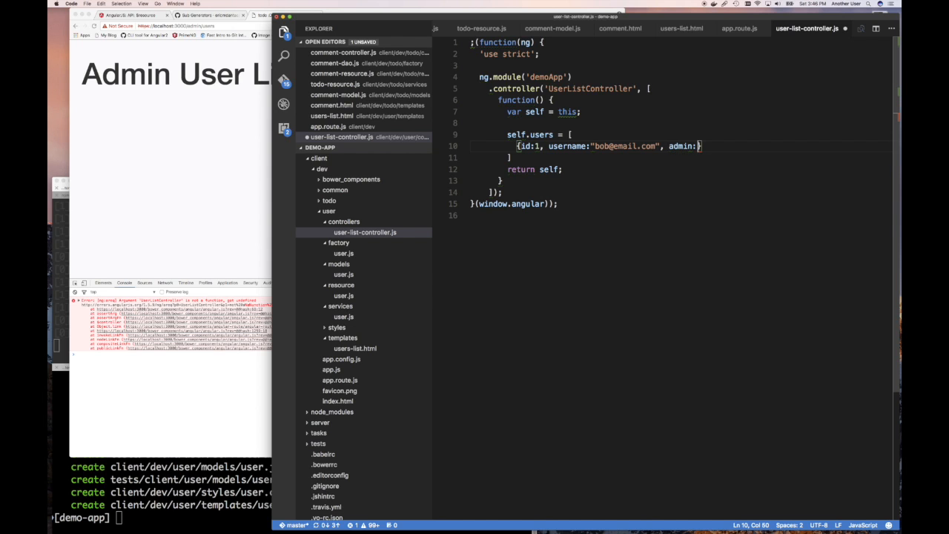
type("false")
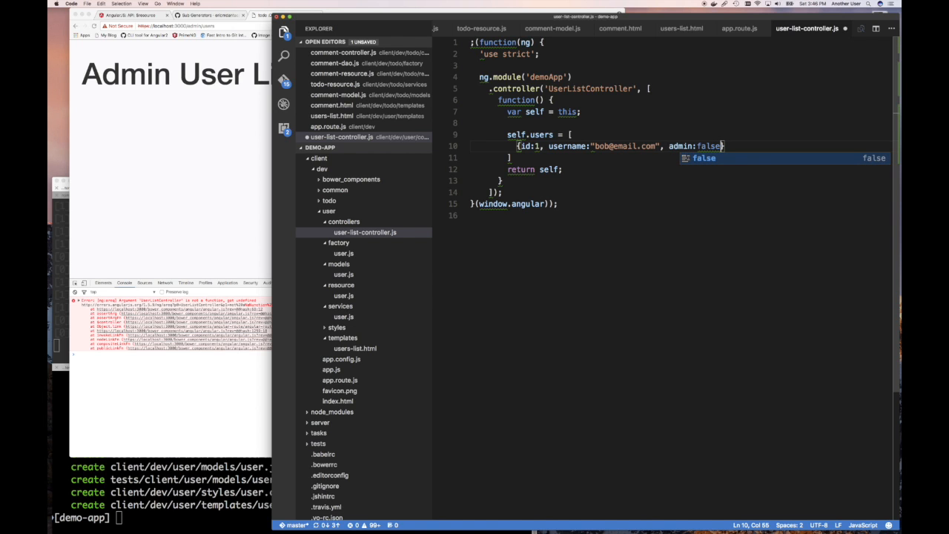
type("},")
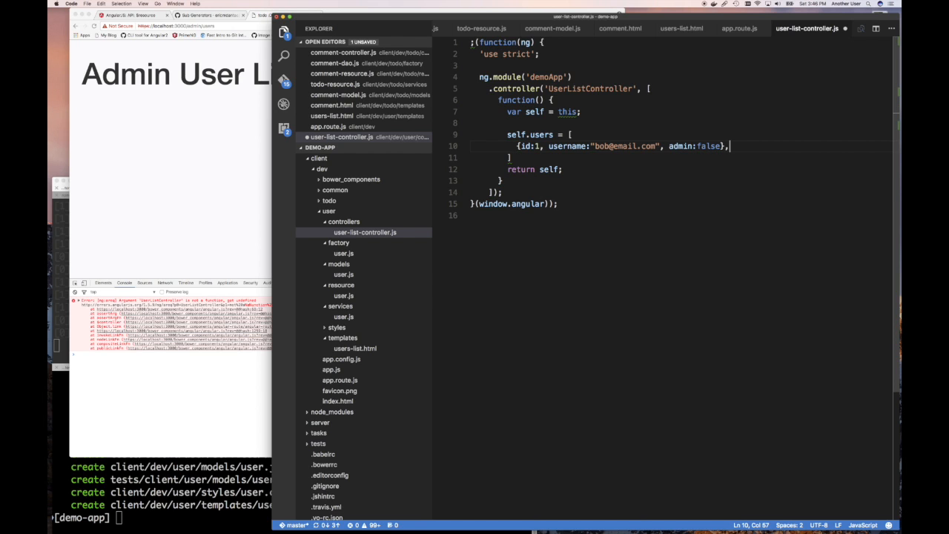
type("{id:1, username:\"bob@email.com\", admin:false},")
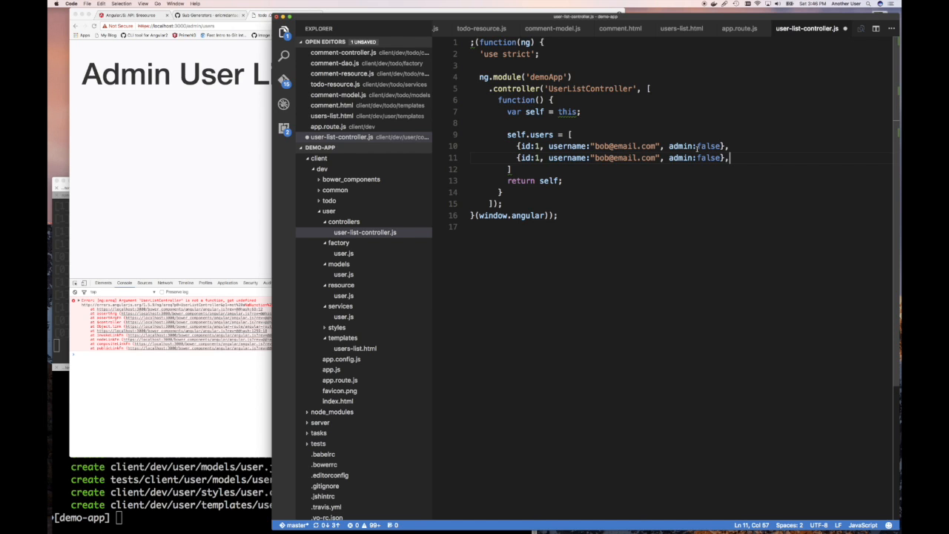
type("true")
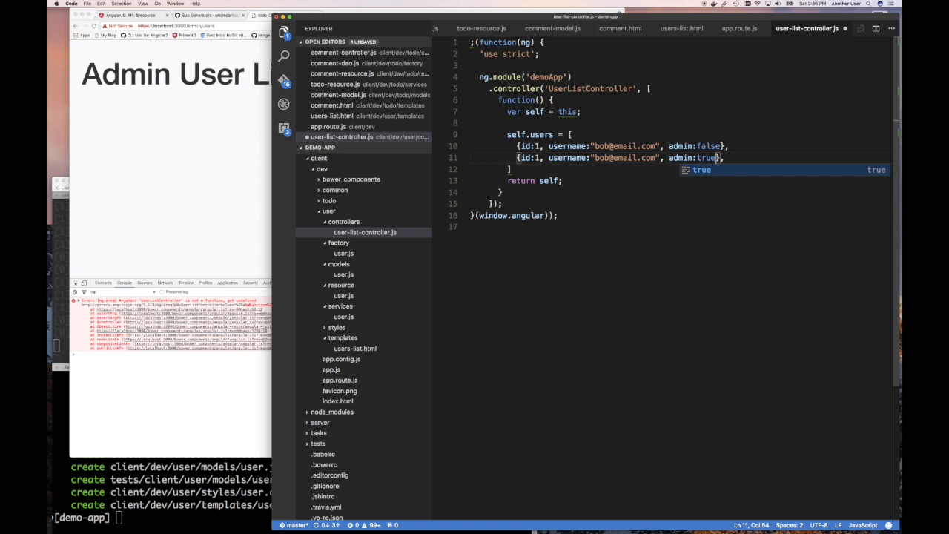
double_click(601, 157)
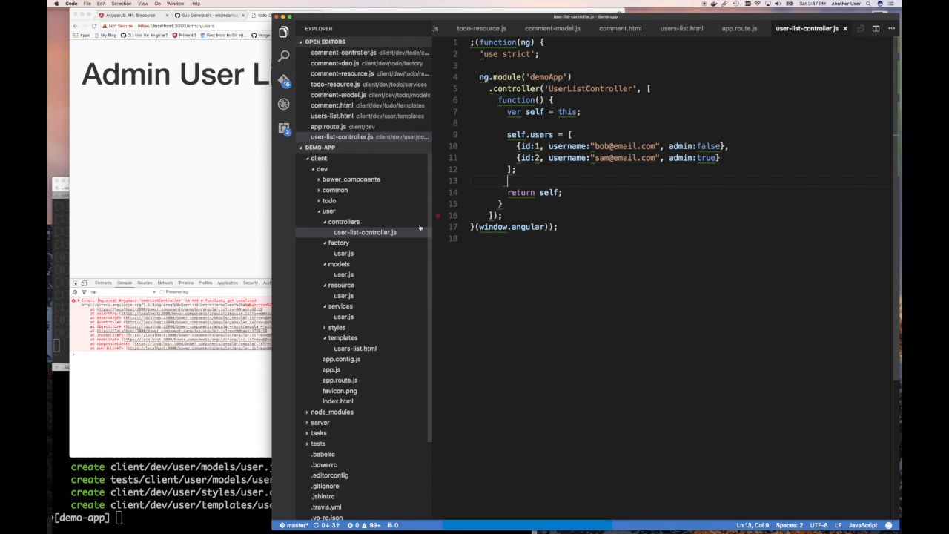
- Load user/controllers/user-list-controller.js via a script tag in index.html
left_click(328, 401)
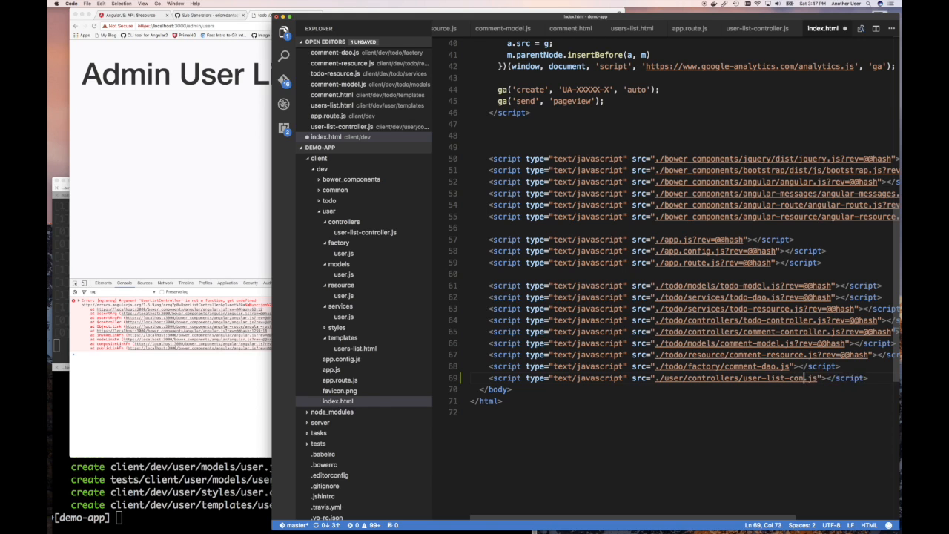
type("controller")
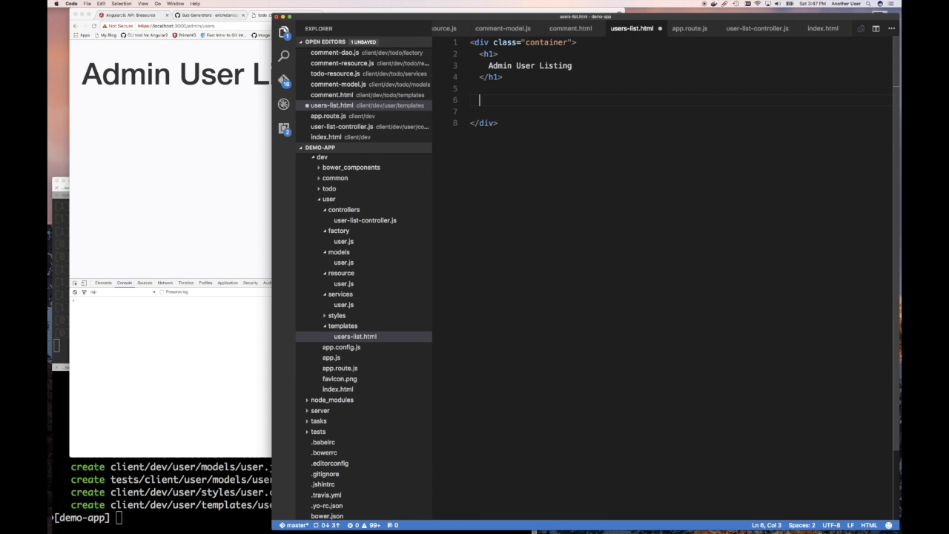
- Add an <ol> with <li ng-repeat="u in ctrl.users"> to the users list template
type("<ol>")
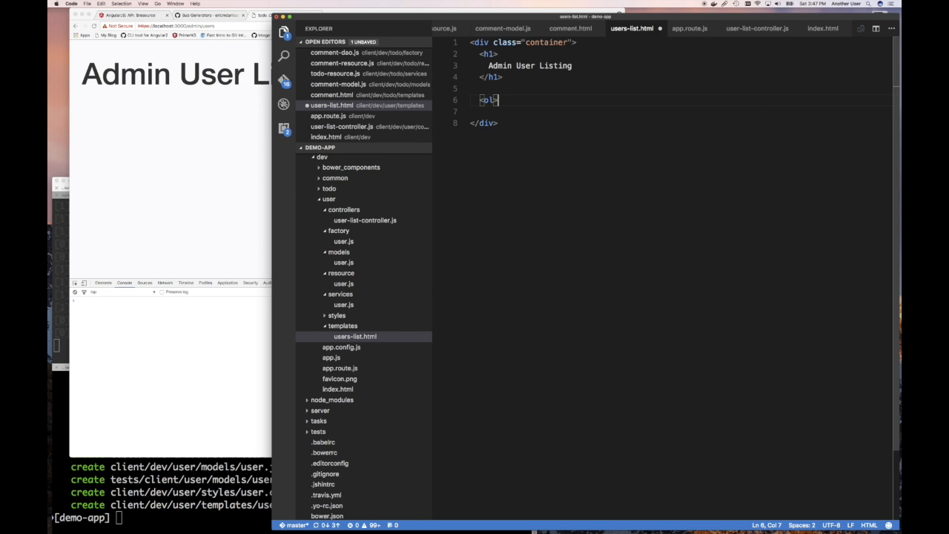
type("li")
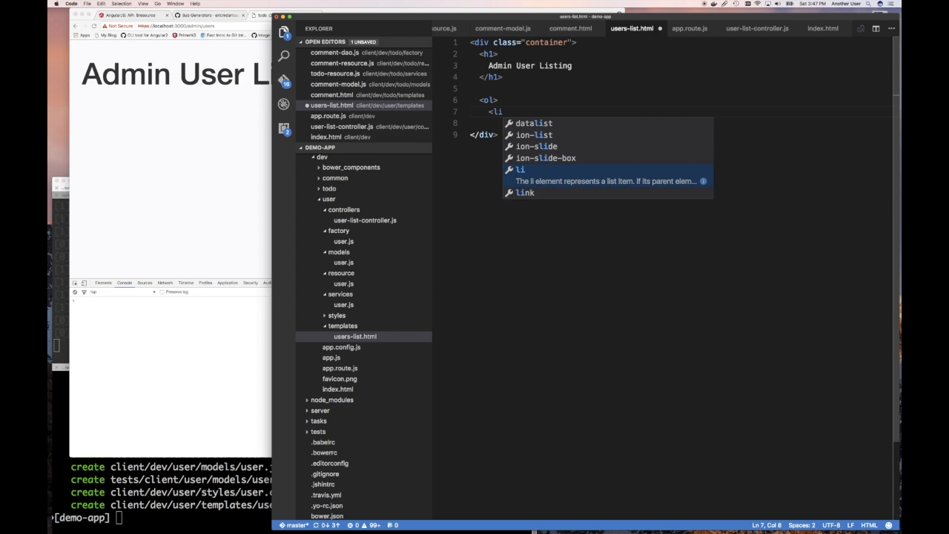
type("ng-repeat=\"")
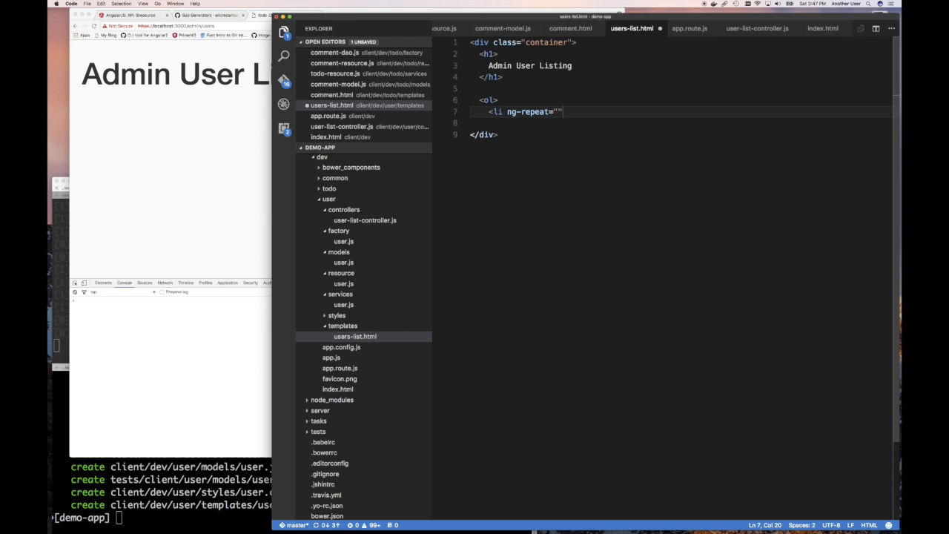
type("u in ct")
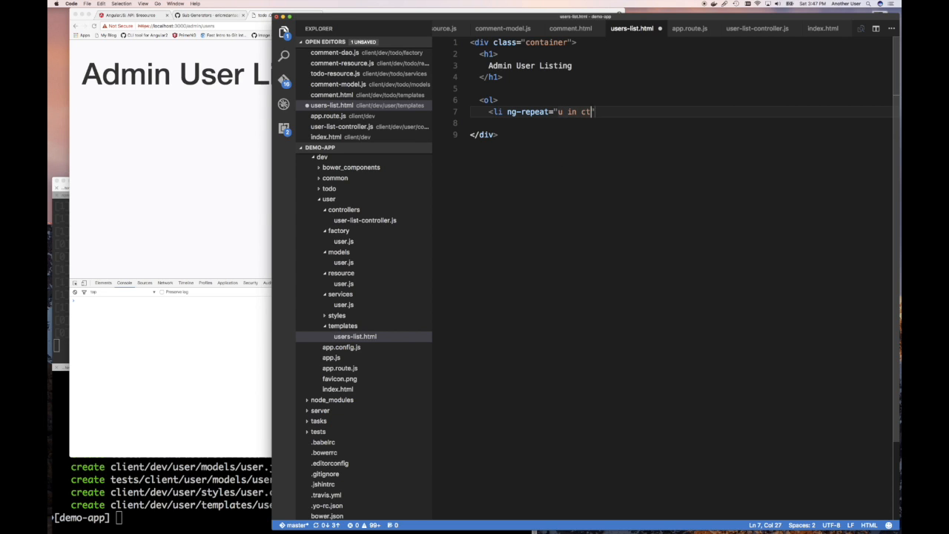
type("rl.users")
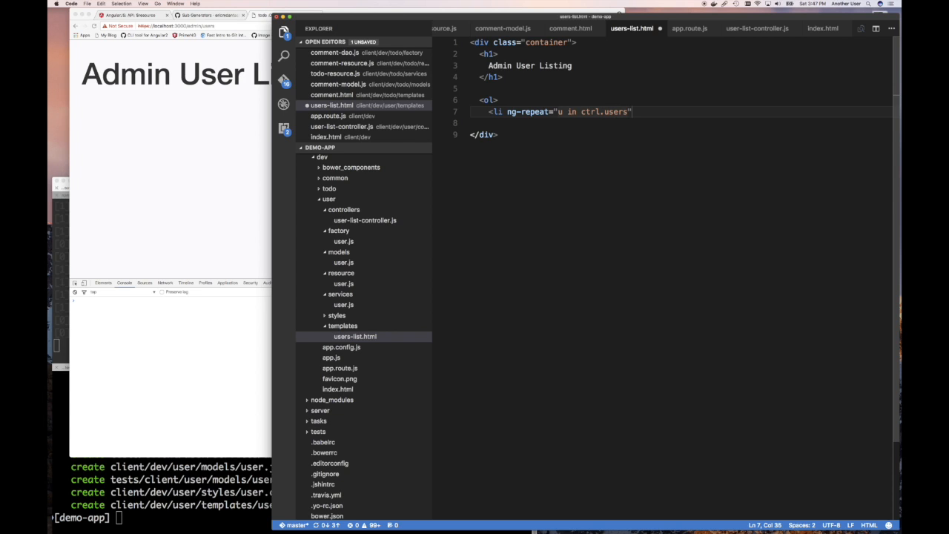
type(">")
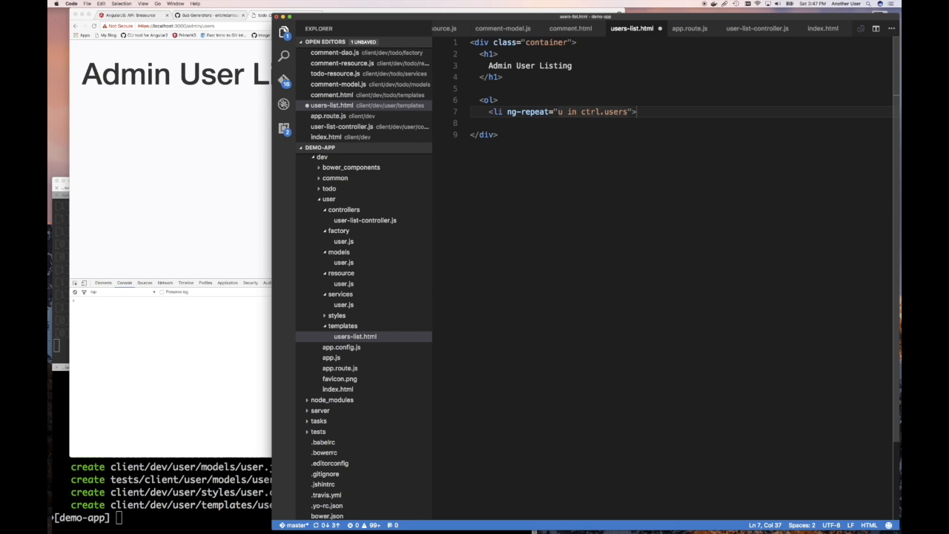
- Show {{c.username}} ({{c.id}}) inside each list item and close the <li>
type("{{}}")
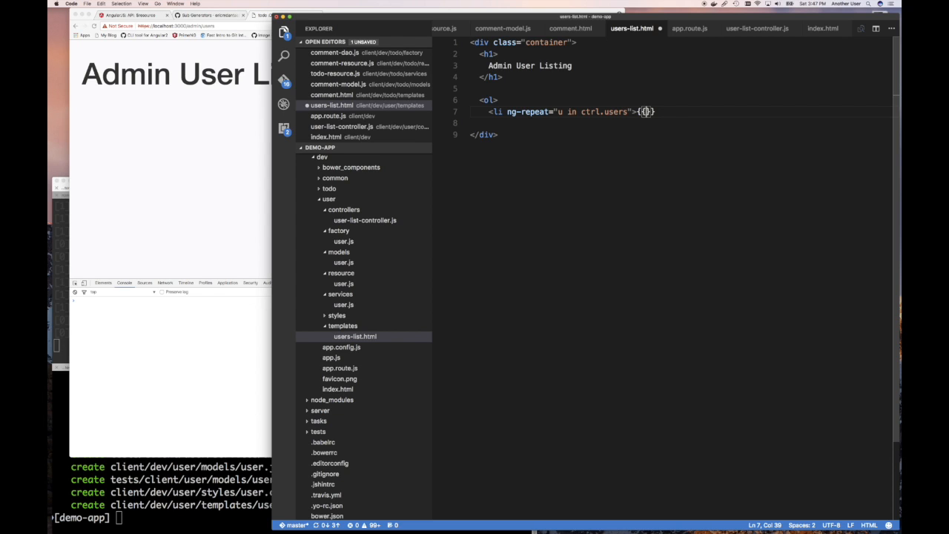
type("c.username")
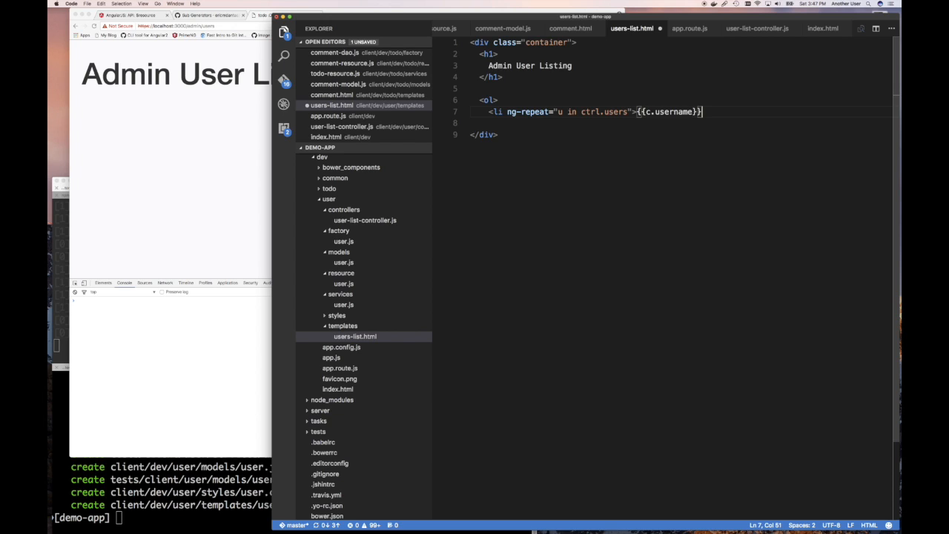
type("({{}})")
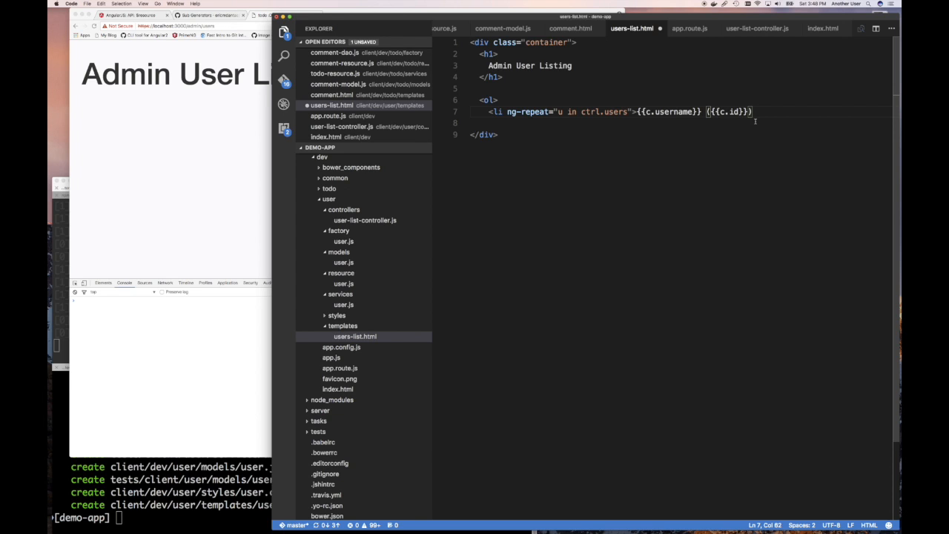
type("</li>")
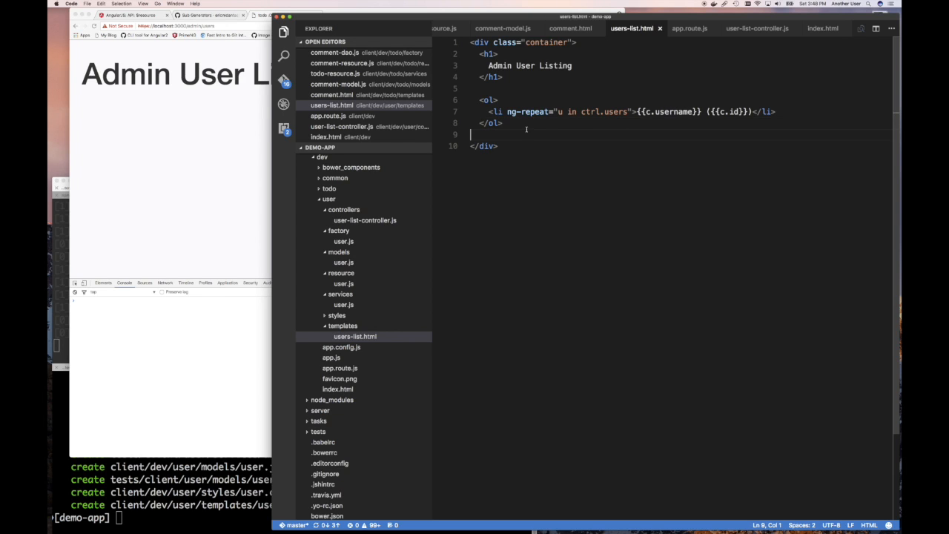
mouse_move(147, 145)
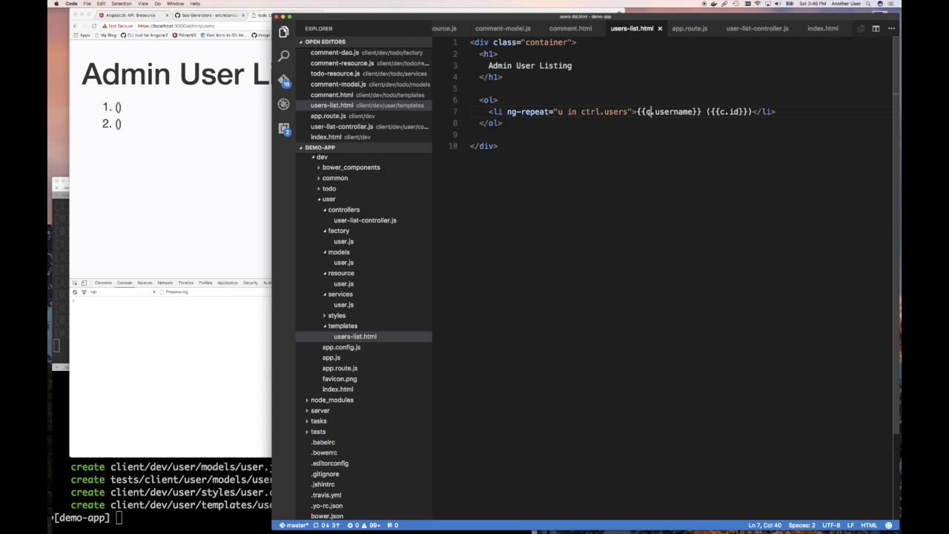
- Change the interpolation prefix from c. to u. so it matches the ng-repeat variable
type("u")
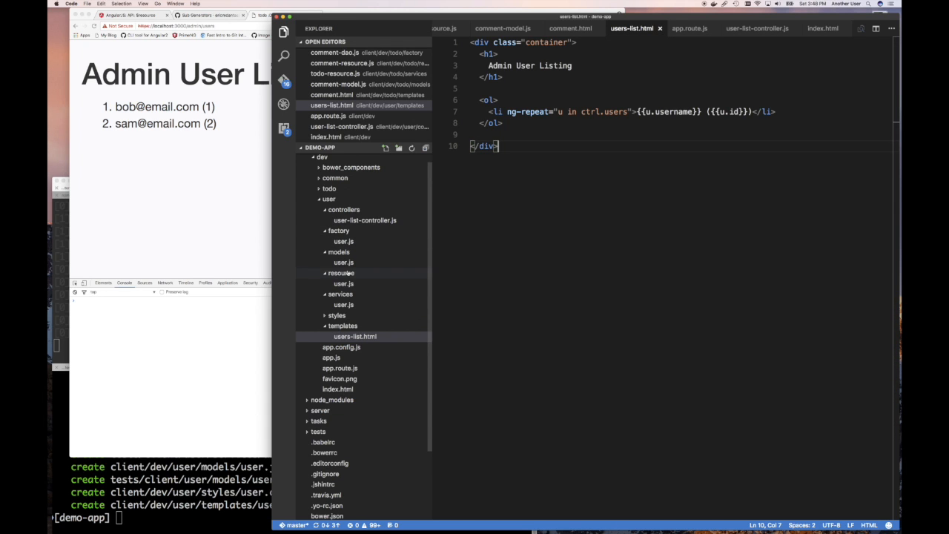
- Rename models/user.js to user-model.js from the Explorer context menu
right_click(344, 261)
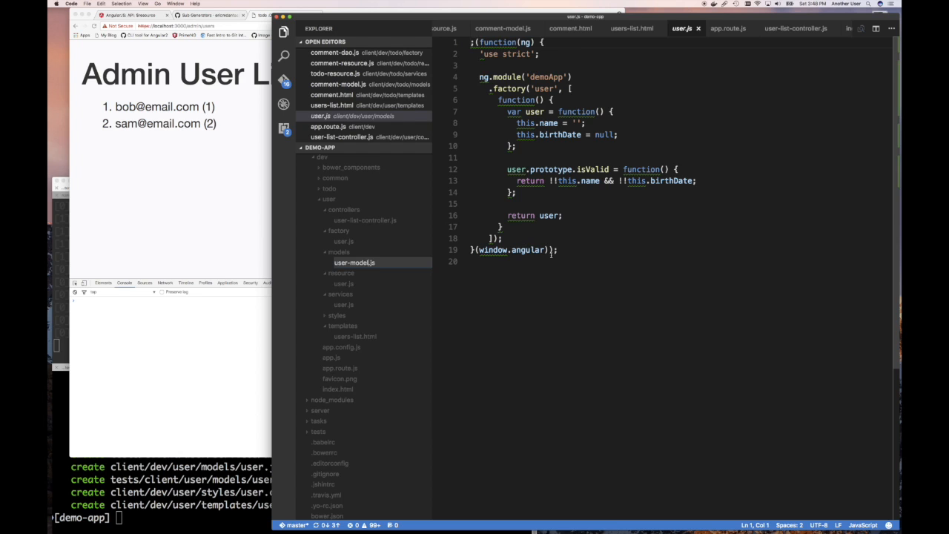
- Capitalise the model name to User and default this.admin to false
left_click(353, 263)
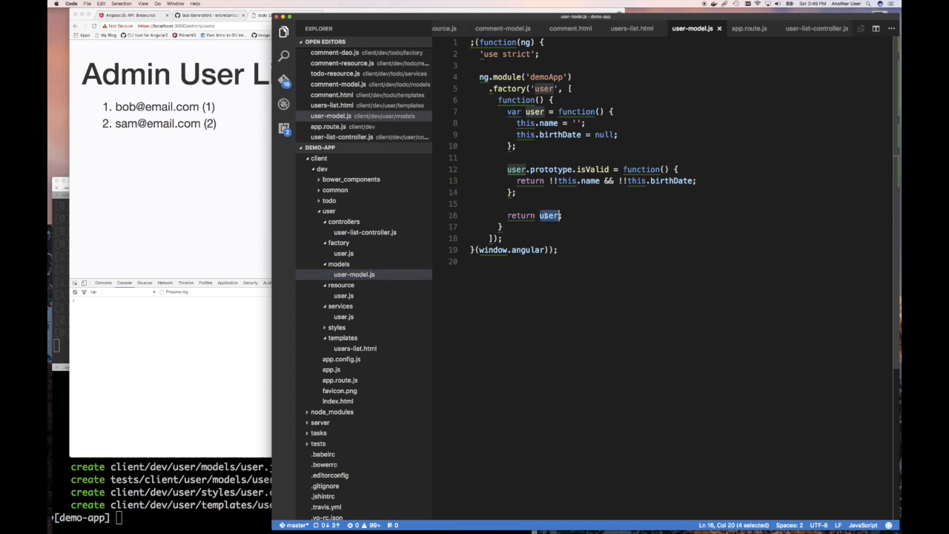
type("User")
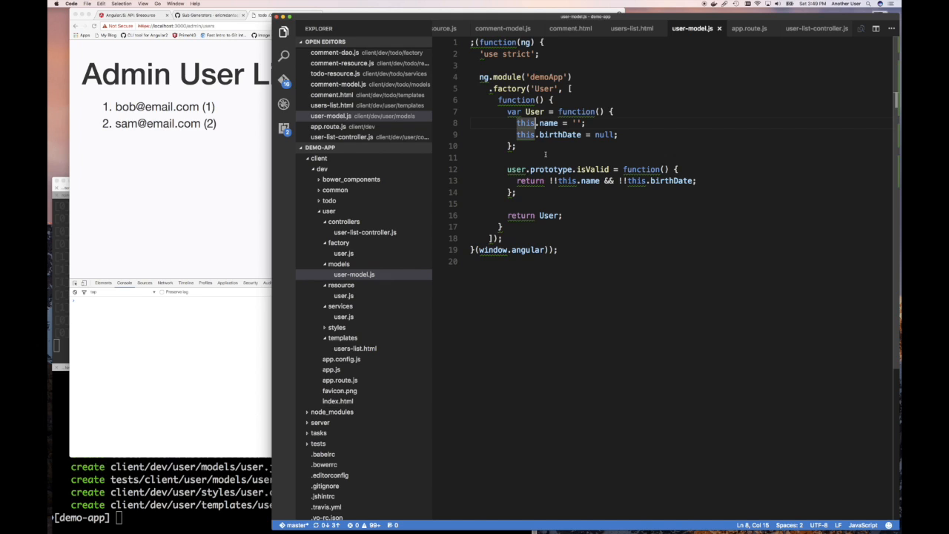
mouse_move(534, 111)
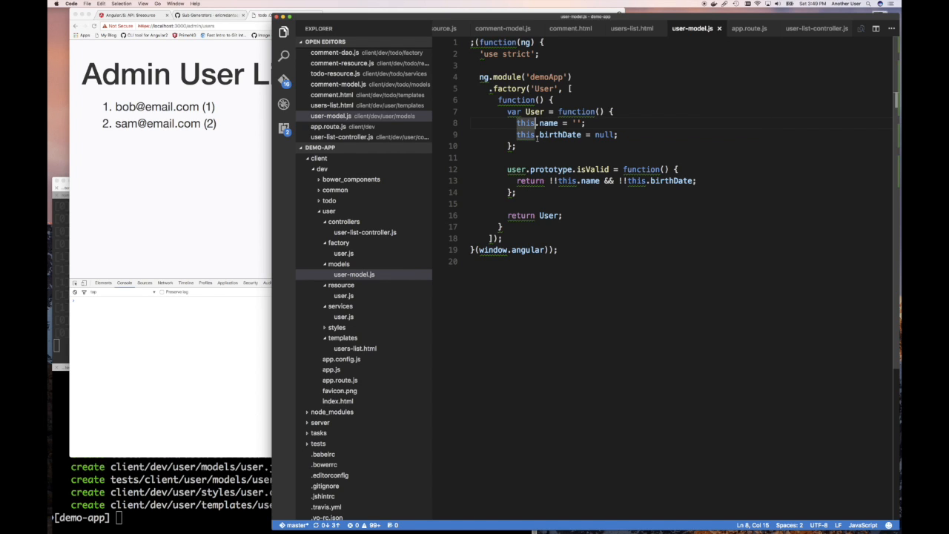
mouse_move(530, 122)
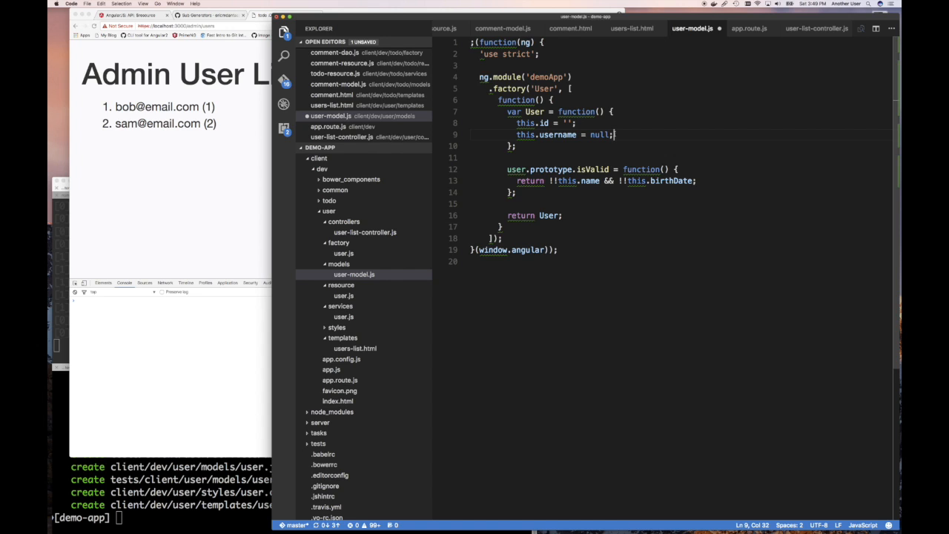
type("this.admin = fal")
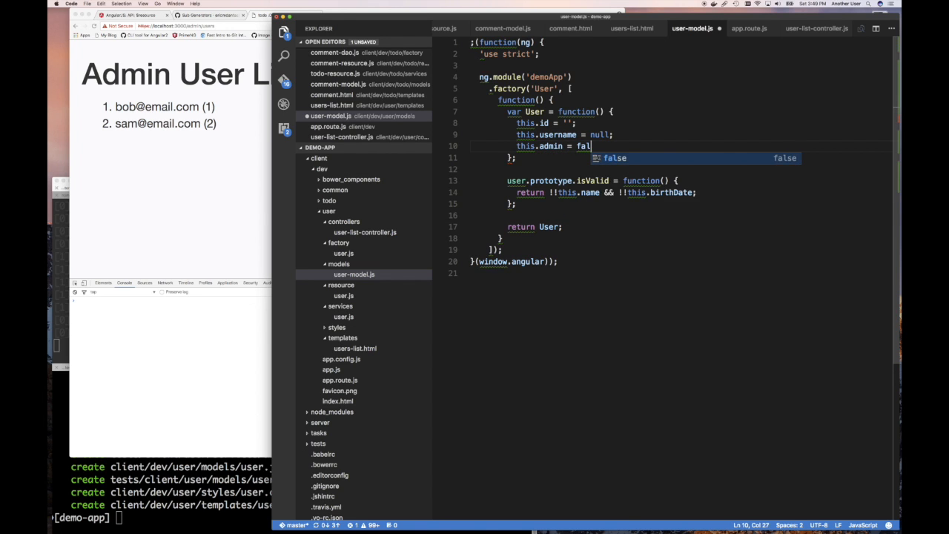
type("se;")
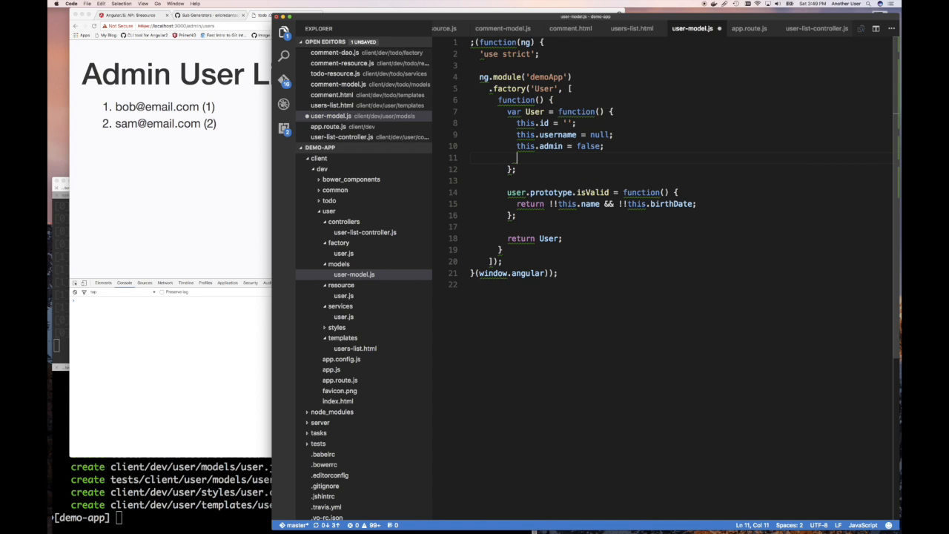
- Copy the passed user with ng.extend(this, user), make isValid return true, fix User.prototype
type("ng.extend(this,")
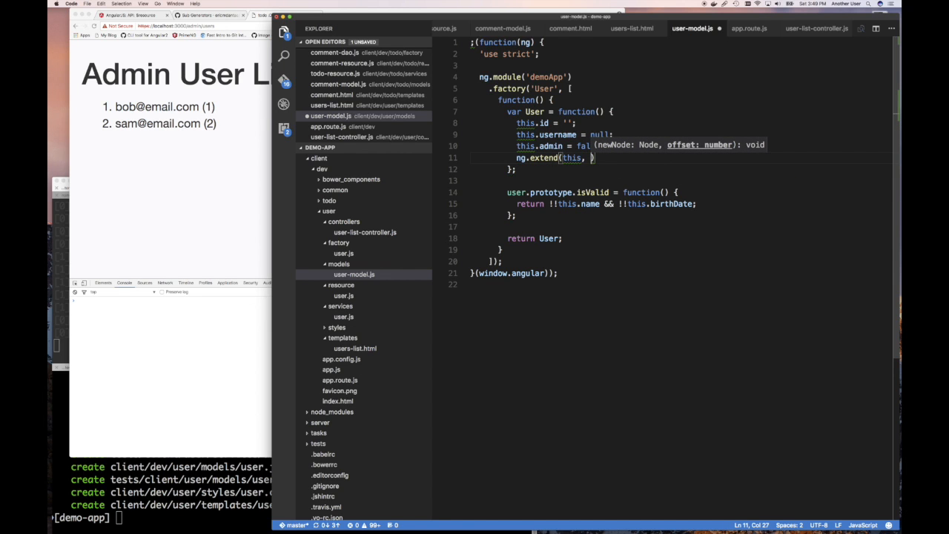
type("user")
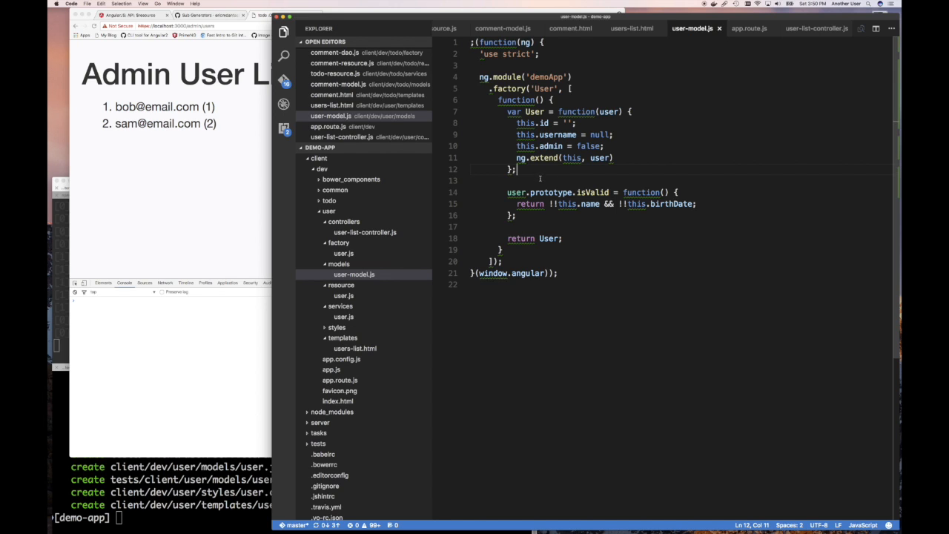
mouse_move(540, 216)
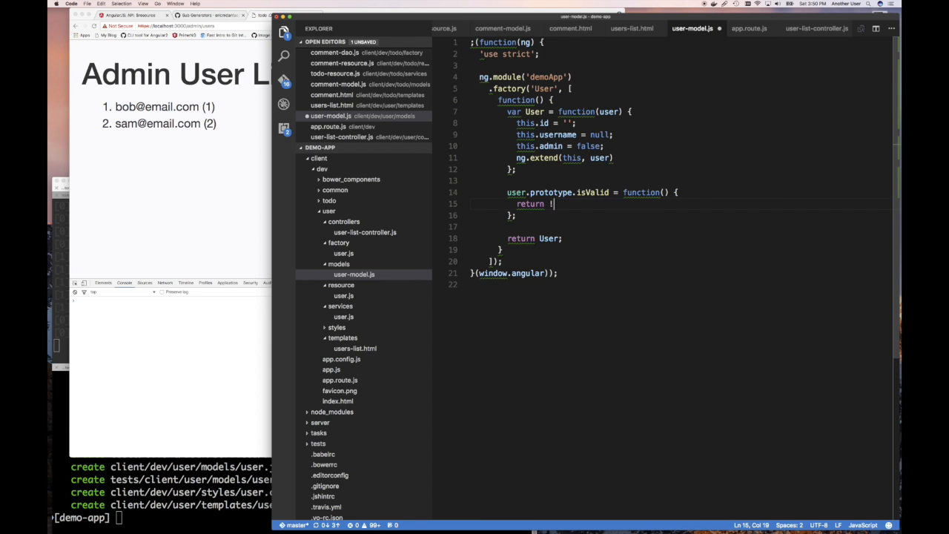
type("t")
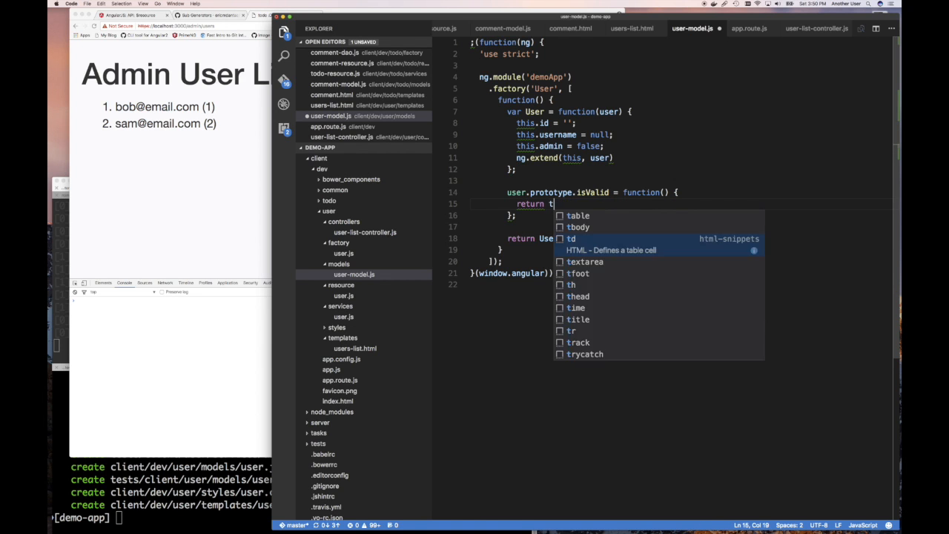
type("rue;")
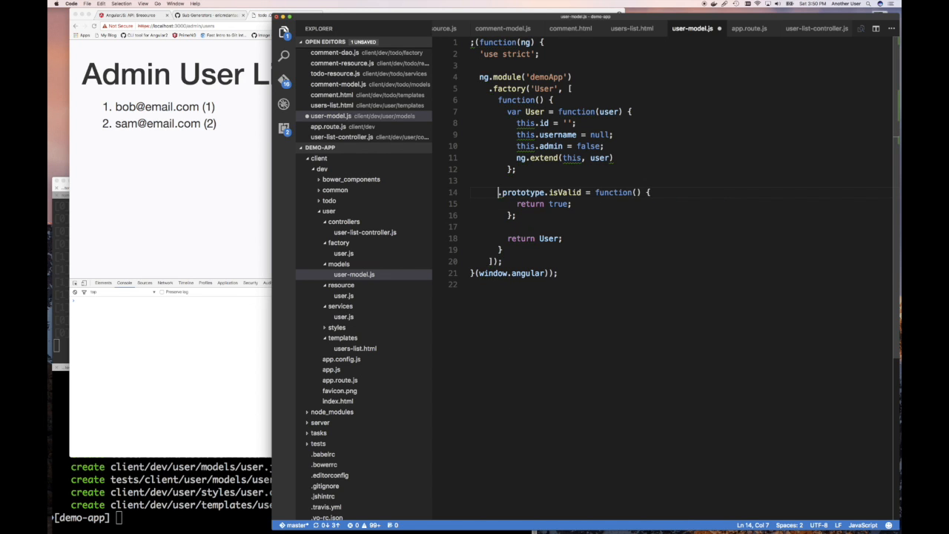
type("User")
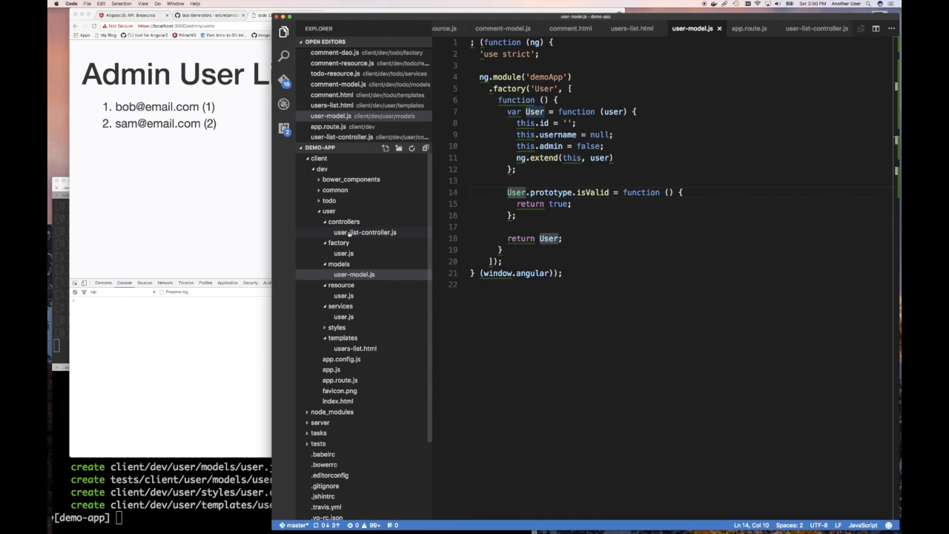
- Inject 'User' into UserListController and build both sample users with new User({...})
left_click(353, 231)
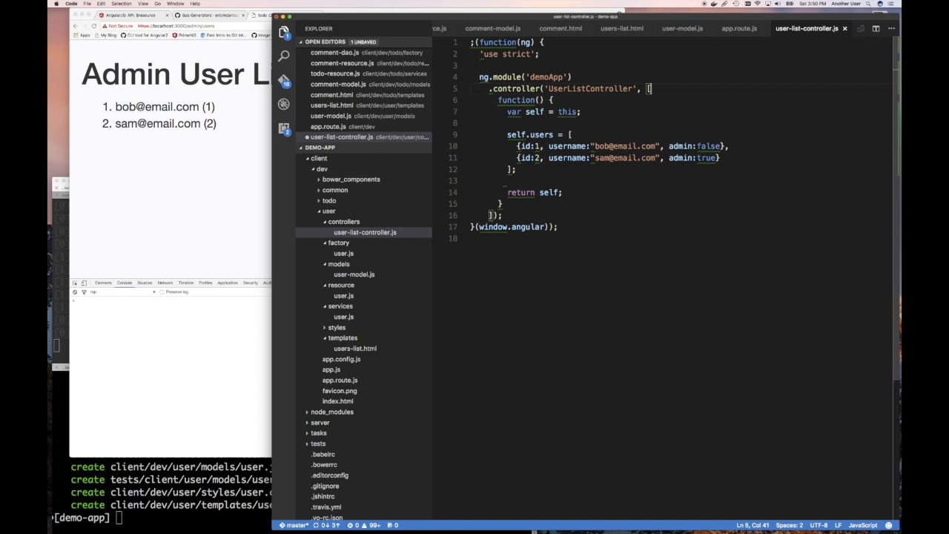
type("['User',")
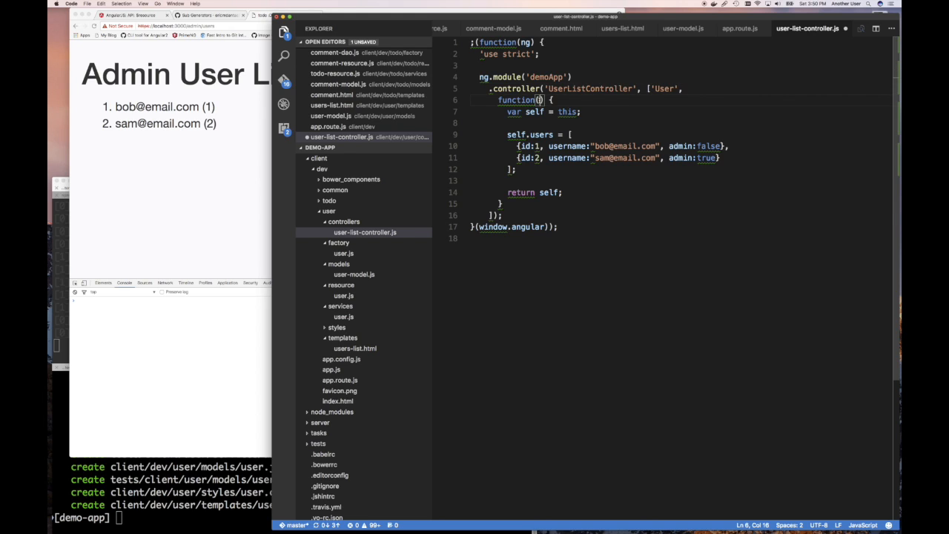
type("User")
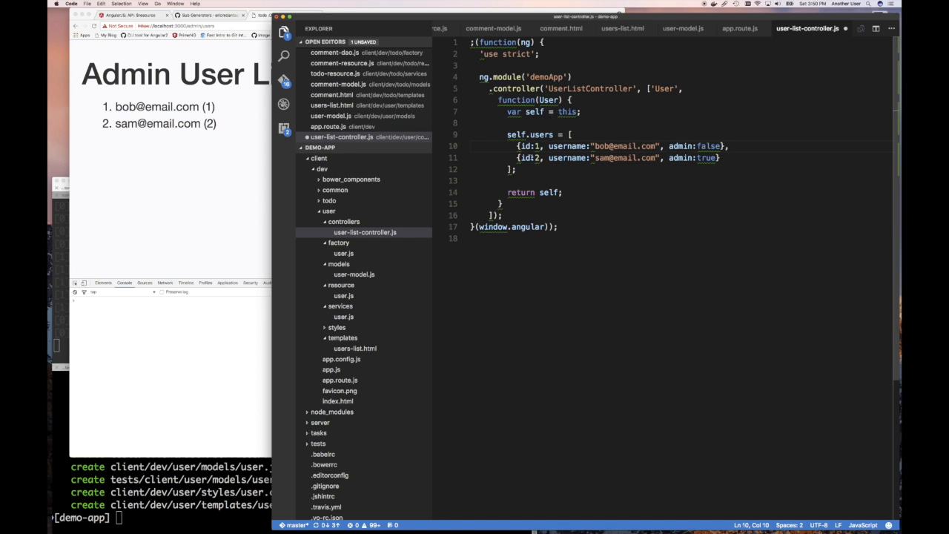
type("new User(")
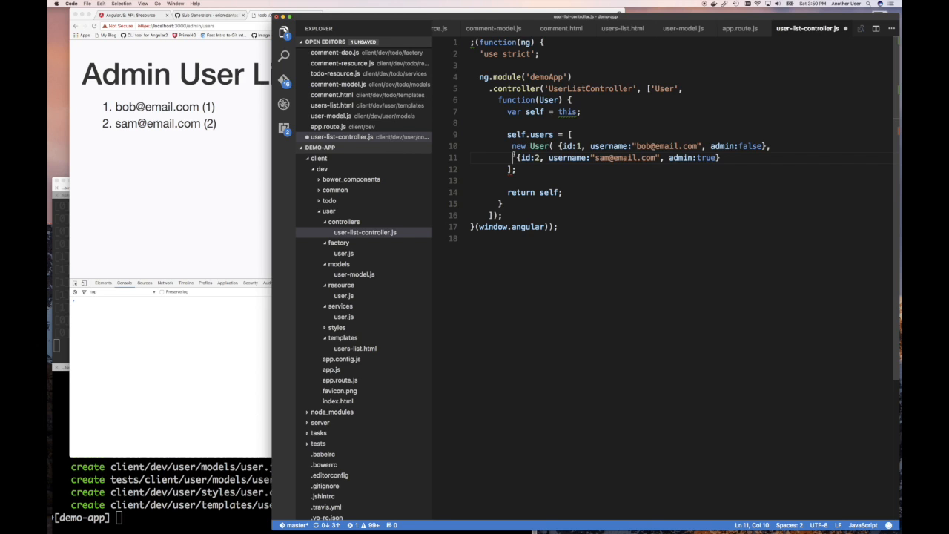
type("new User(")
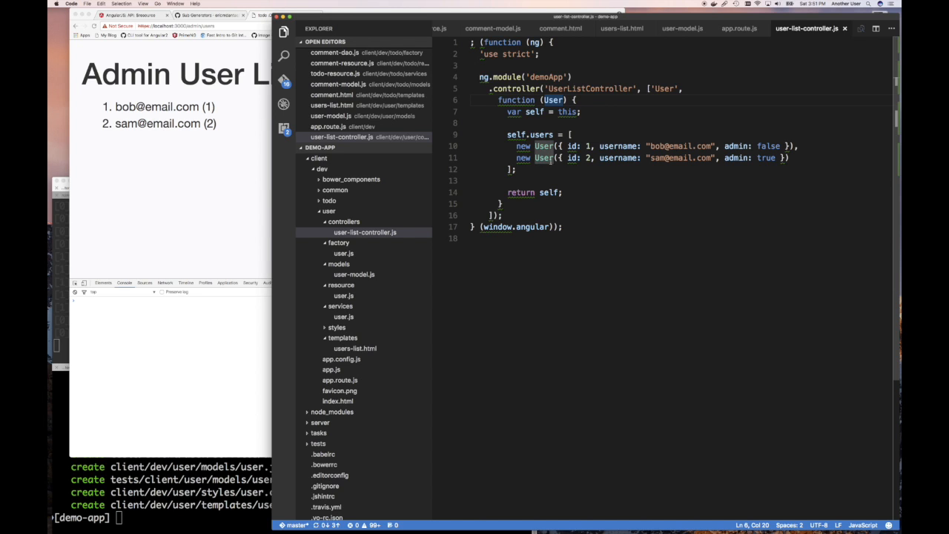
mouse_move(433, 169)
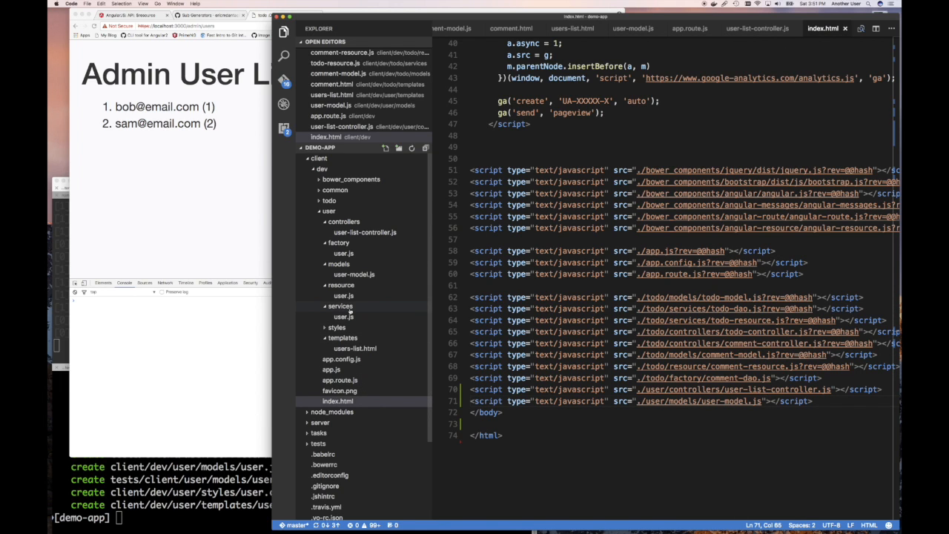
- Rename the factory to UserResource and its file to user-resource.js, then reopen it
left_click(344, 295)
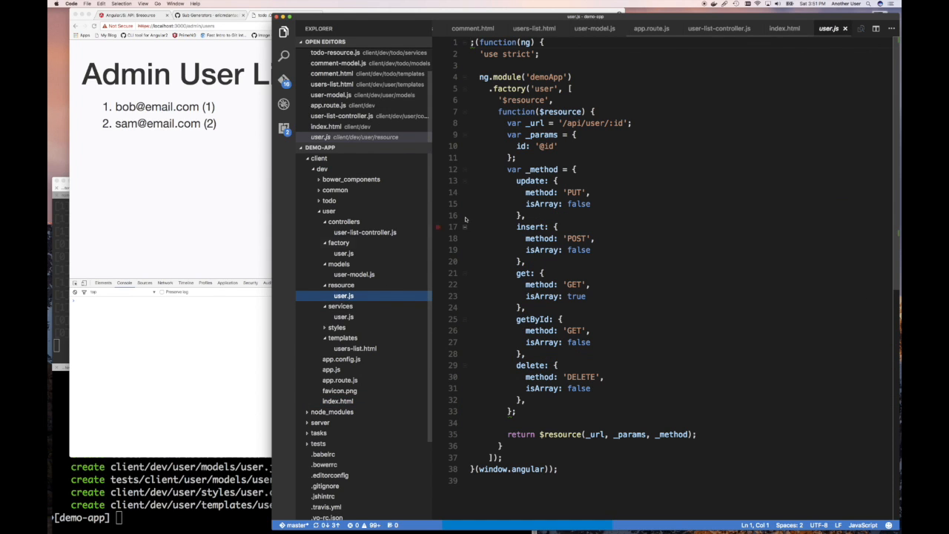
double_click(546, 89)
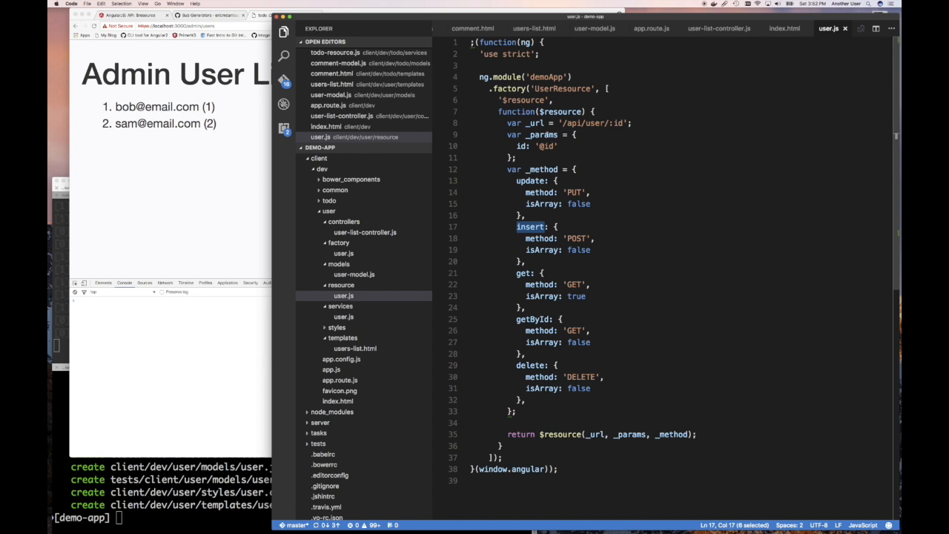
mouse_move(261, 285)
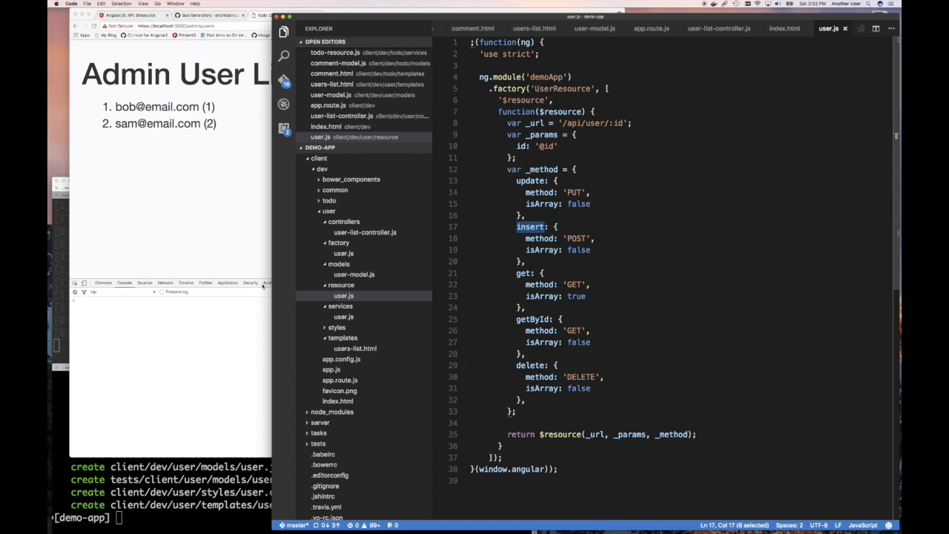
right_click(344, 297)
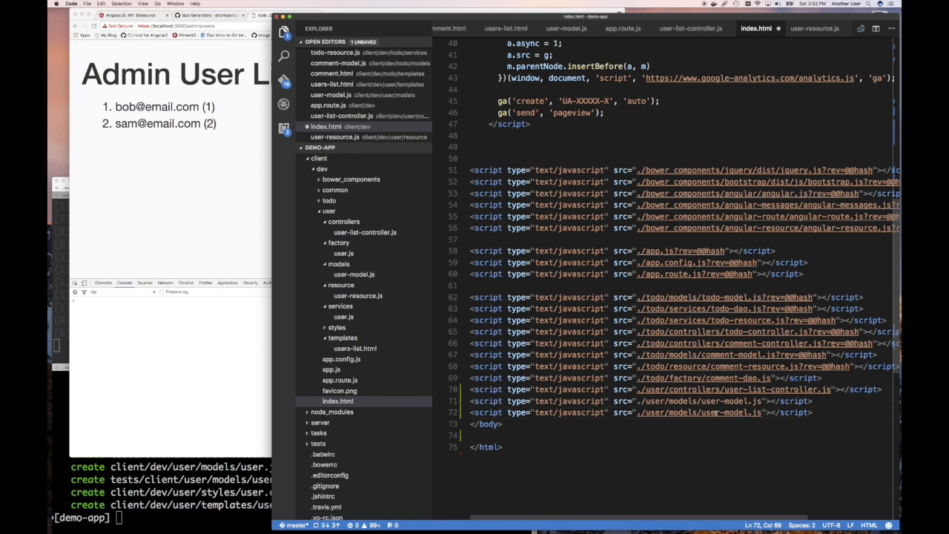
double_click(719, 413)
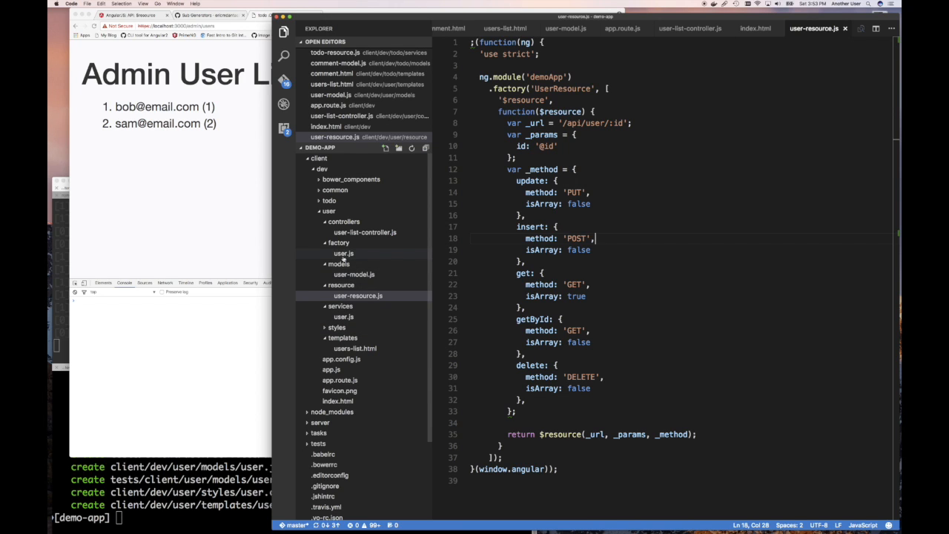
- Inject 'User' and UserResource into the user service in user.js
left_click(344, 252)
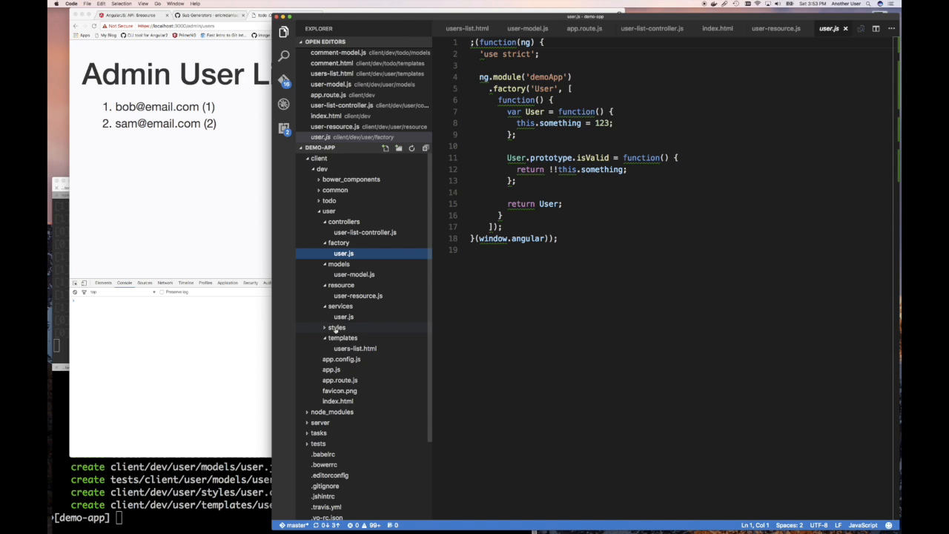
left_click(344, 317)
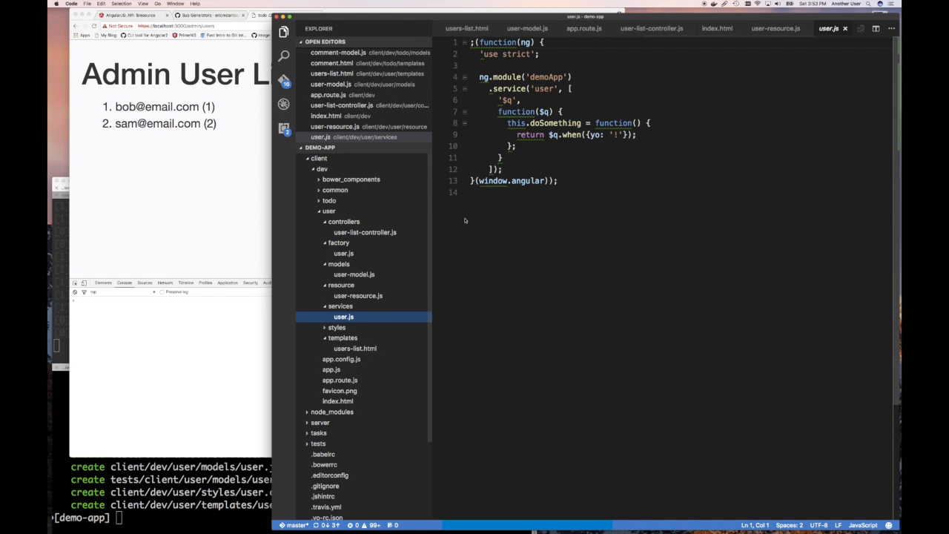
mouse_move(543, 111)
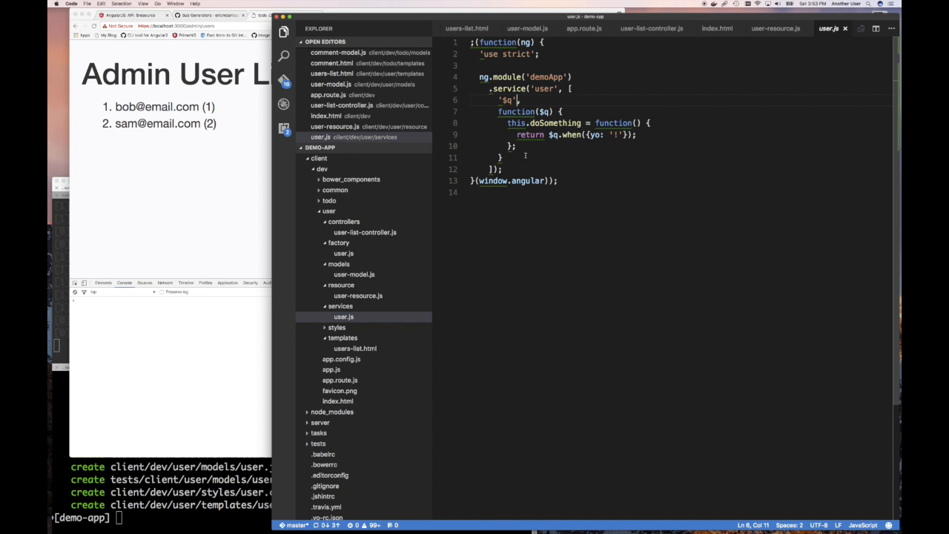
type(",")
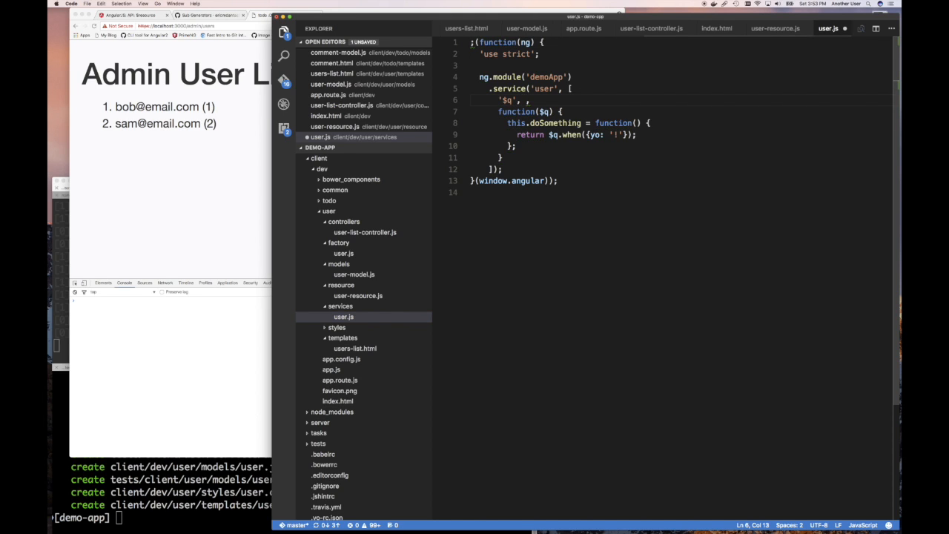
type("'User',")
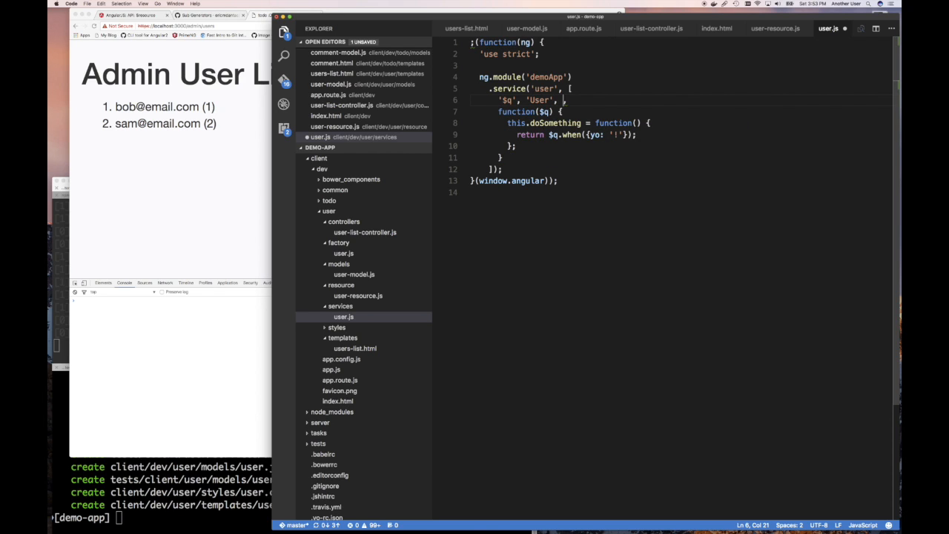
type("'U")
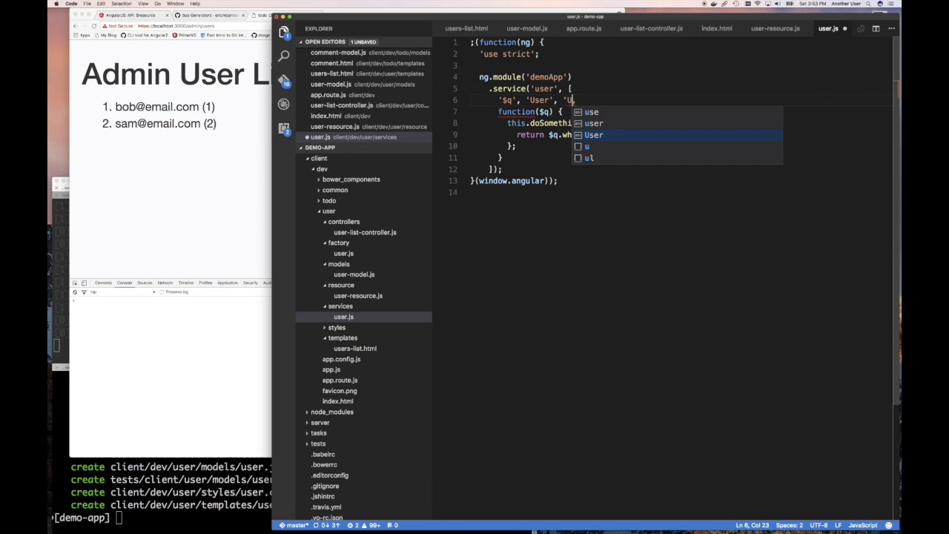
type("UserResource',")
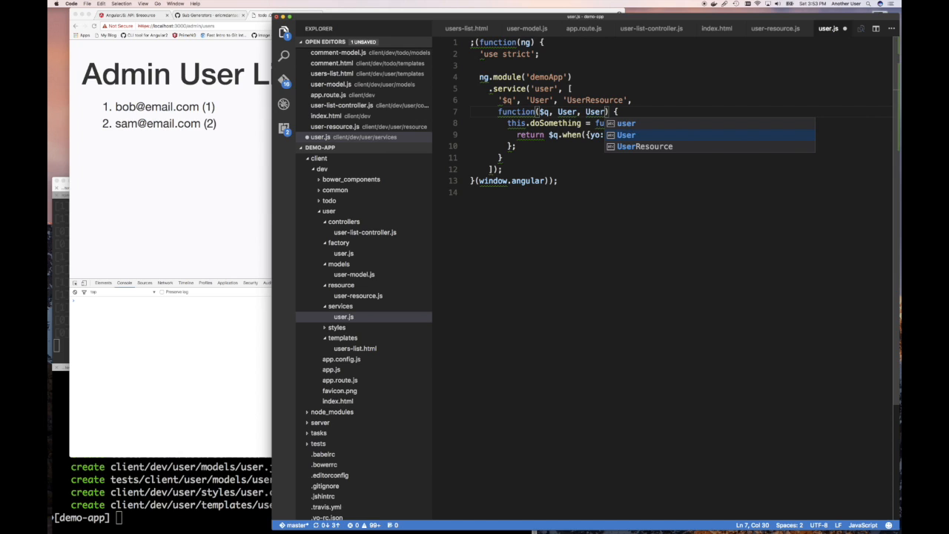
key("Tab")
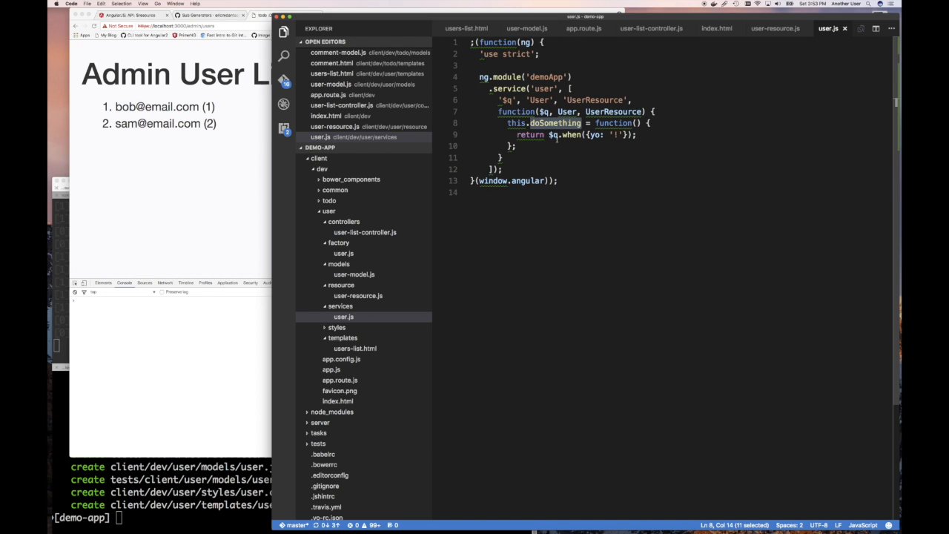
- Replace doSomething with create(user) returning UserResource.insert(user).$promise.then(...)
left_click(546, 122)
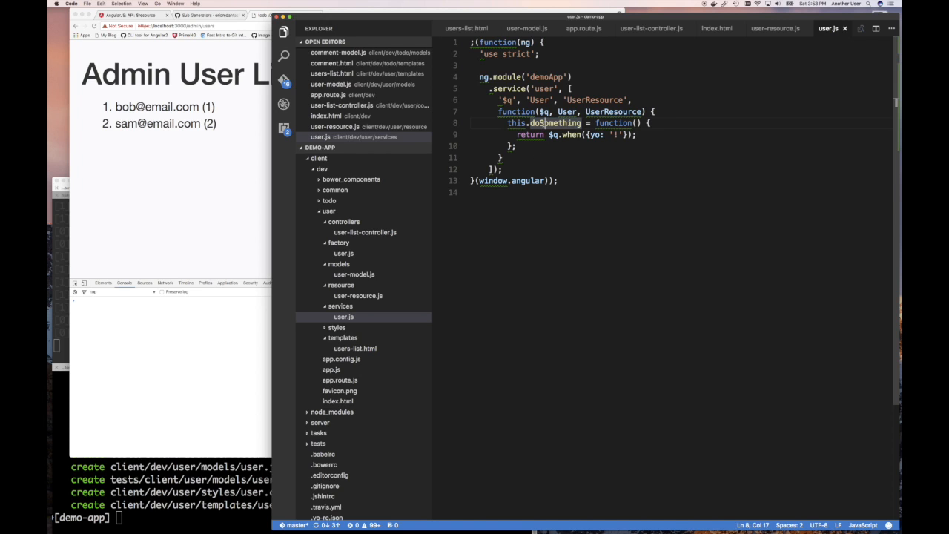
double_click(545, 122)
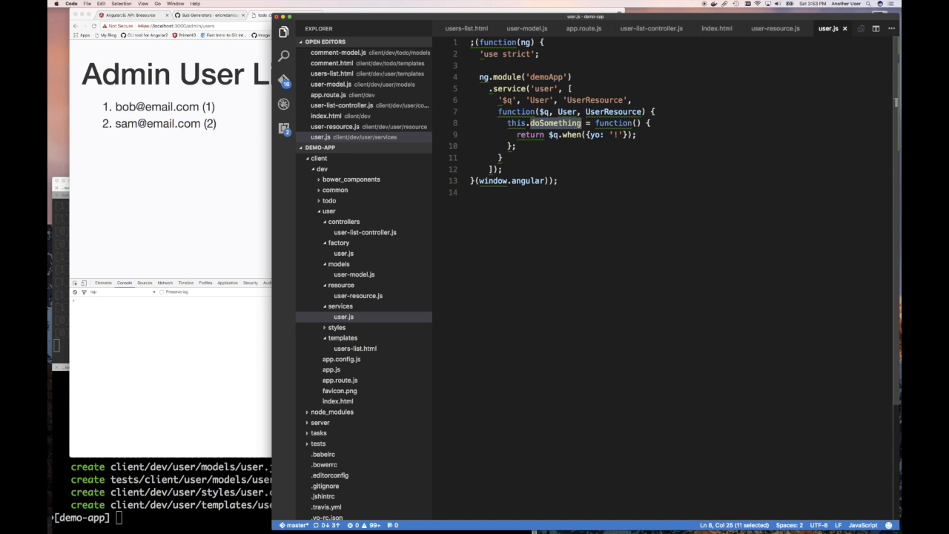
type("create")
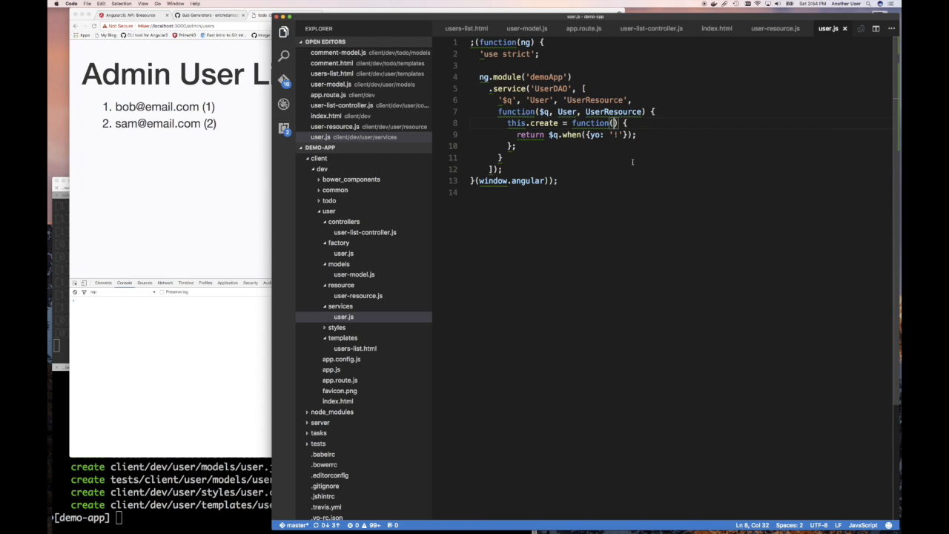
type("user")
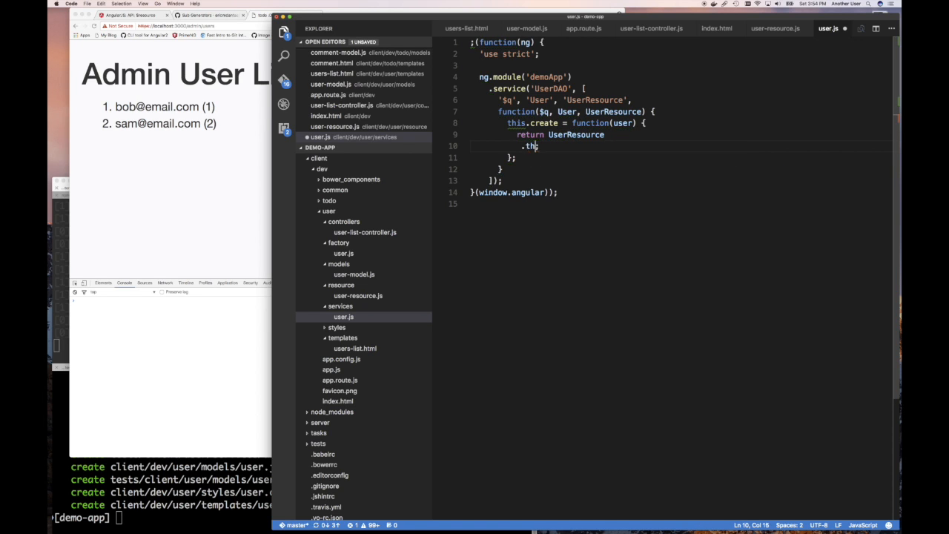
type("en(")
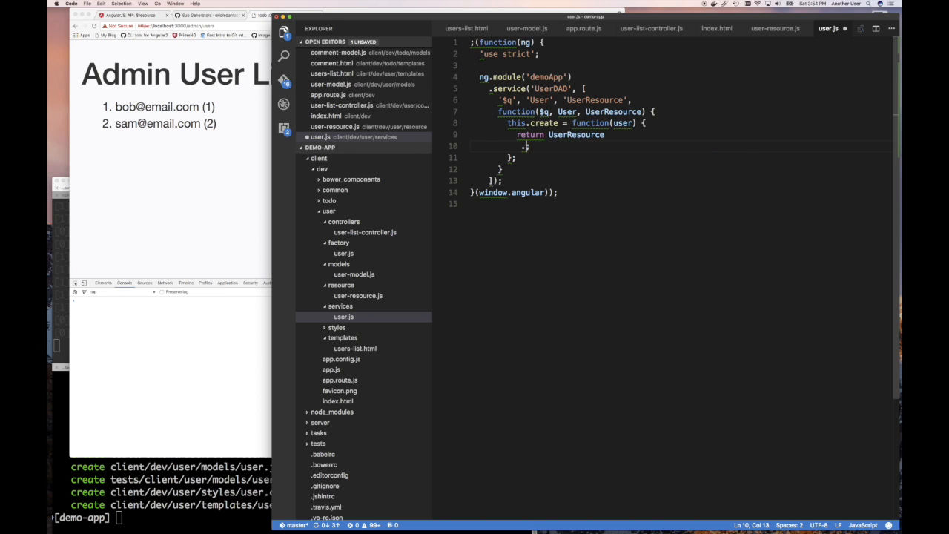
type(".insert()")
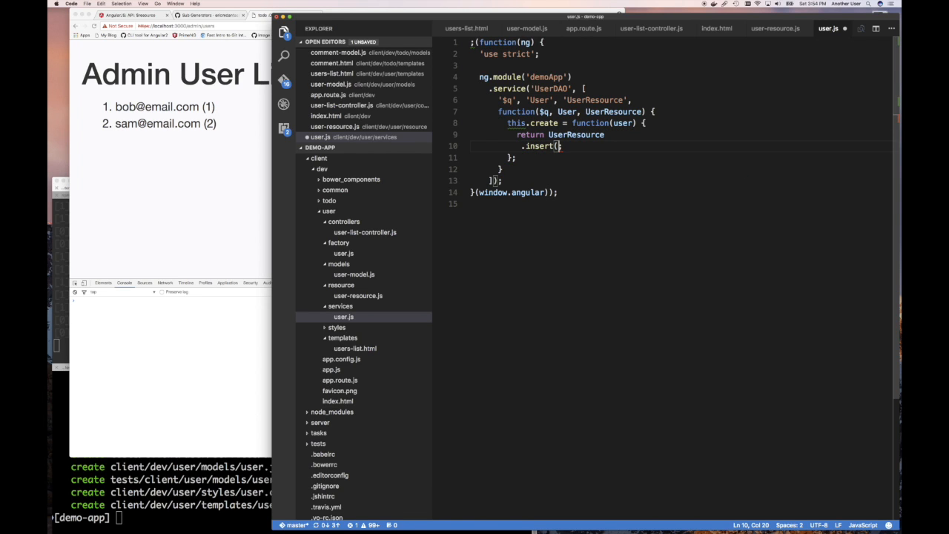
type("user")
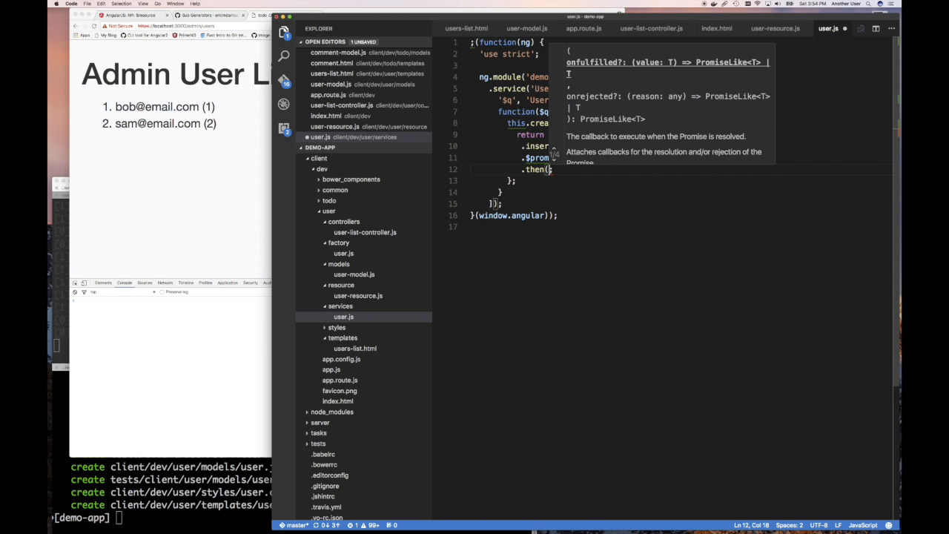
- Make the then handler a function(result) that returns result, and chain .catch()
type("fun")
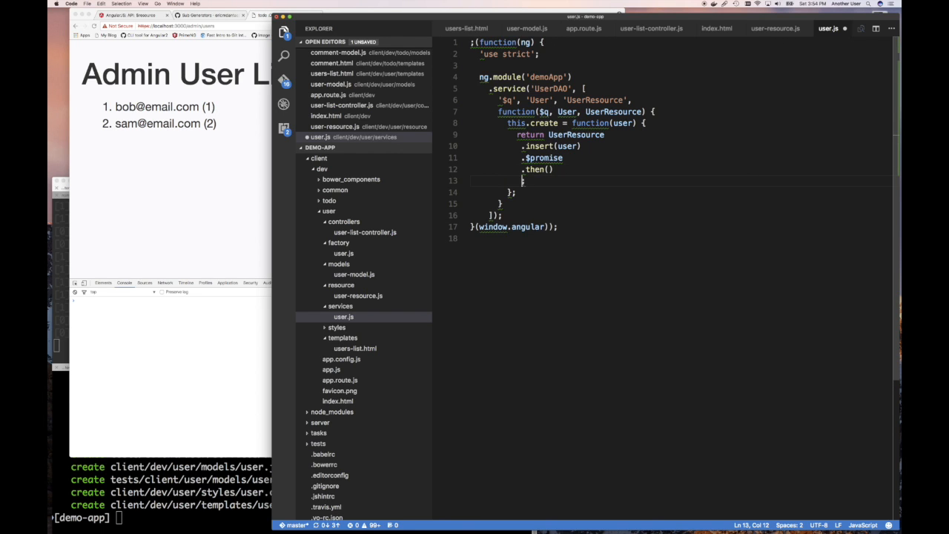
type(".catch")
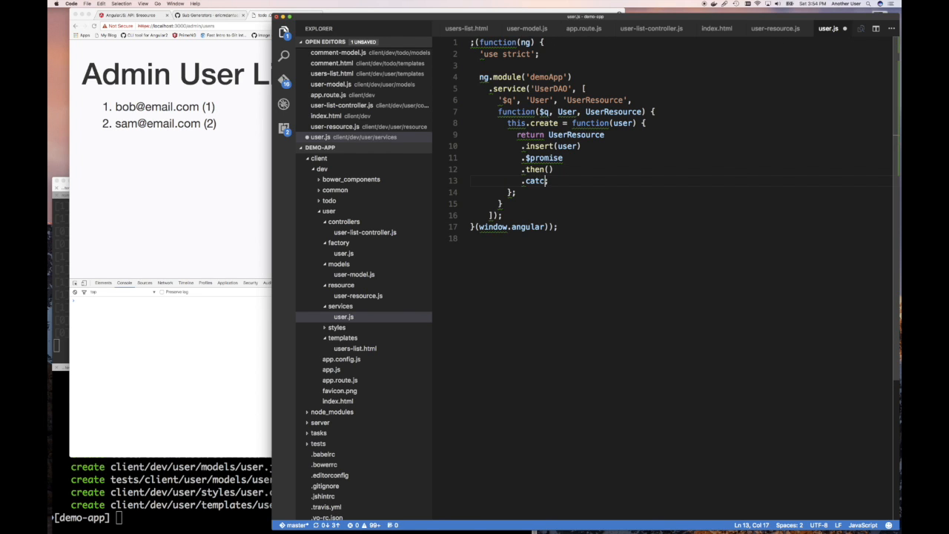
type("();")
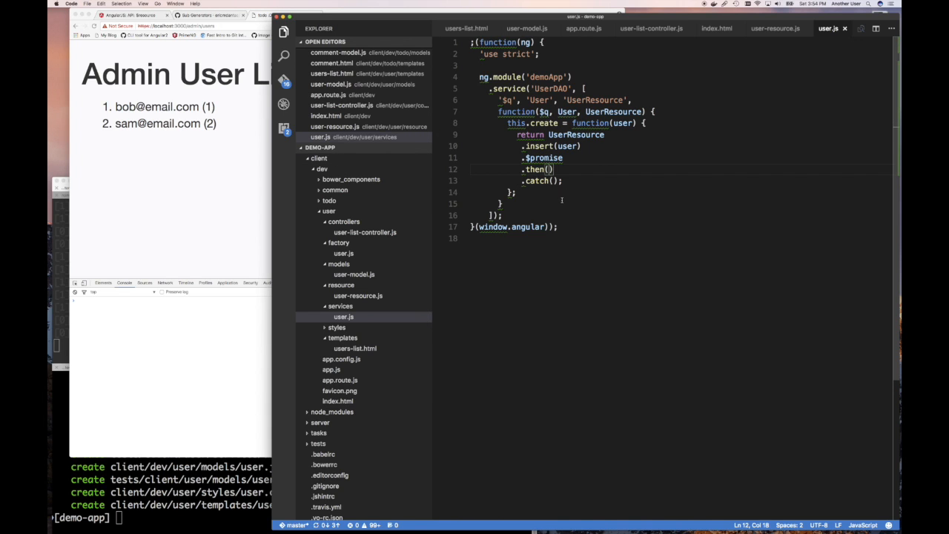
type("function")
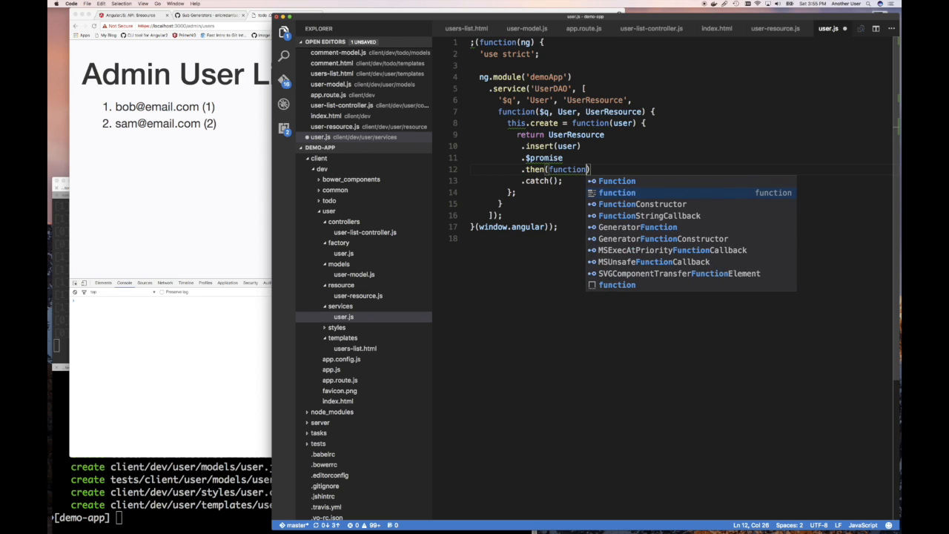
type("x")
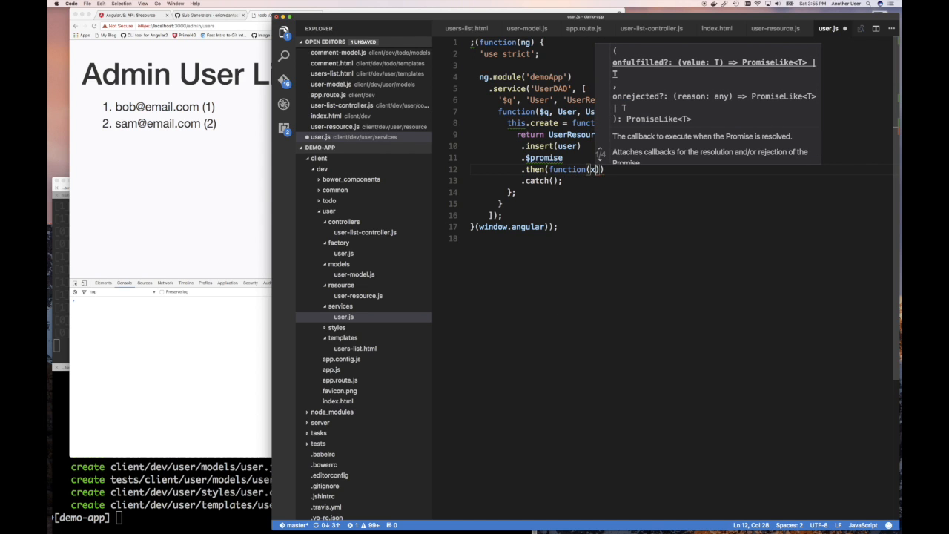
type("result")
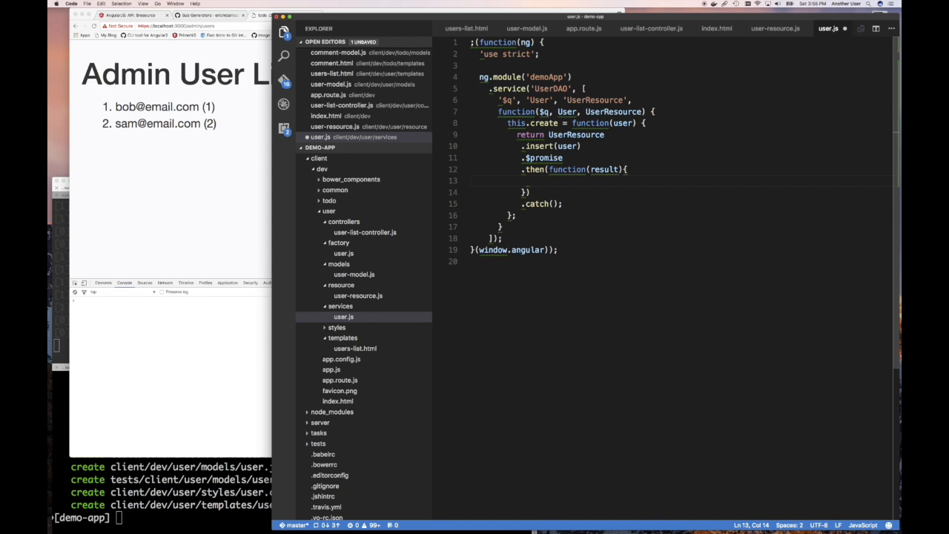
type("return resu")
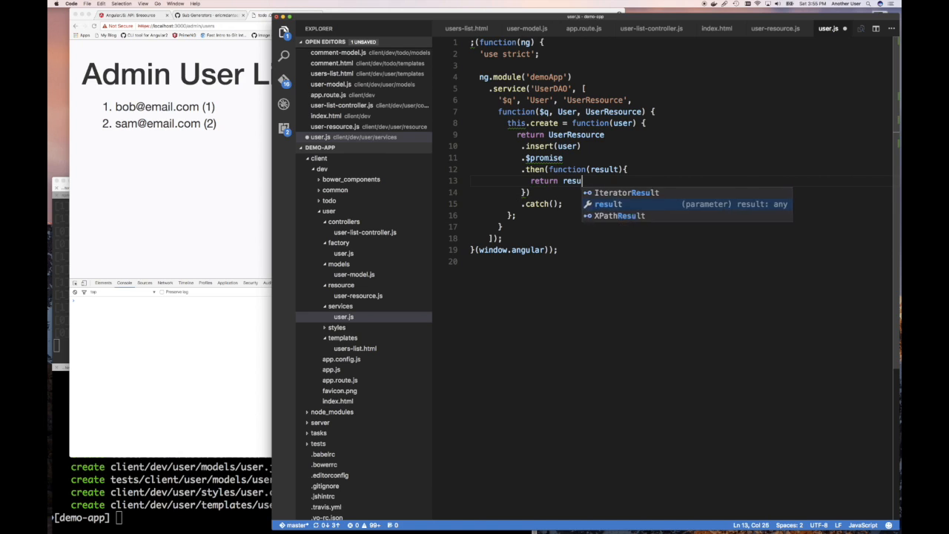
type("lt;")
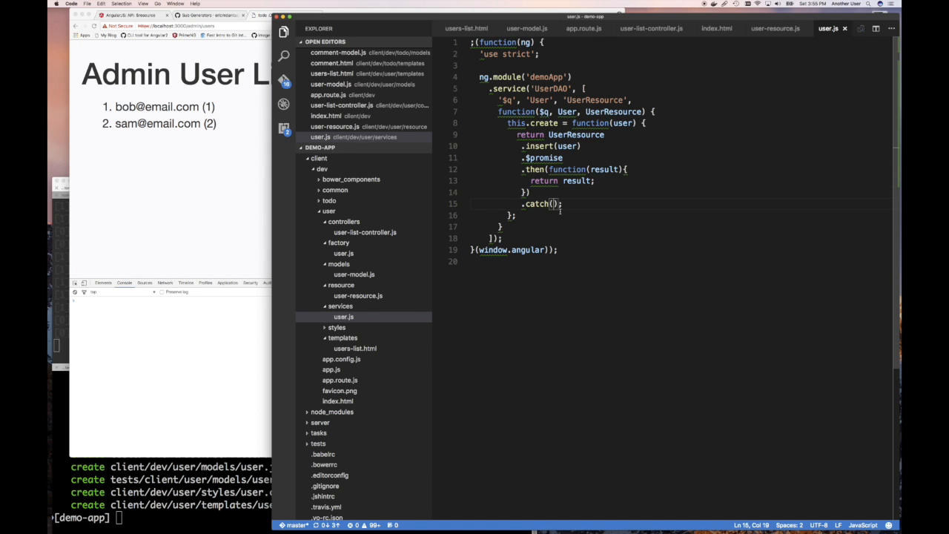
- Make the catch handler return $q.reject(err)
type("function()")
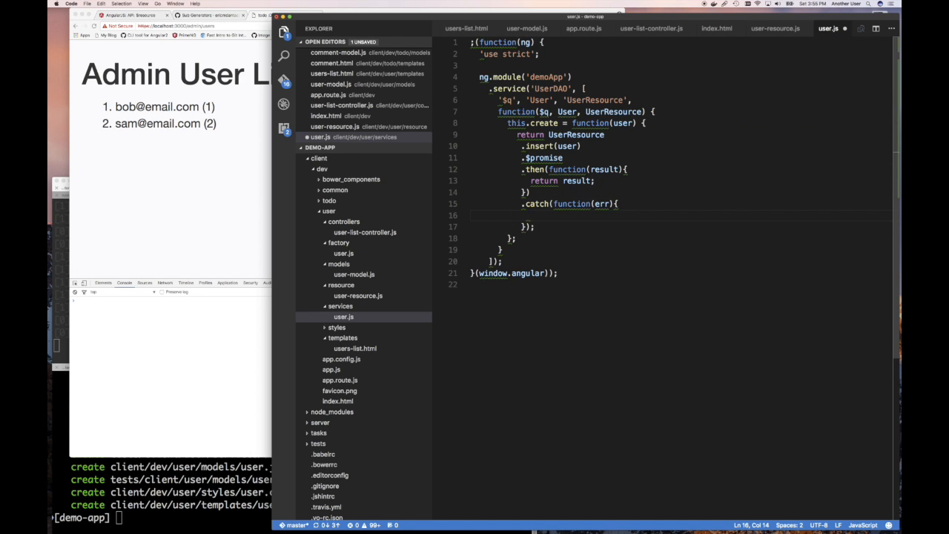
type("return $")
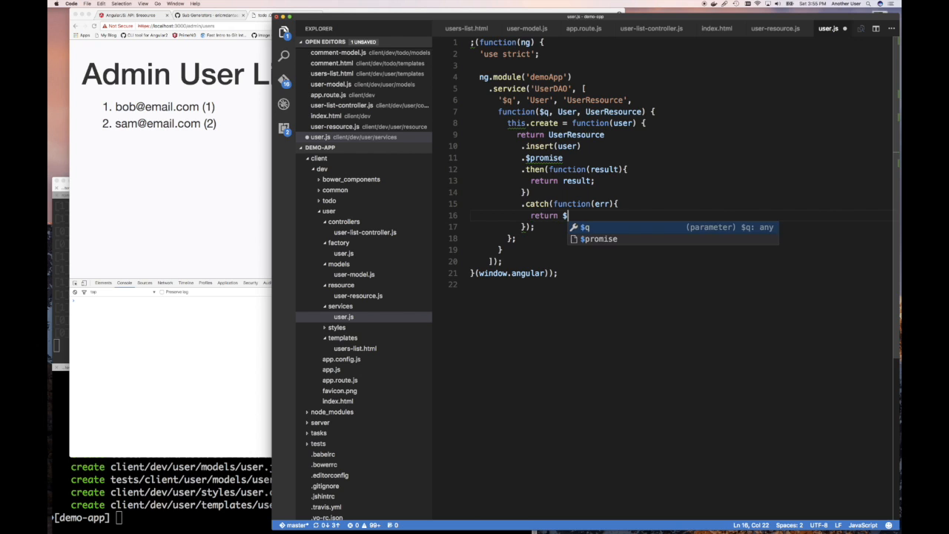
type("q.reject")
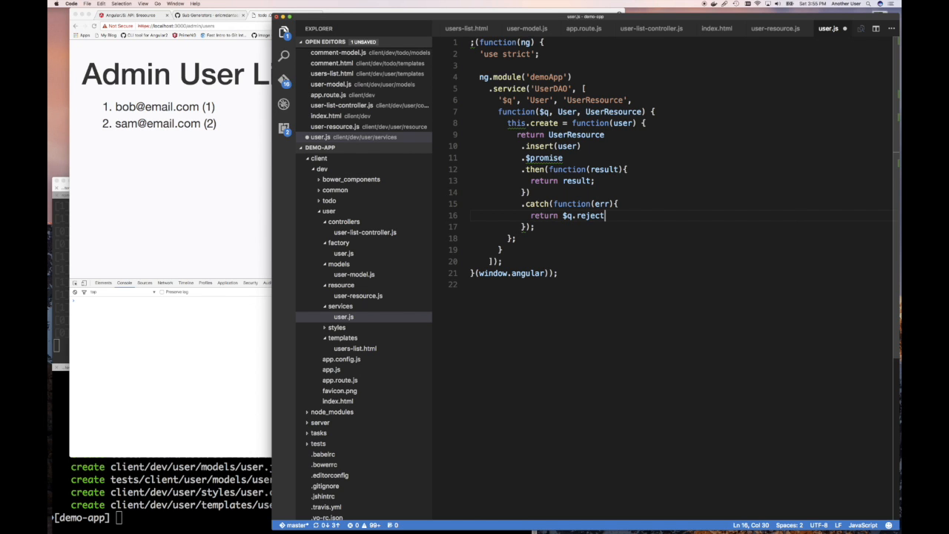
type("(err)")
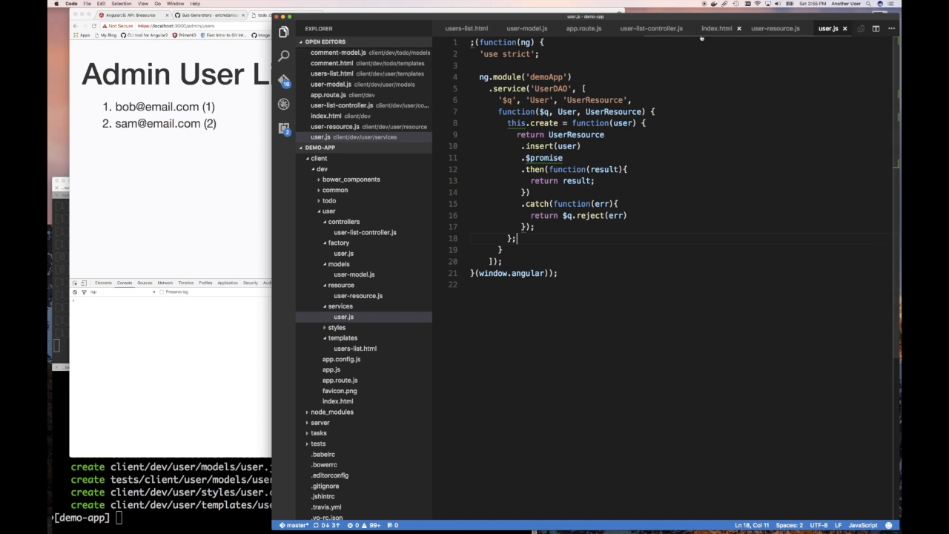
- Add self.create = function(user) in UserListController calling UserDAO.create(user)
left_click(653, 28)
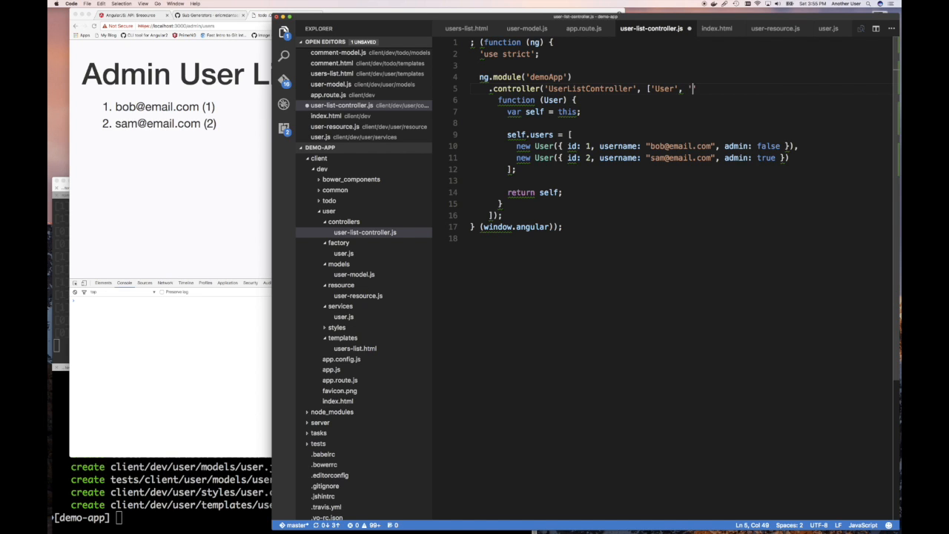
type("UserRes")
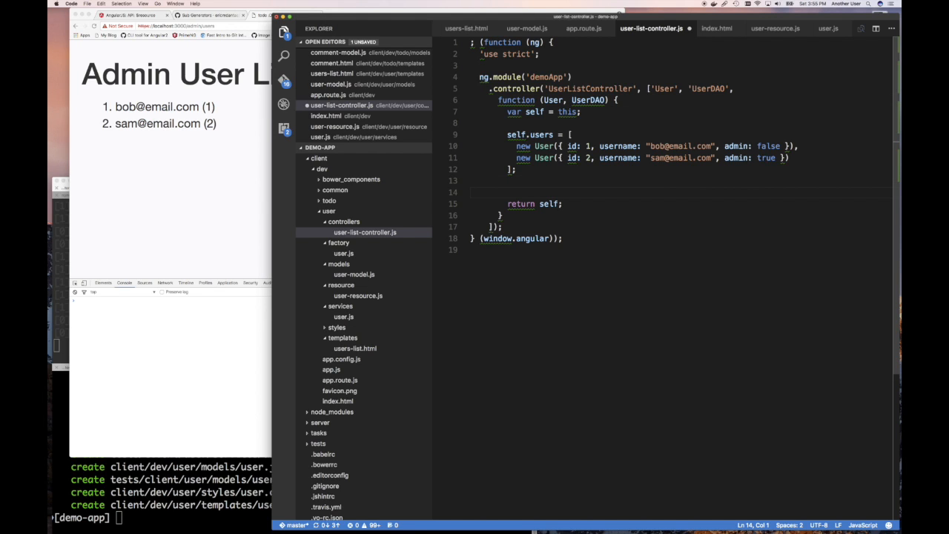
mouse_move(548, 134)
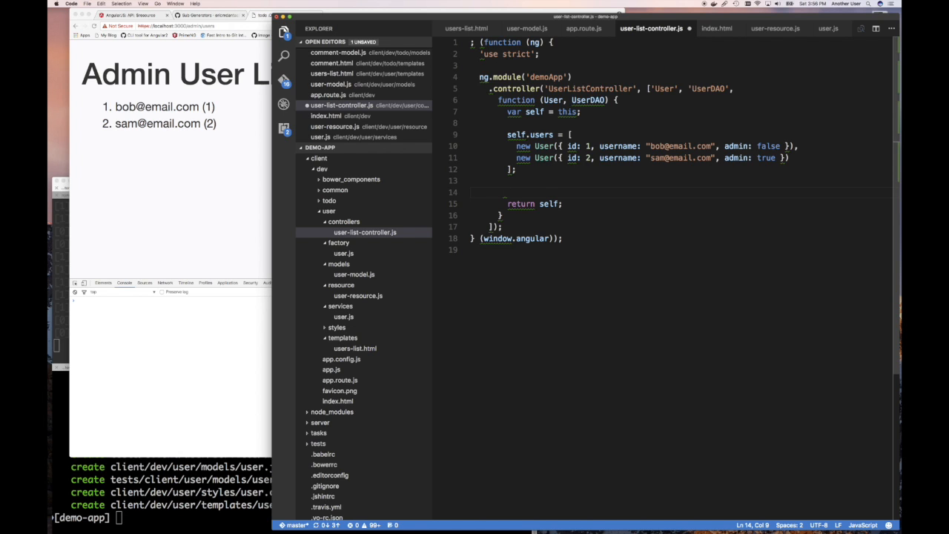
type("self.create = f")
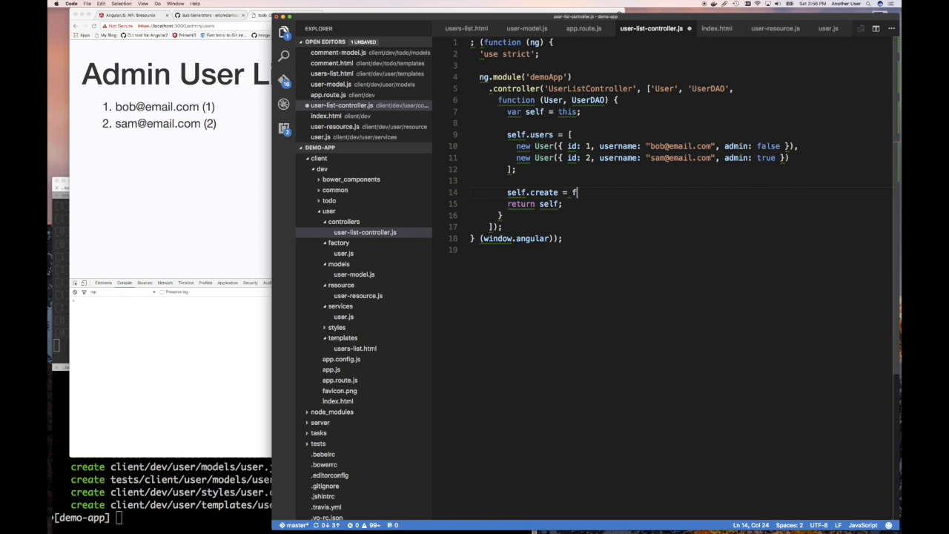
type("unction(user)")
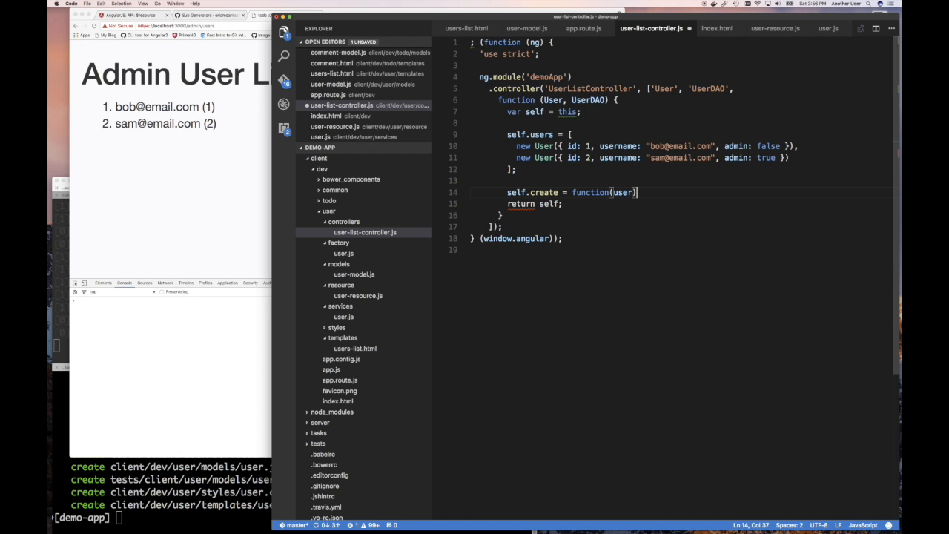
type("{")
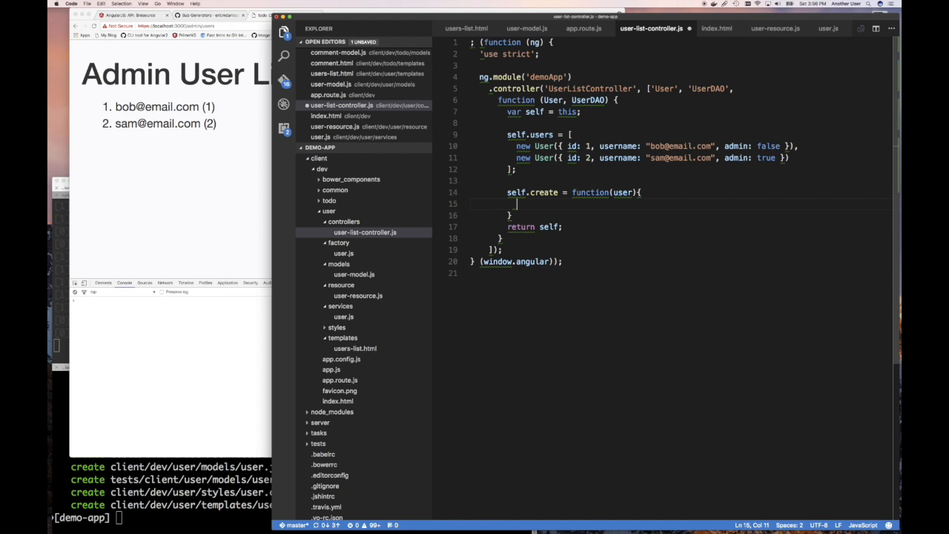
type("Use")
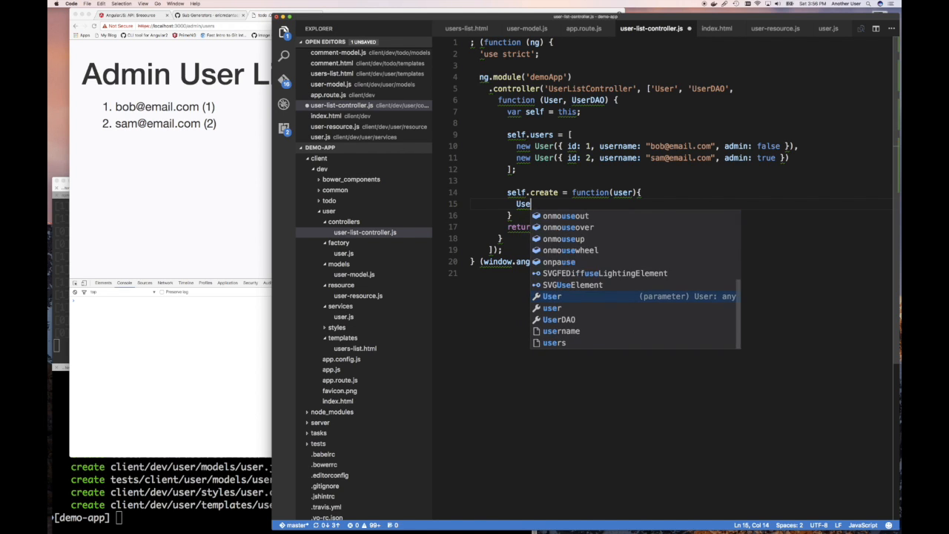
type("rDAO.create")
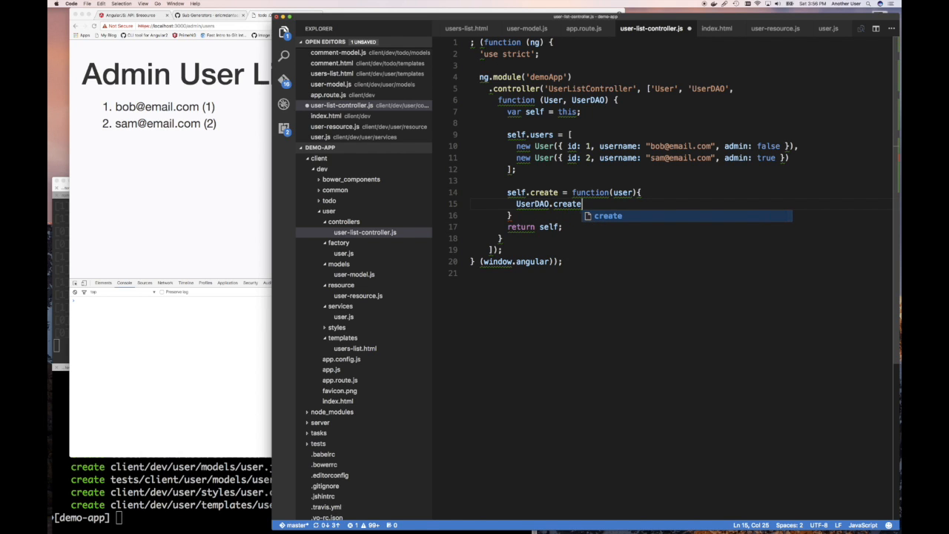
type("(user)")
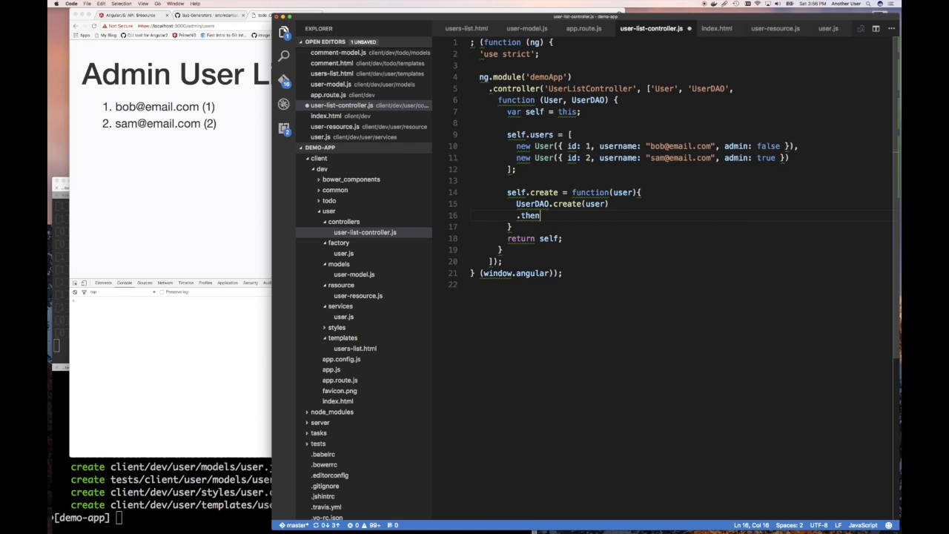
- Chain .then(function(result){ self.users.push(result) }) to add the created user
type("(function(result){")
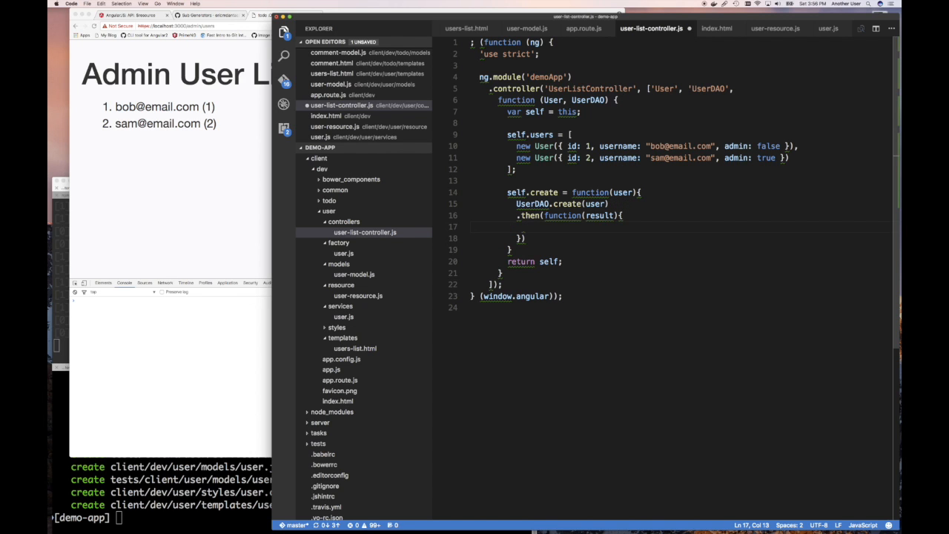
type("sel")
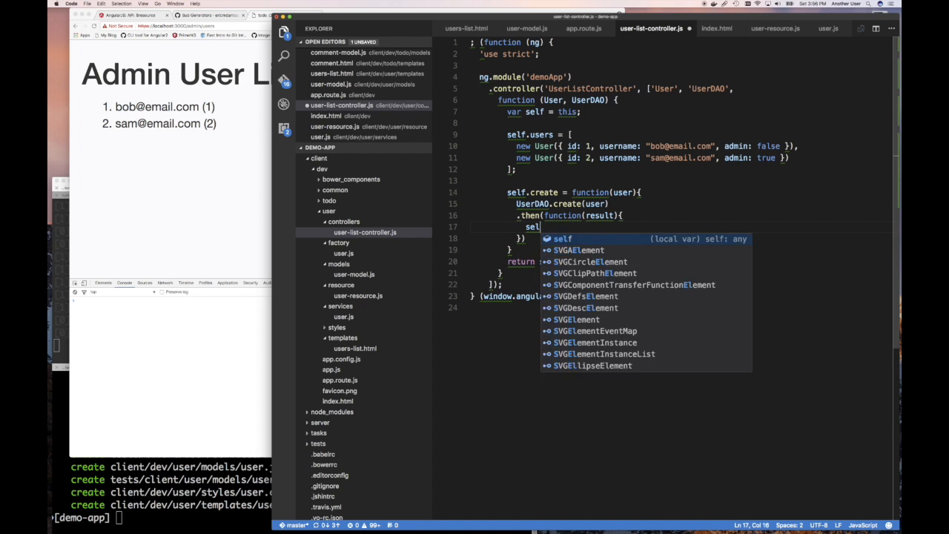
type(".")
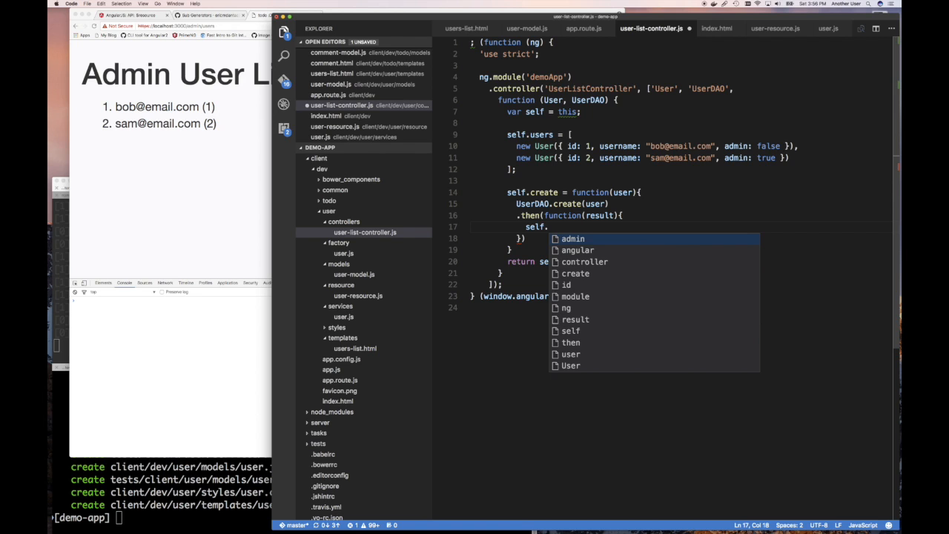
type("users.push")
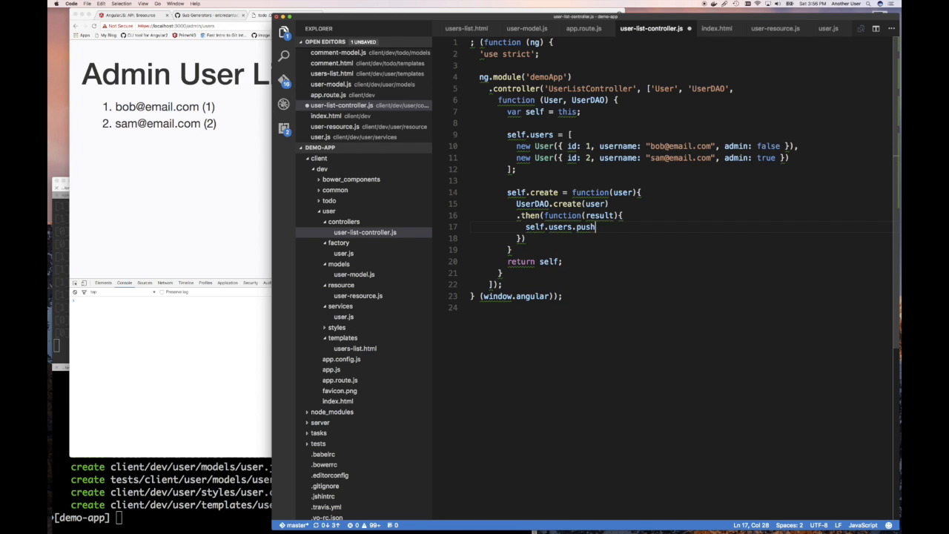
type("(result)")
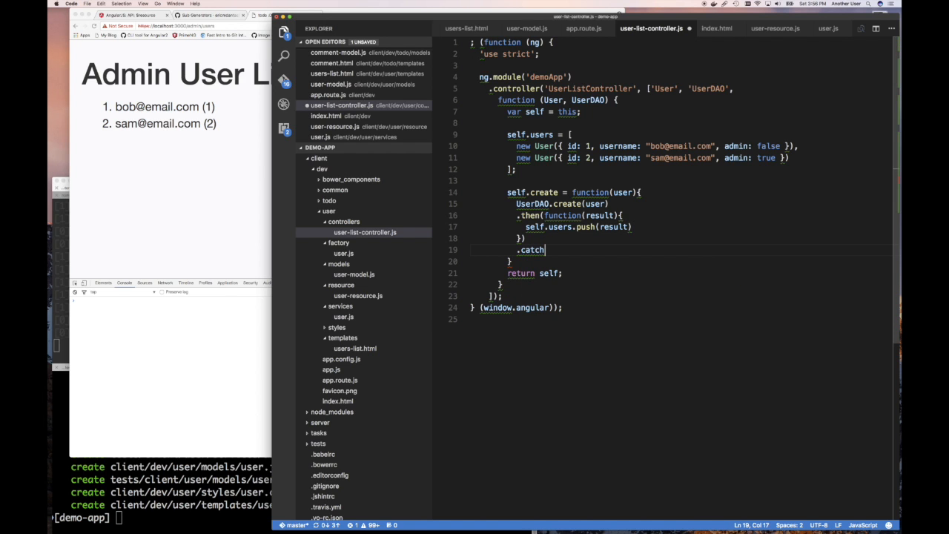
- Start a .catch(function(err){ self.message = err }) error-handling branch
type("(function(err){")
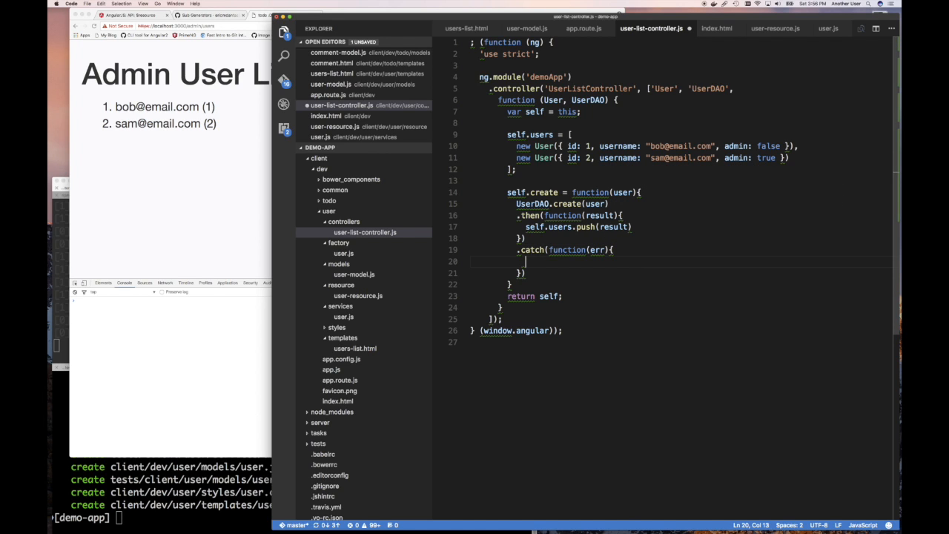
type("sonco")
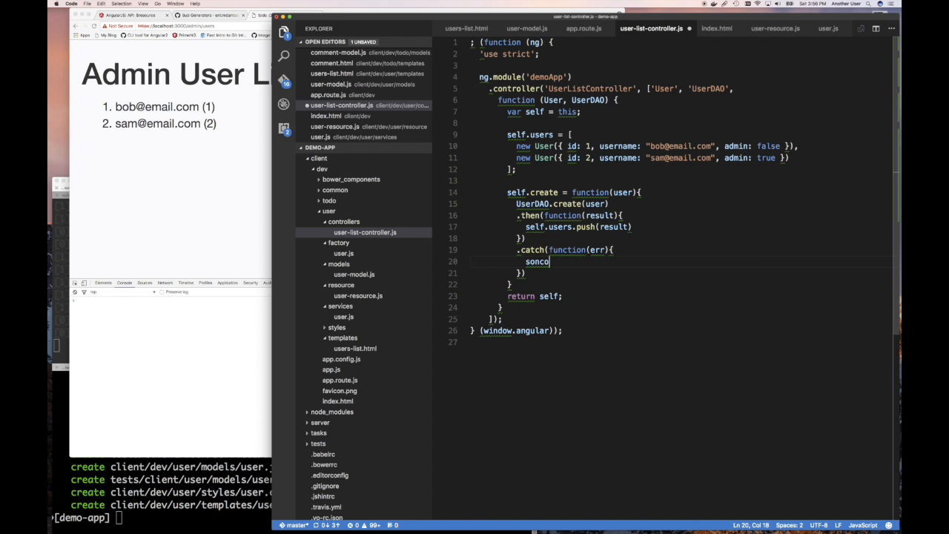
type("self.")
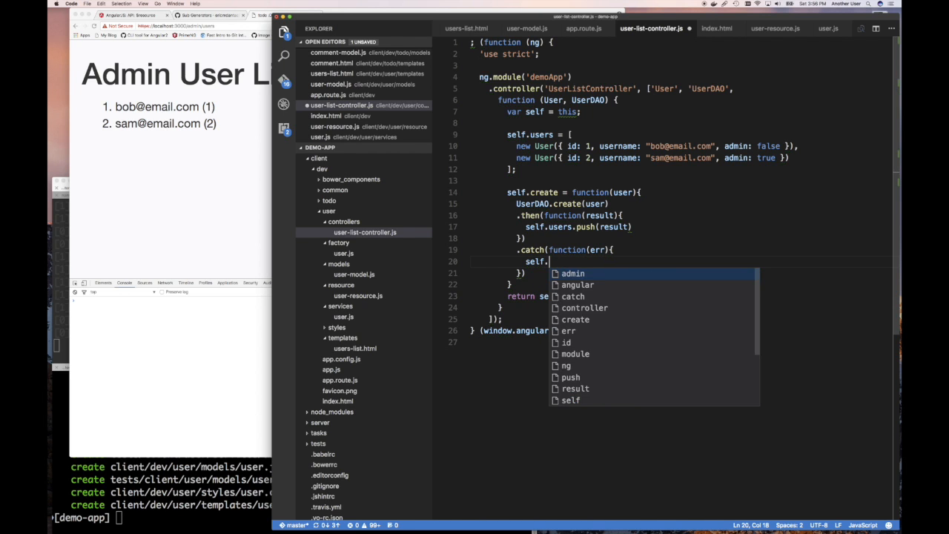
type("messg")
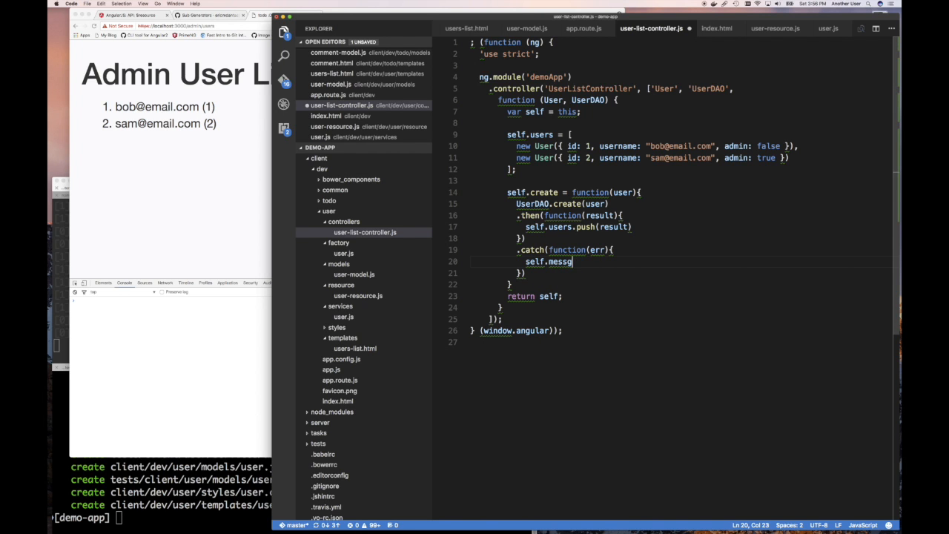
key("Backspace")
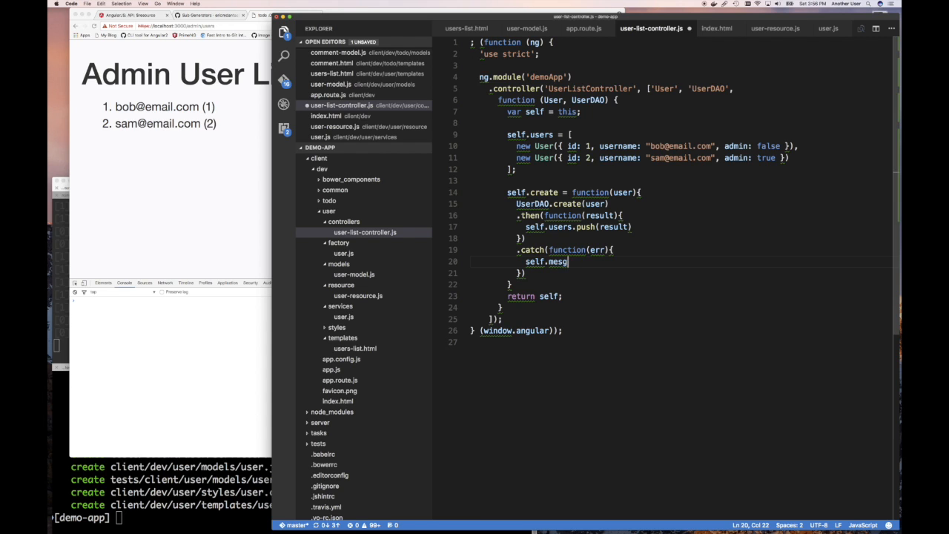
type("= serr")
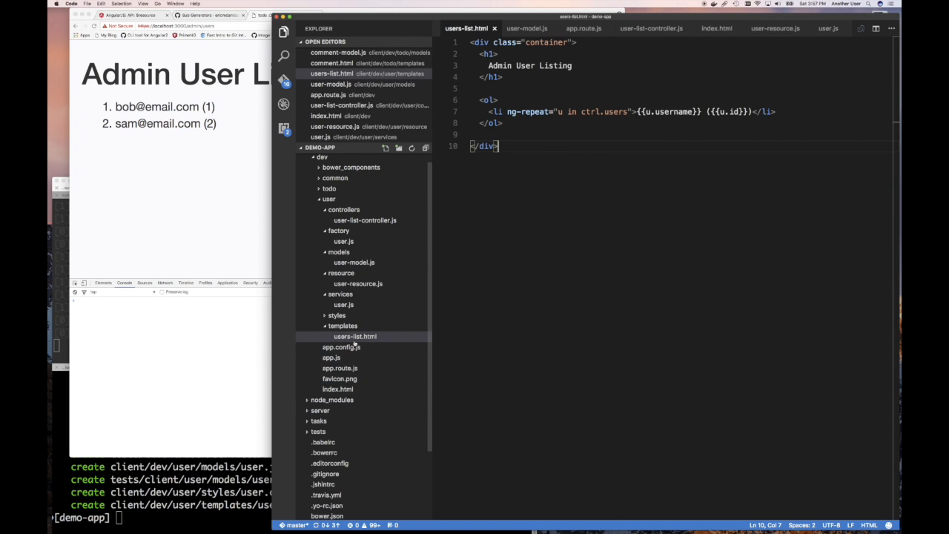
mouse_move(356, 335)
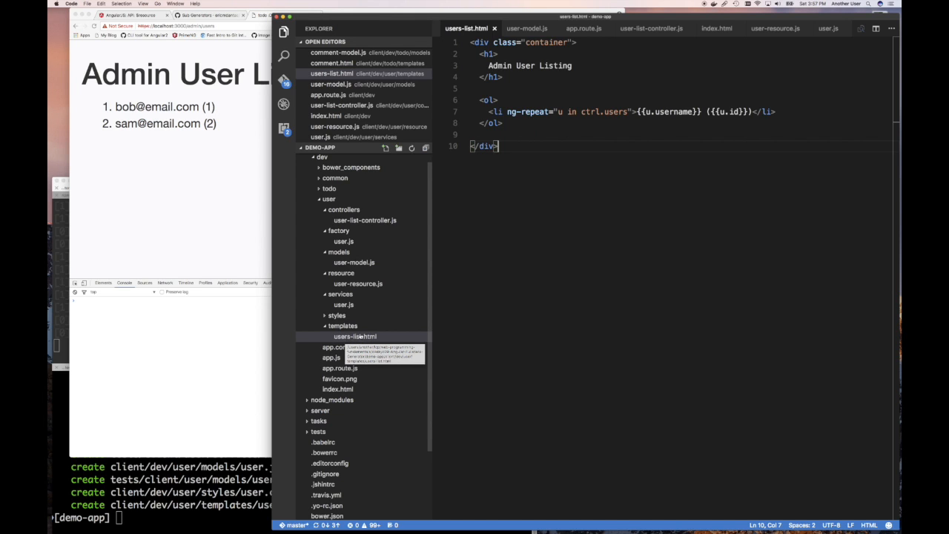
mouse_move(356, 335)
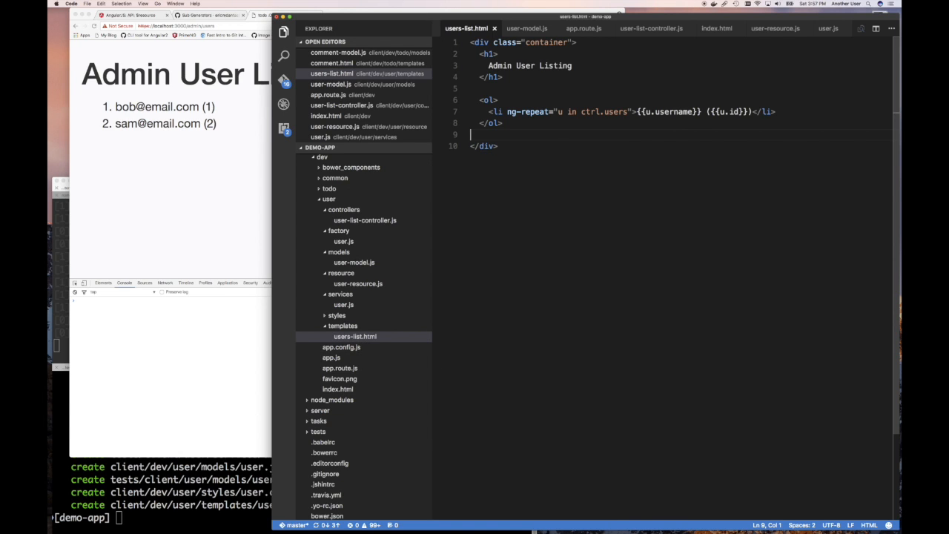
- Add a CREATE USER button calling ctrl.create(ctrl.user) below the list
type("<button ng-class=\"")
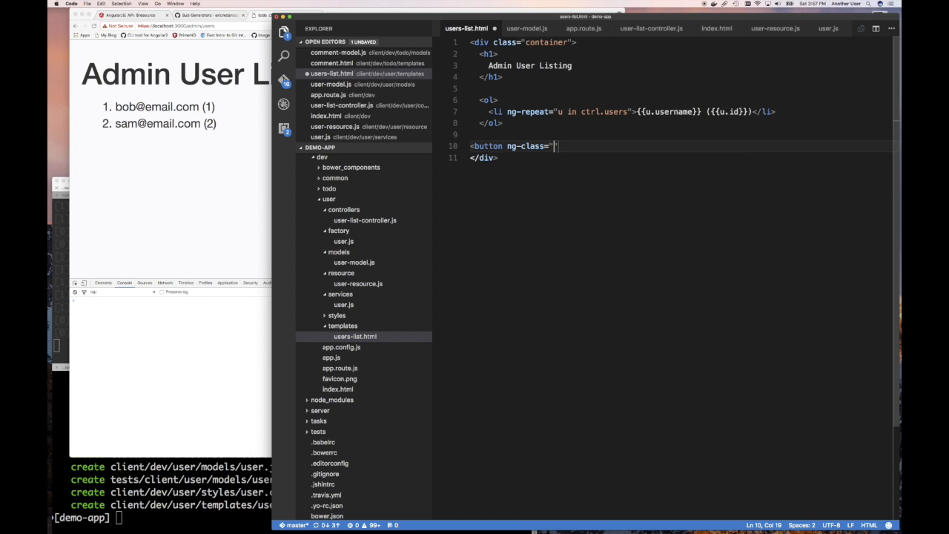
type("ctl")
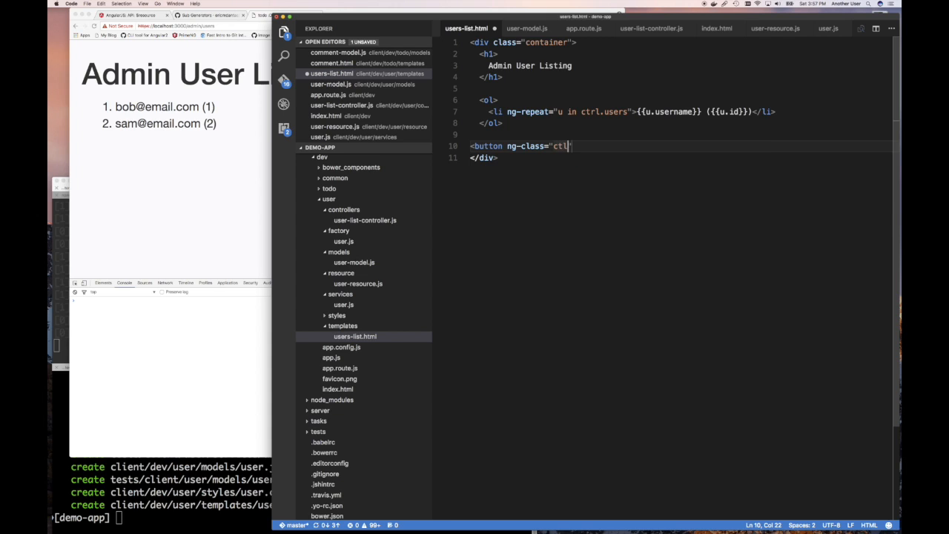
type("l\"")
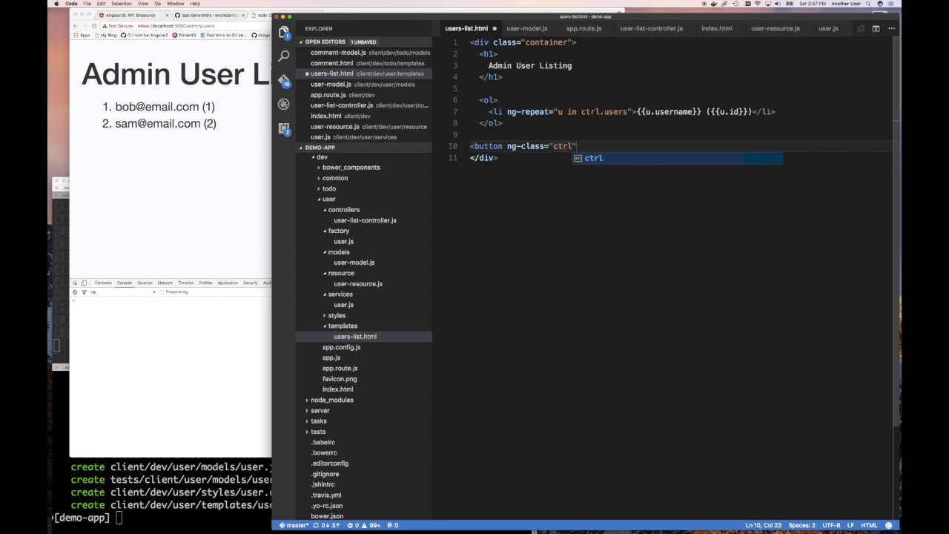
type(".create()")
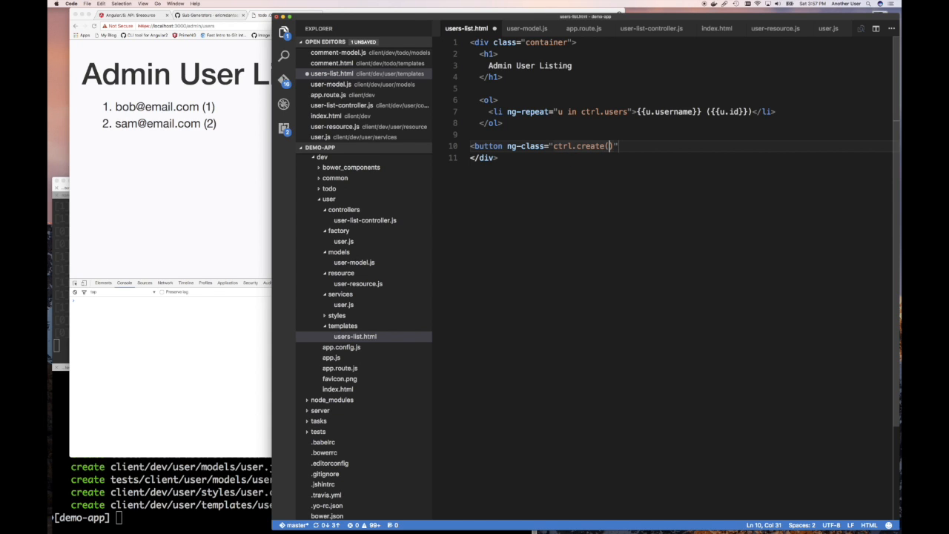
type("user")
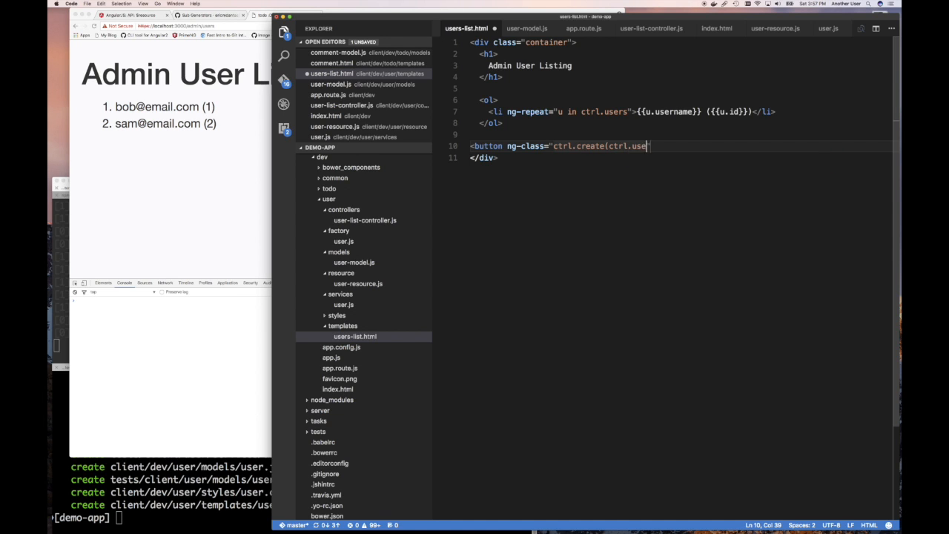
type("r\")")
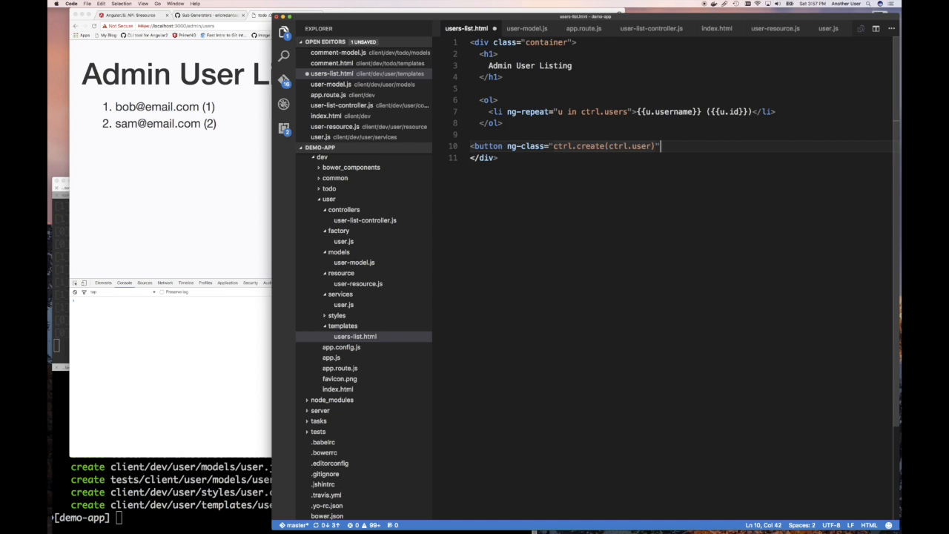
type(">CARET")
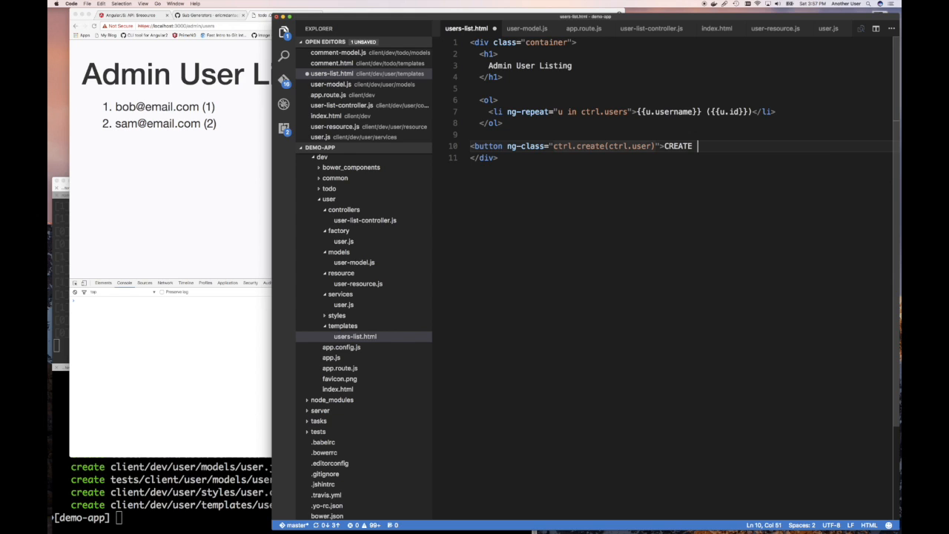
type("USER</button>")
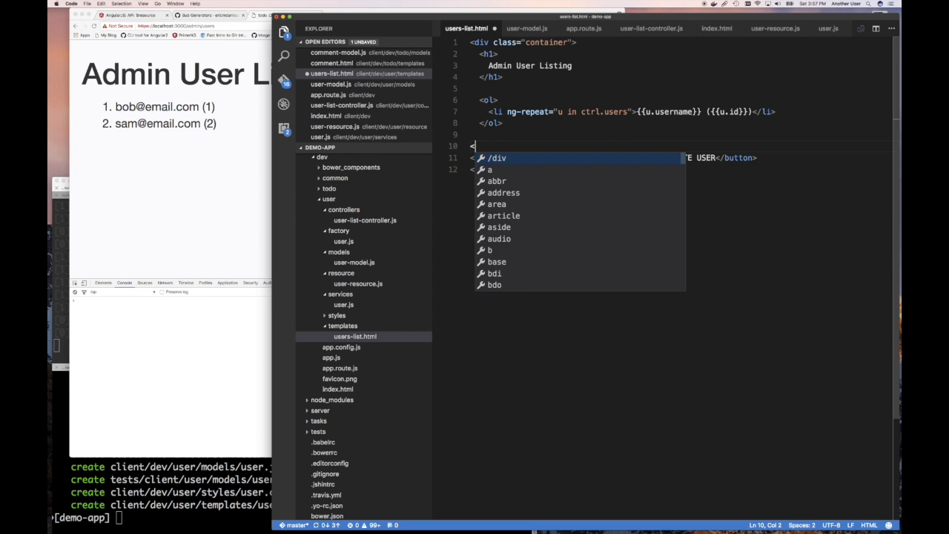
- Add <input type="text" ng-model="ctrl.user.username"> to the template
type("input te")
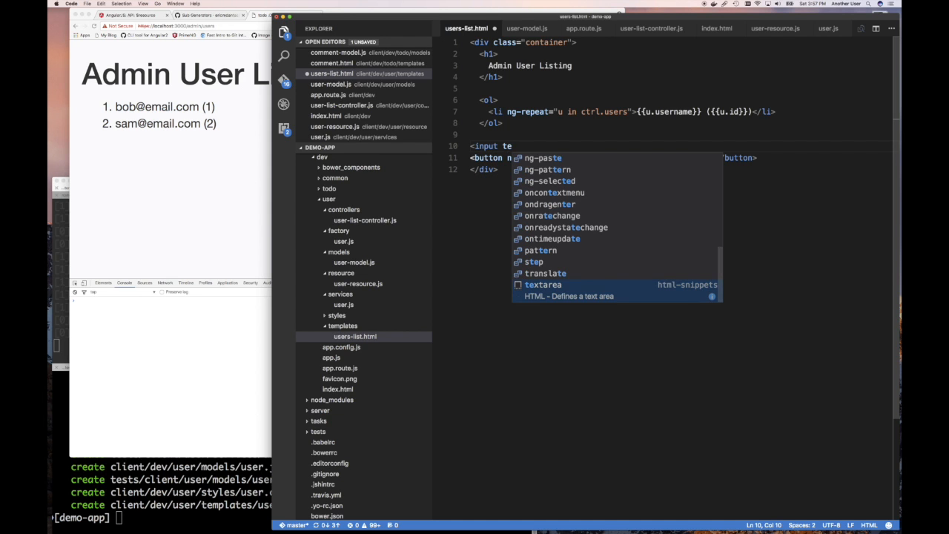
type("ype=\"\"")
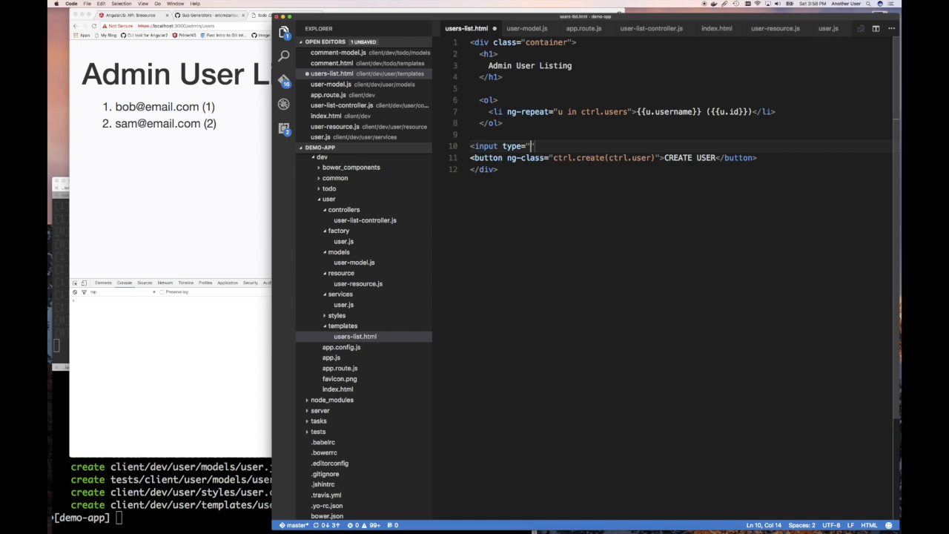
type("text\"")
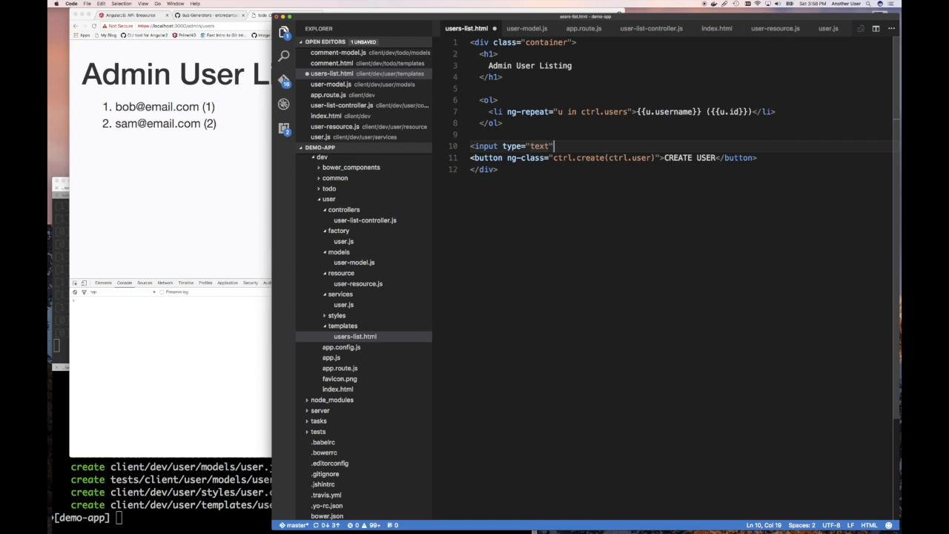
type("ng-mod")
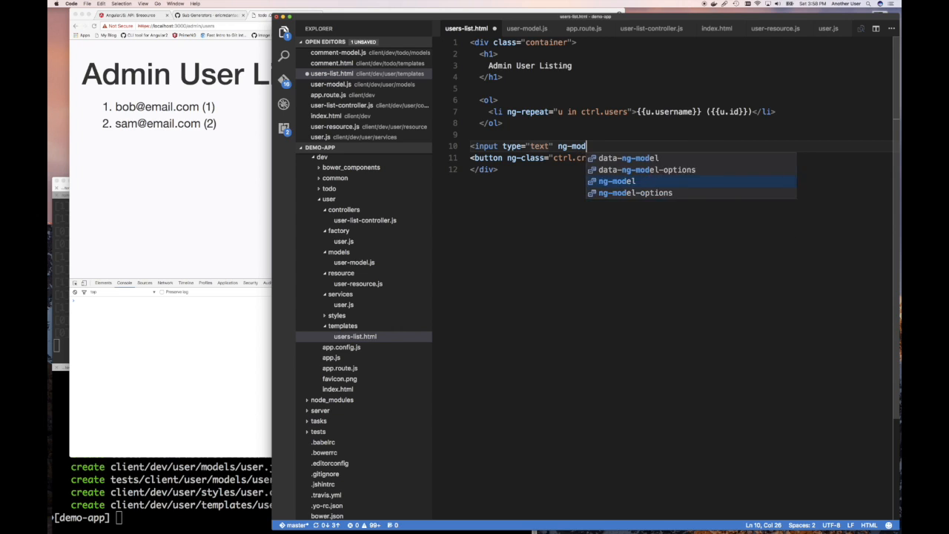
type("=\"ctrl")
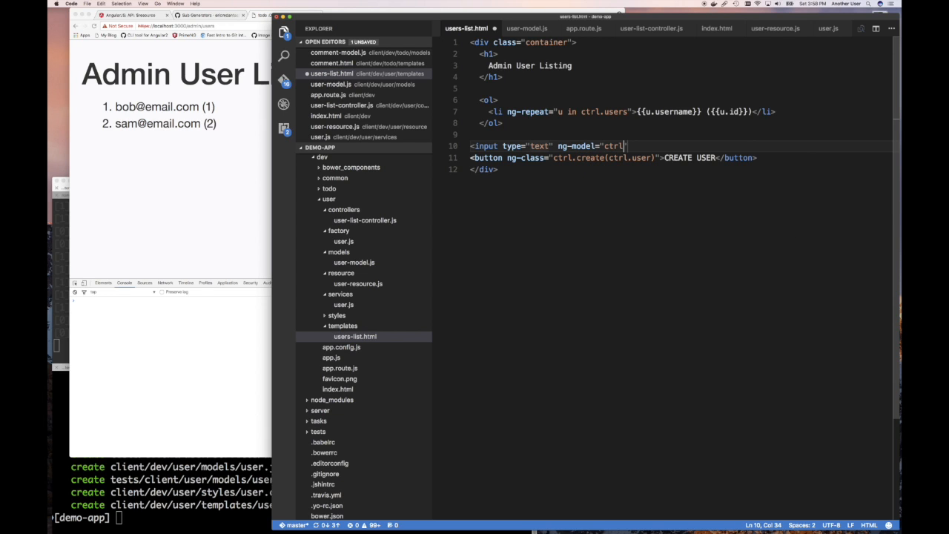
type(".user.")
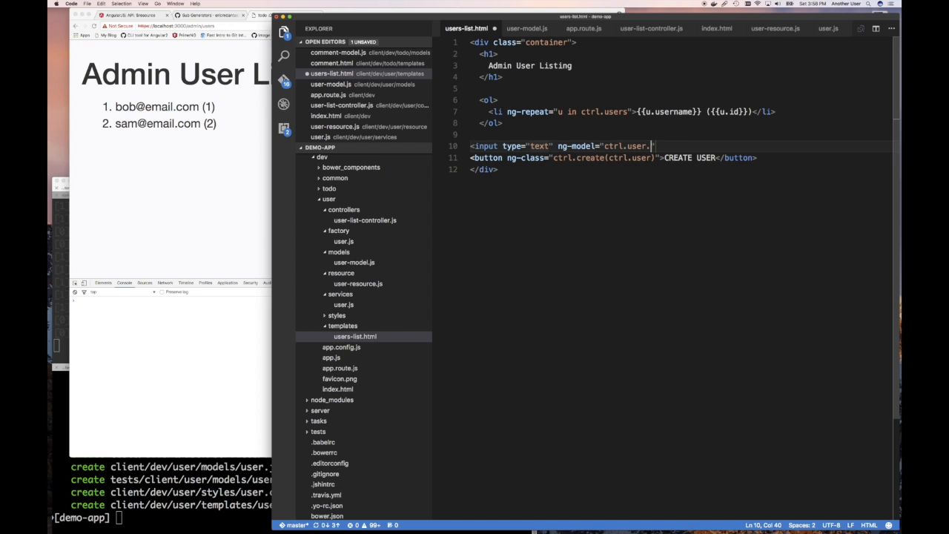
type("username")
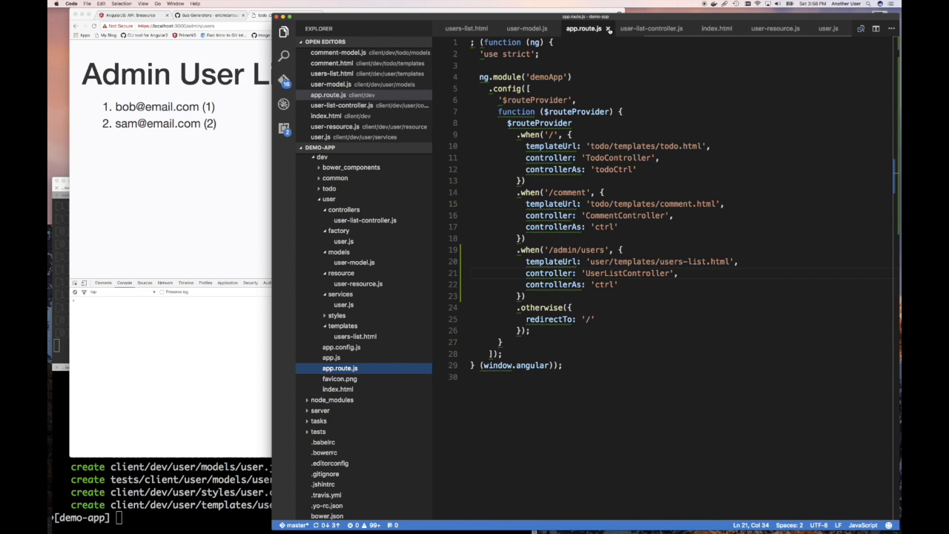
- Check the /admin/users route in app.route.js and reopen the user.js services file
left_click(780, 29)
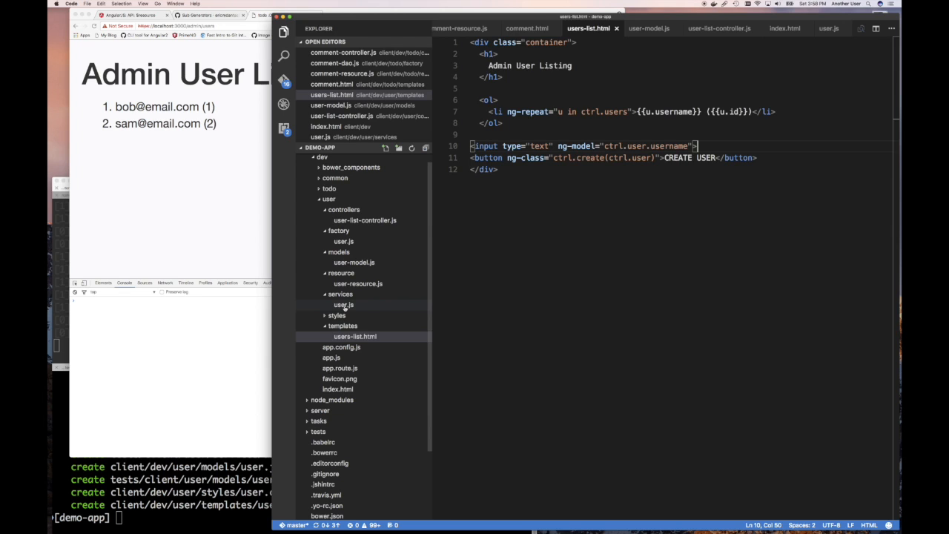
left_click(344, 305)
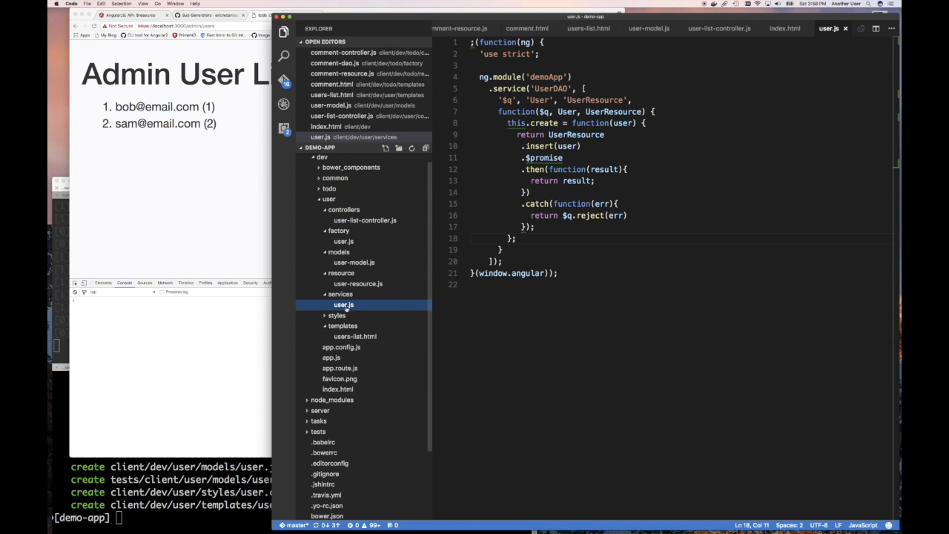
- Rename services/user.js to user-dao.js and update the script include in index.html
right_click(341, 304)
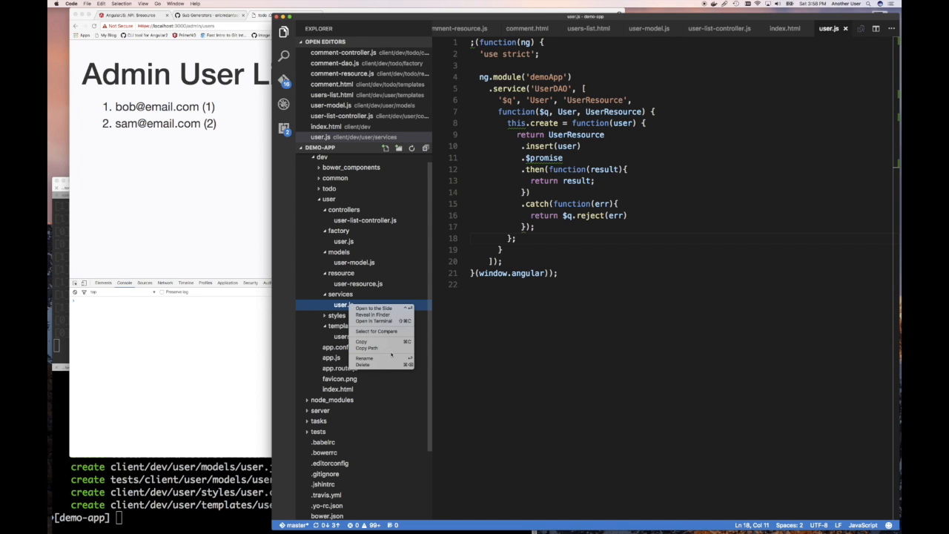
left_click(367, 357)
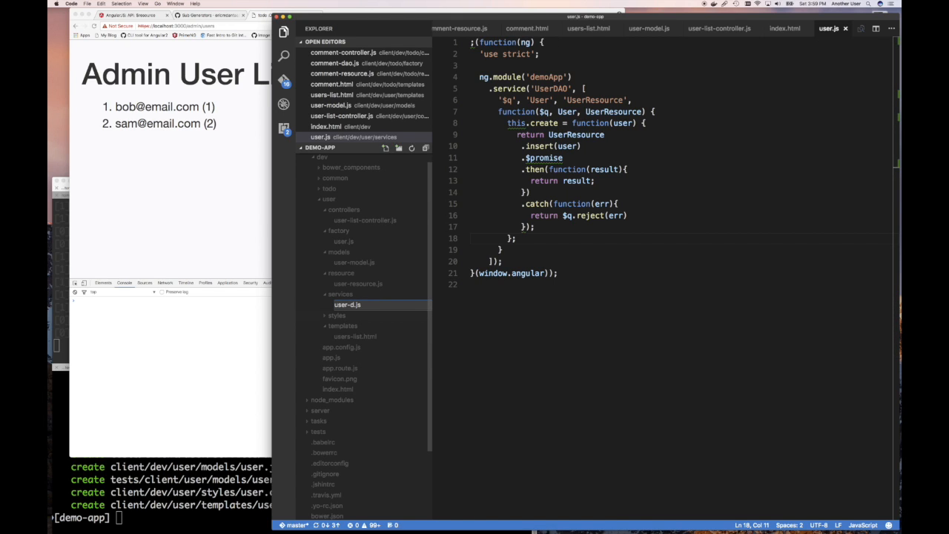
left_click(349, 305)
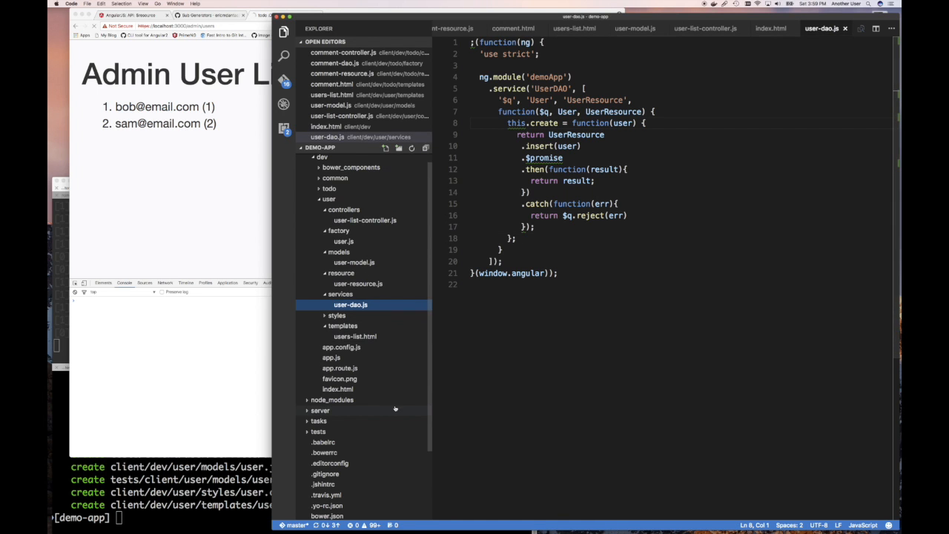
left_click(336, 389)
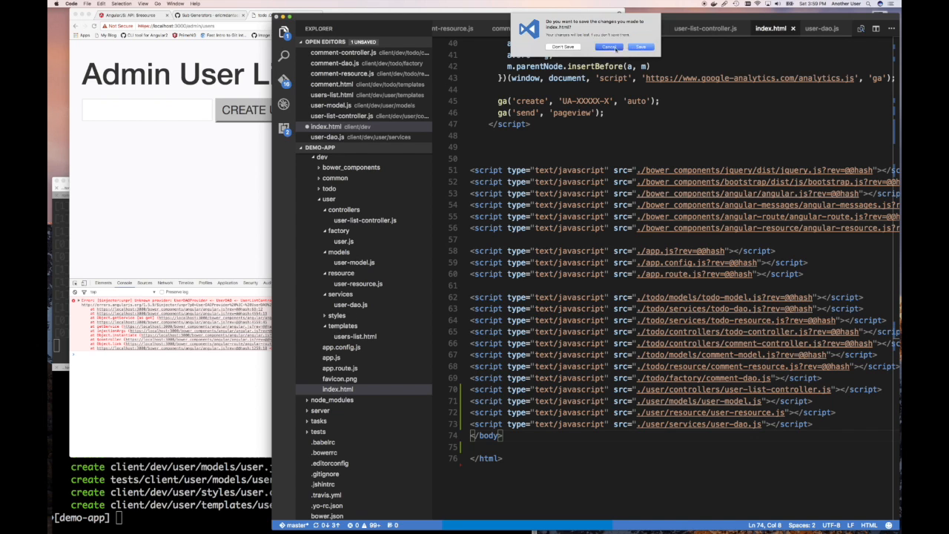
left_click(565, 46)
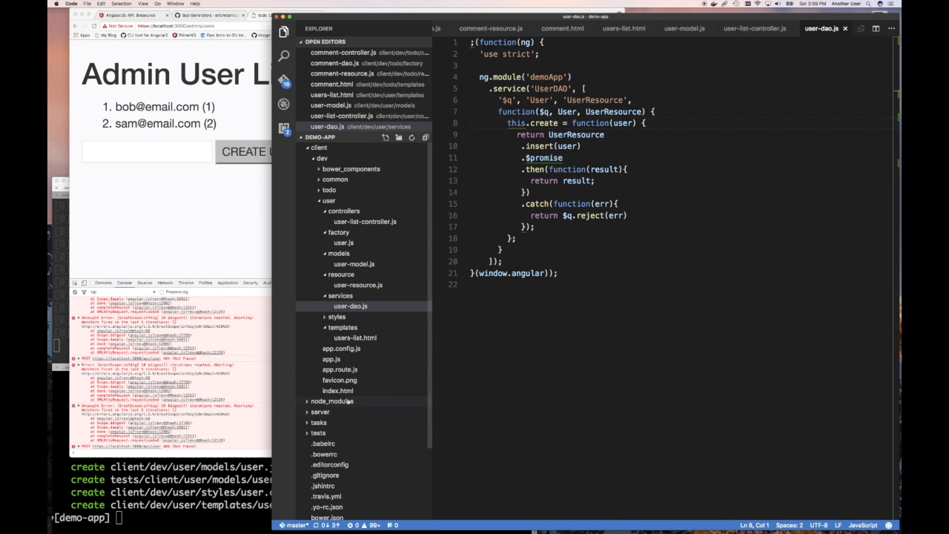
- Duplicate the create method in user-dao.js and name the copy getAll
left_click(347, 305)
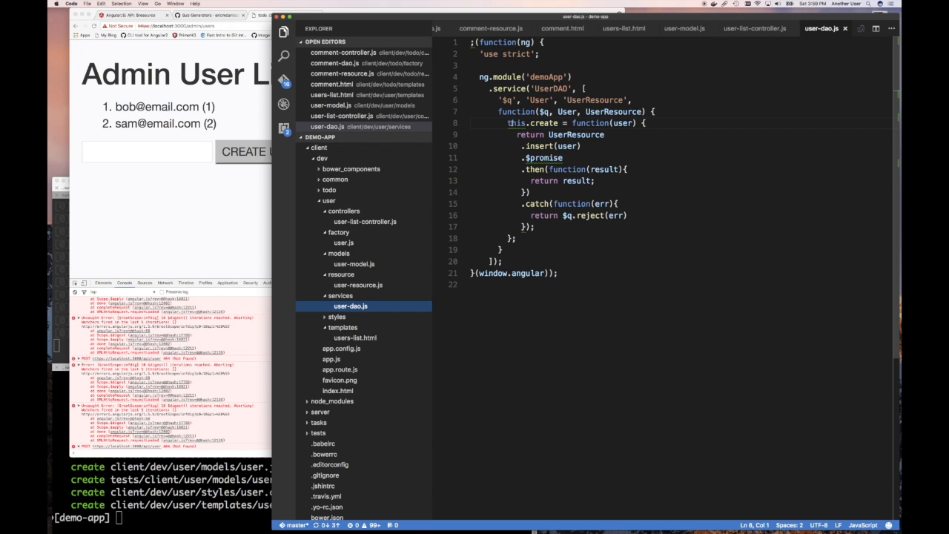
left_click_drag(519, 134, 531, 193)
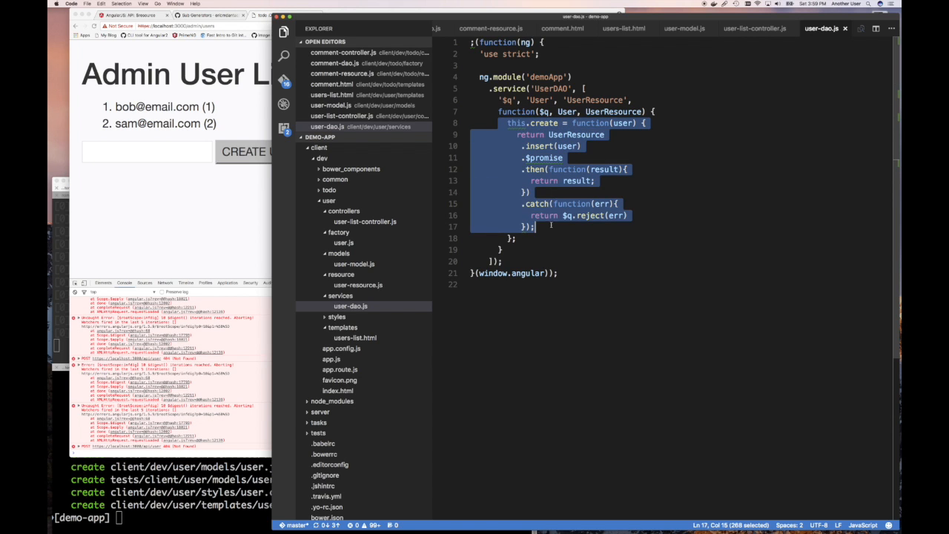
left_click(510, 237)
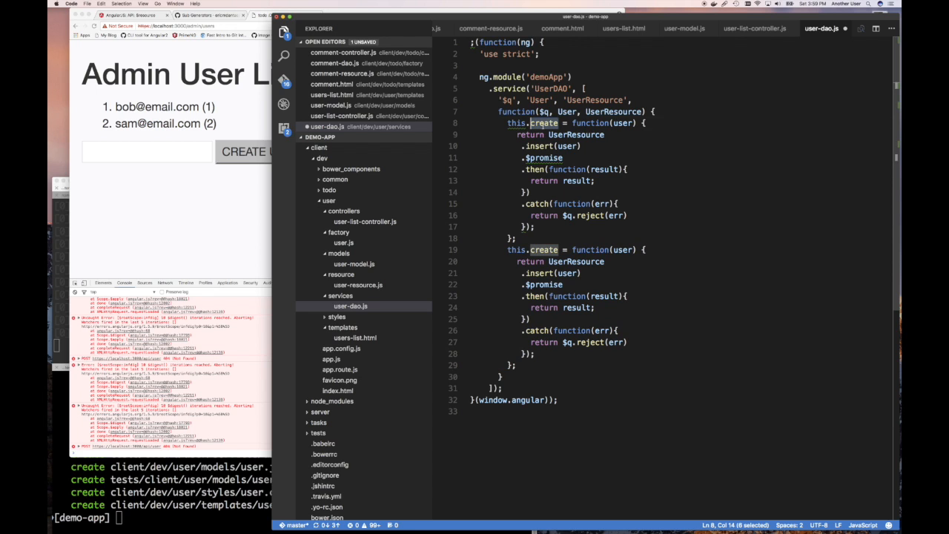
type("getAll")
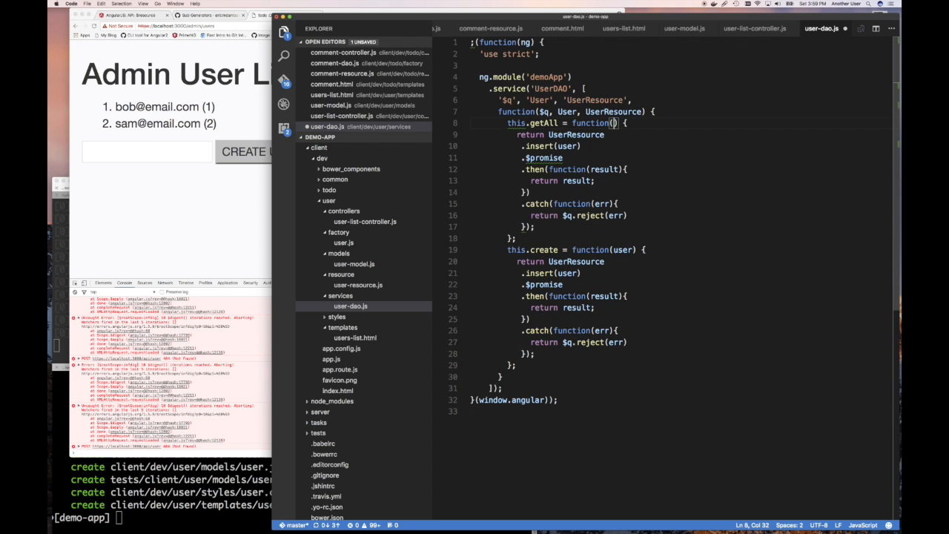
- Change getAll to call UserResource.get() and return users from its success handler
double_click(537, 146)
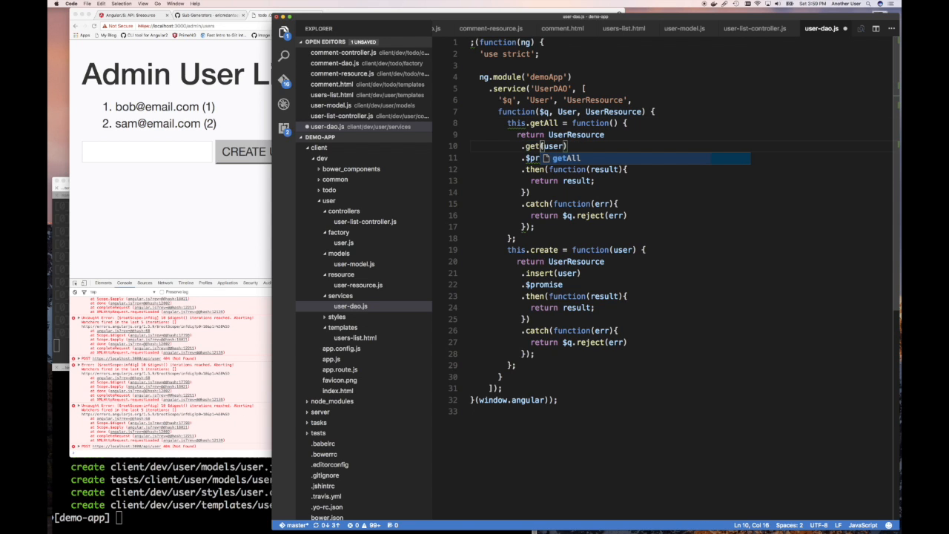
key("Backspace")
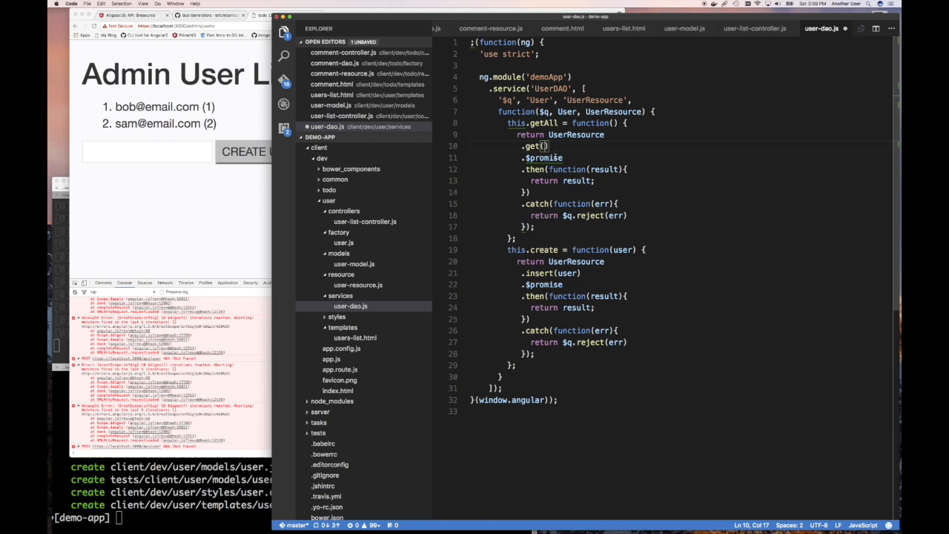
double_click(596, 169)
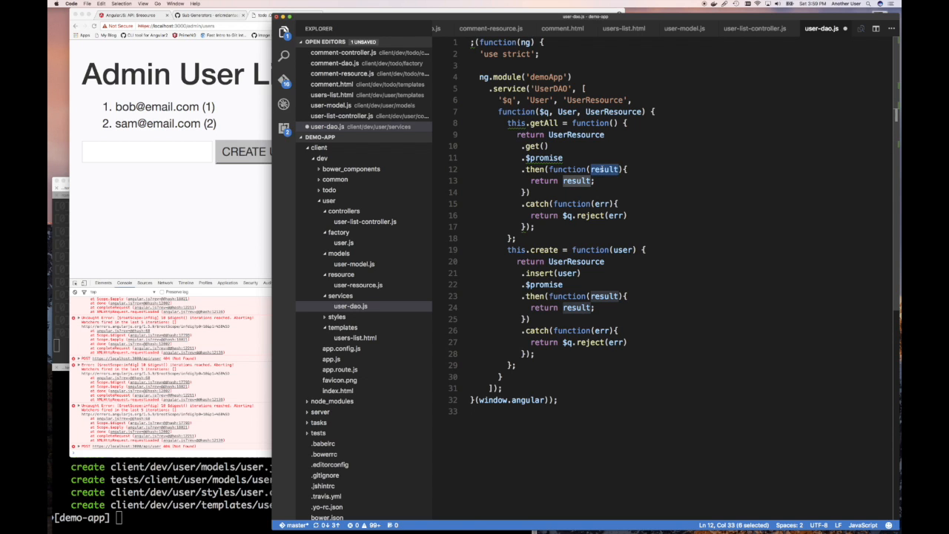
type("users")
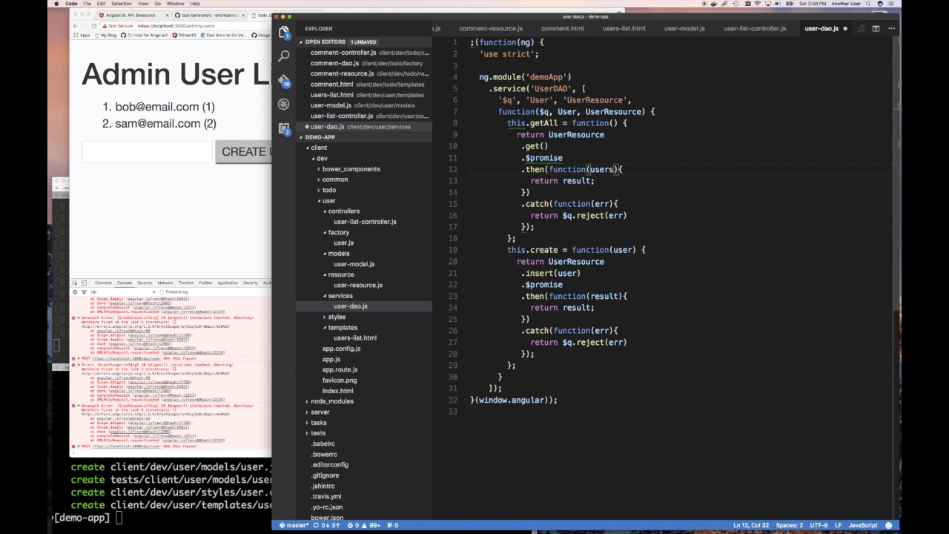
type("r")
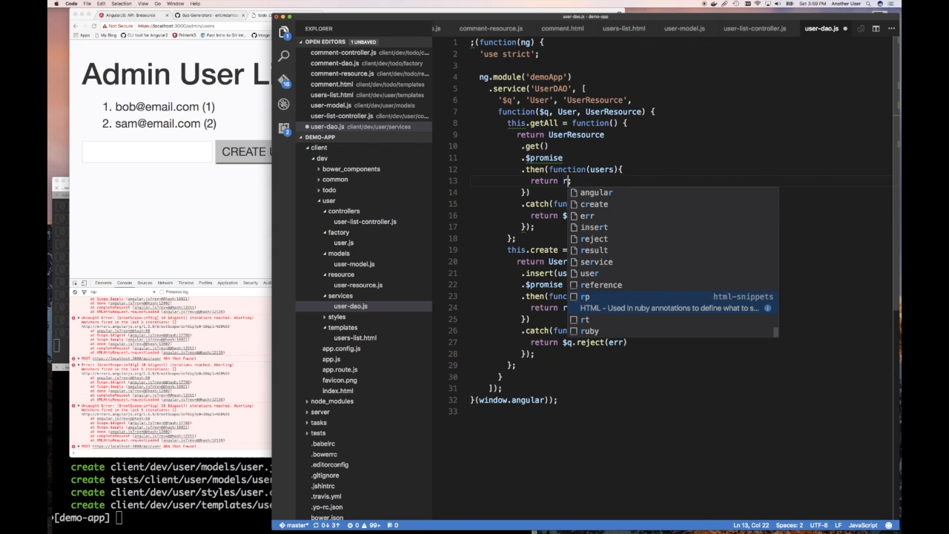
type("users")
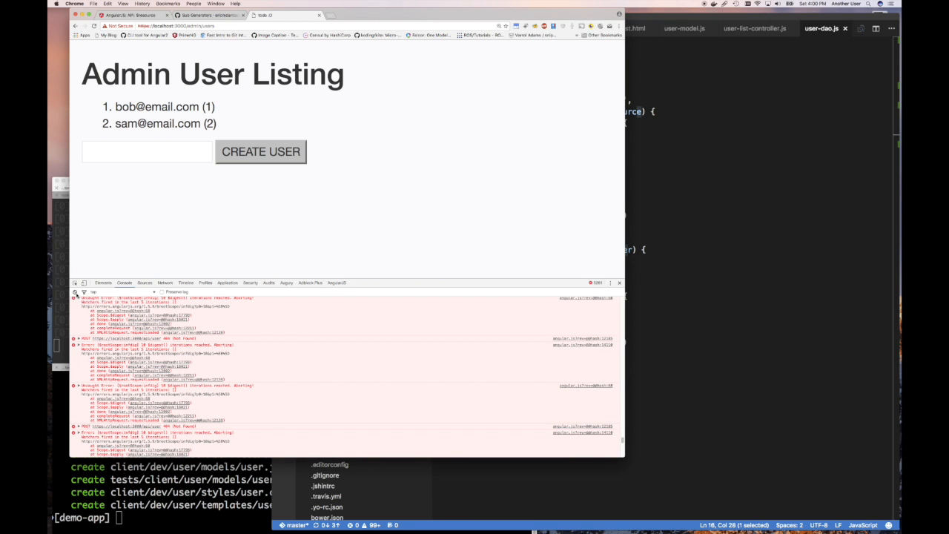
- Clear the DevTools console and reload the Admin User Listing page
left_click(75, 291)
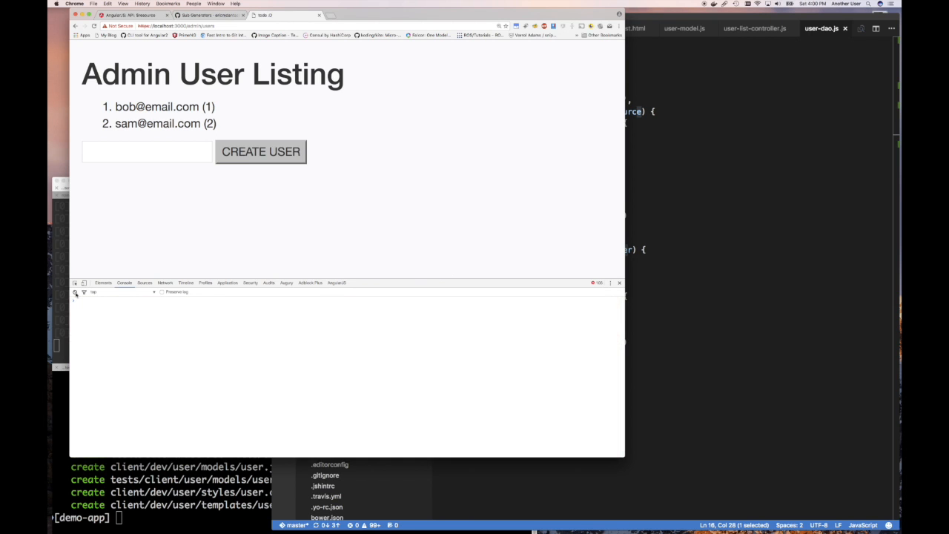
left_click(261, 151)
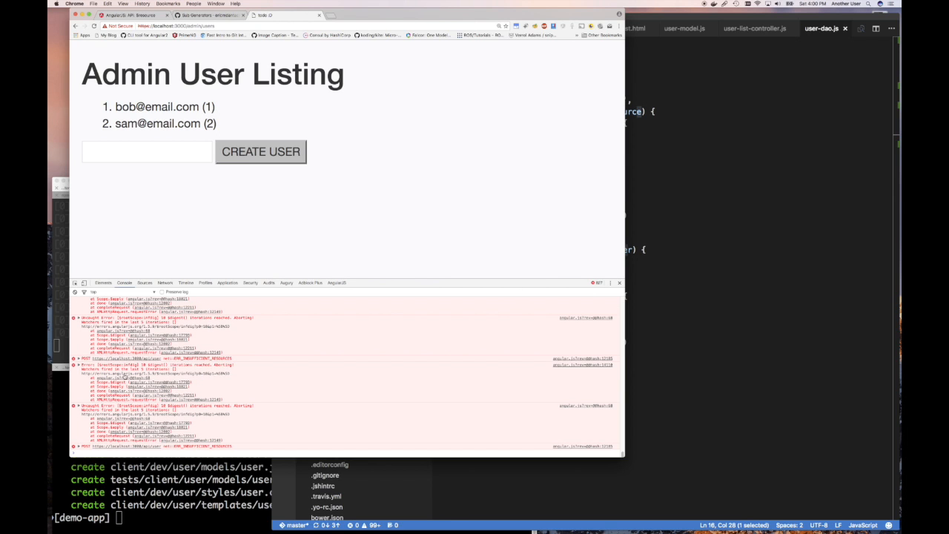
mouse_move(302, 219)
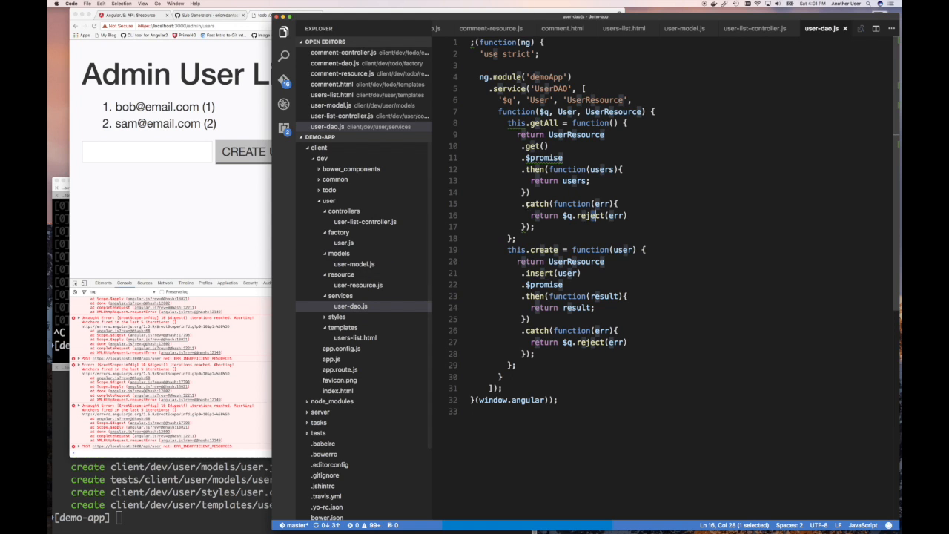
mouse_move(365, 233)
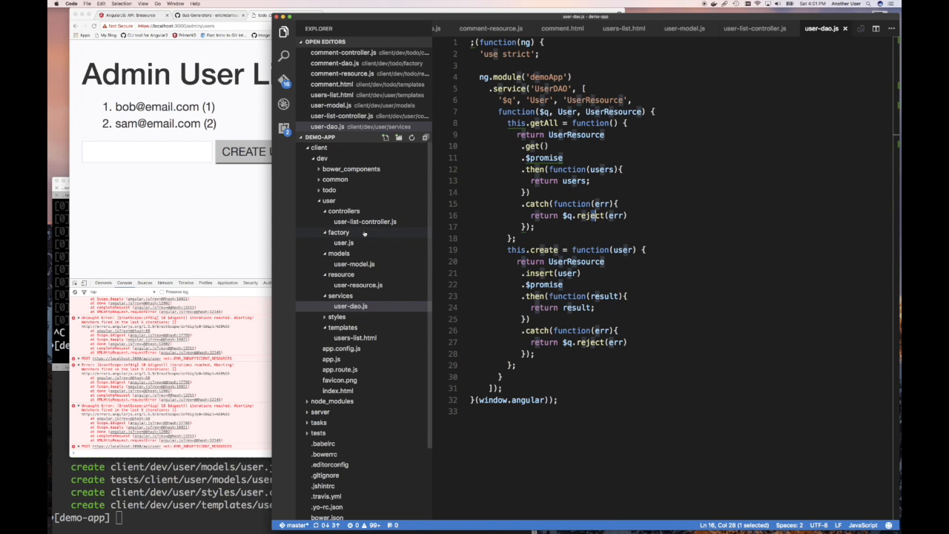
mouse_move(338, 231)
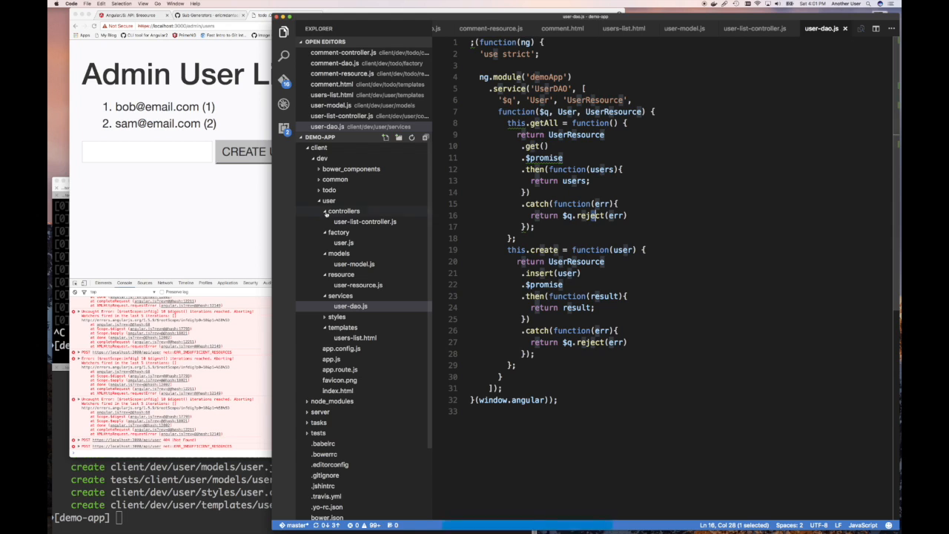
- Collapse the client folder and expand server/api in the Explorer
left_click(317, 147)
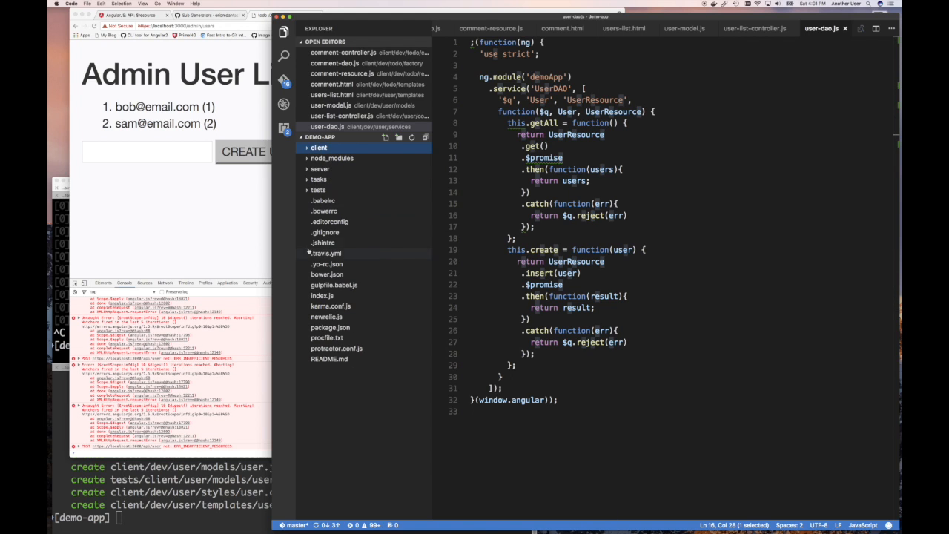
left_click(319, 169)
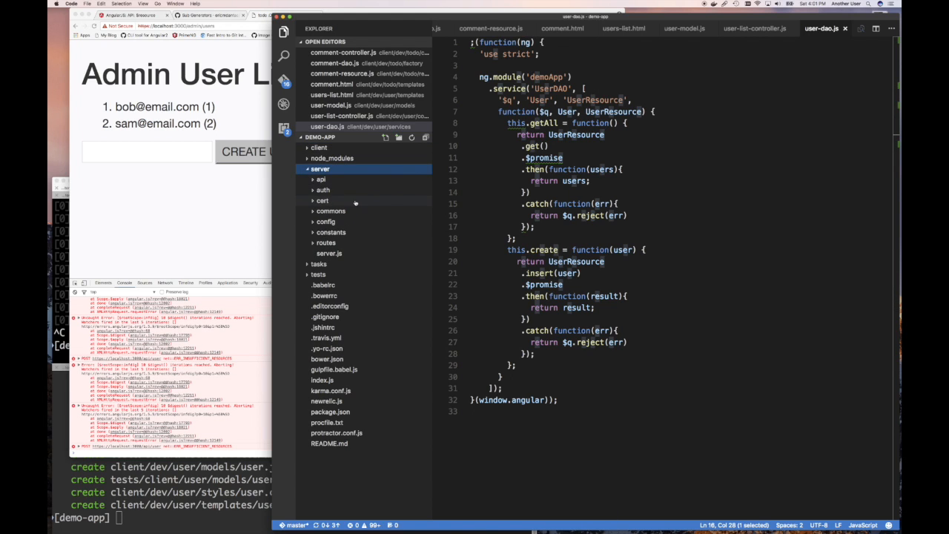
left_click(320, 178)
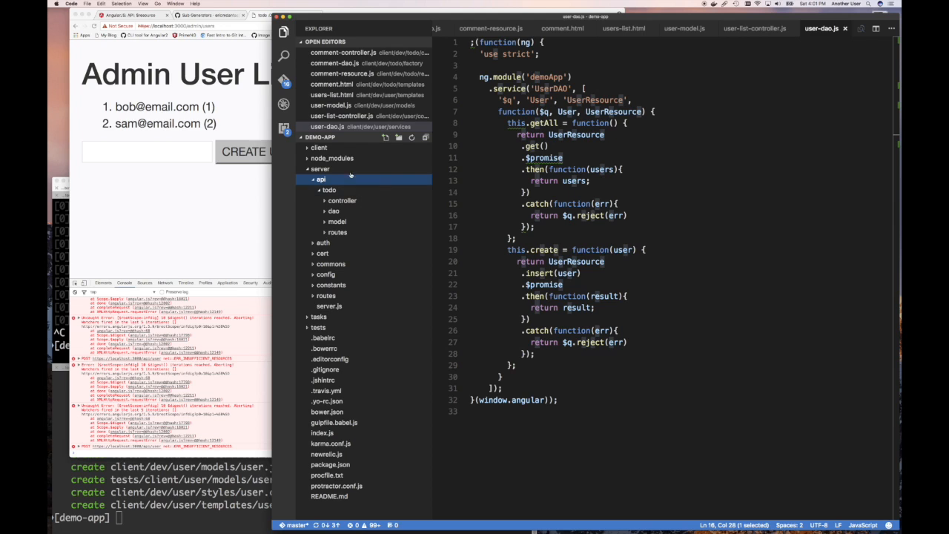
mouse_move(376, 232)
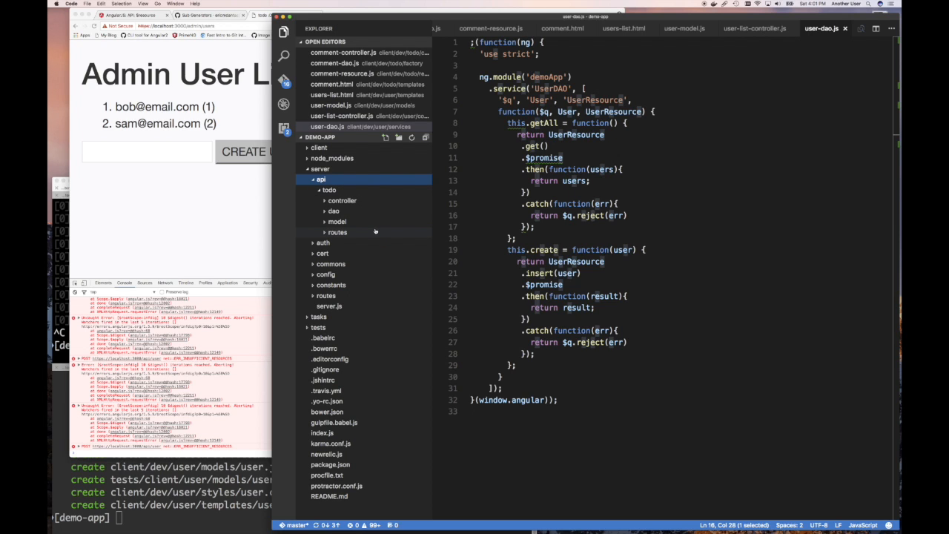
mouse_move(376, 231)
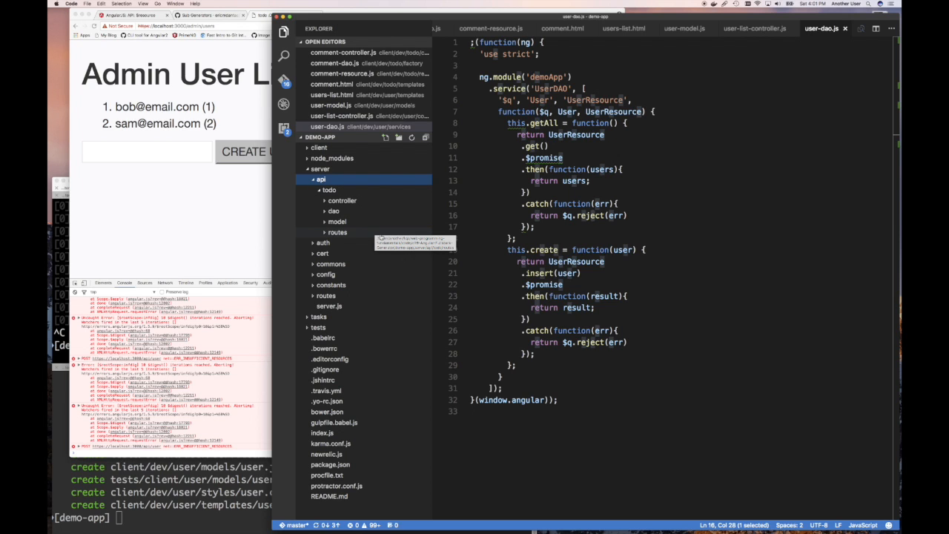